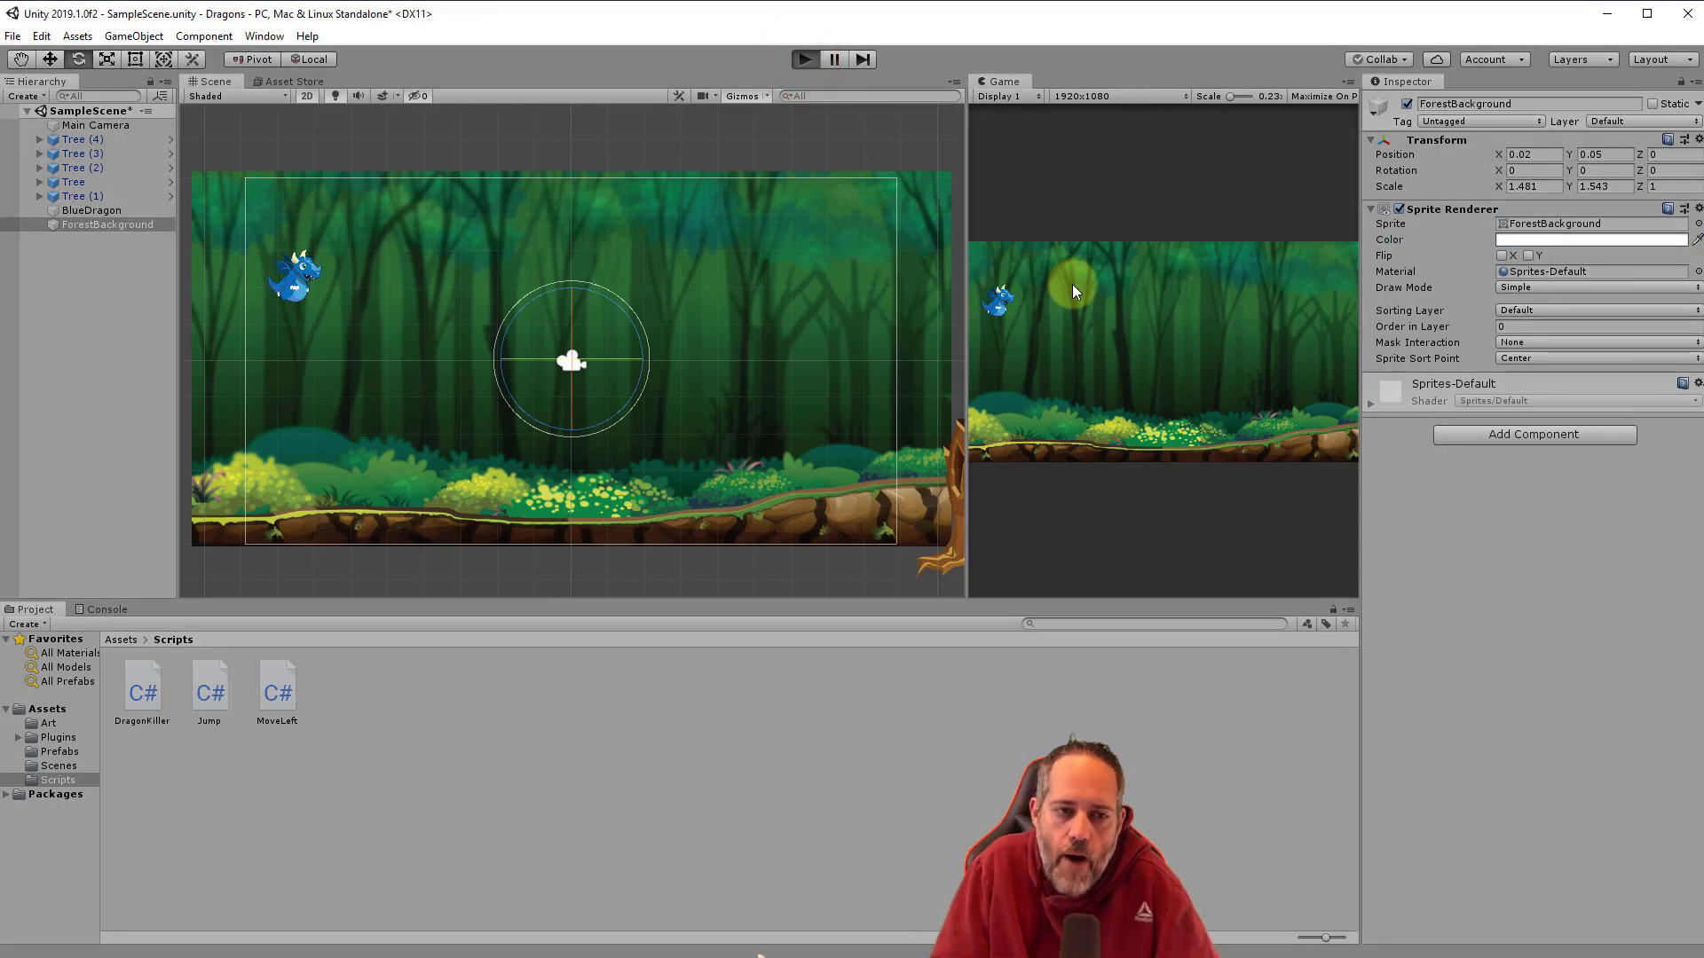
Place the RedDragon sprite from Assets > Art into the scene and switch to the Rect tool.
left_click(803, 58)
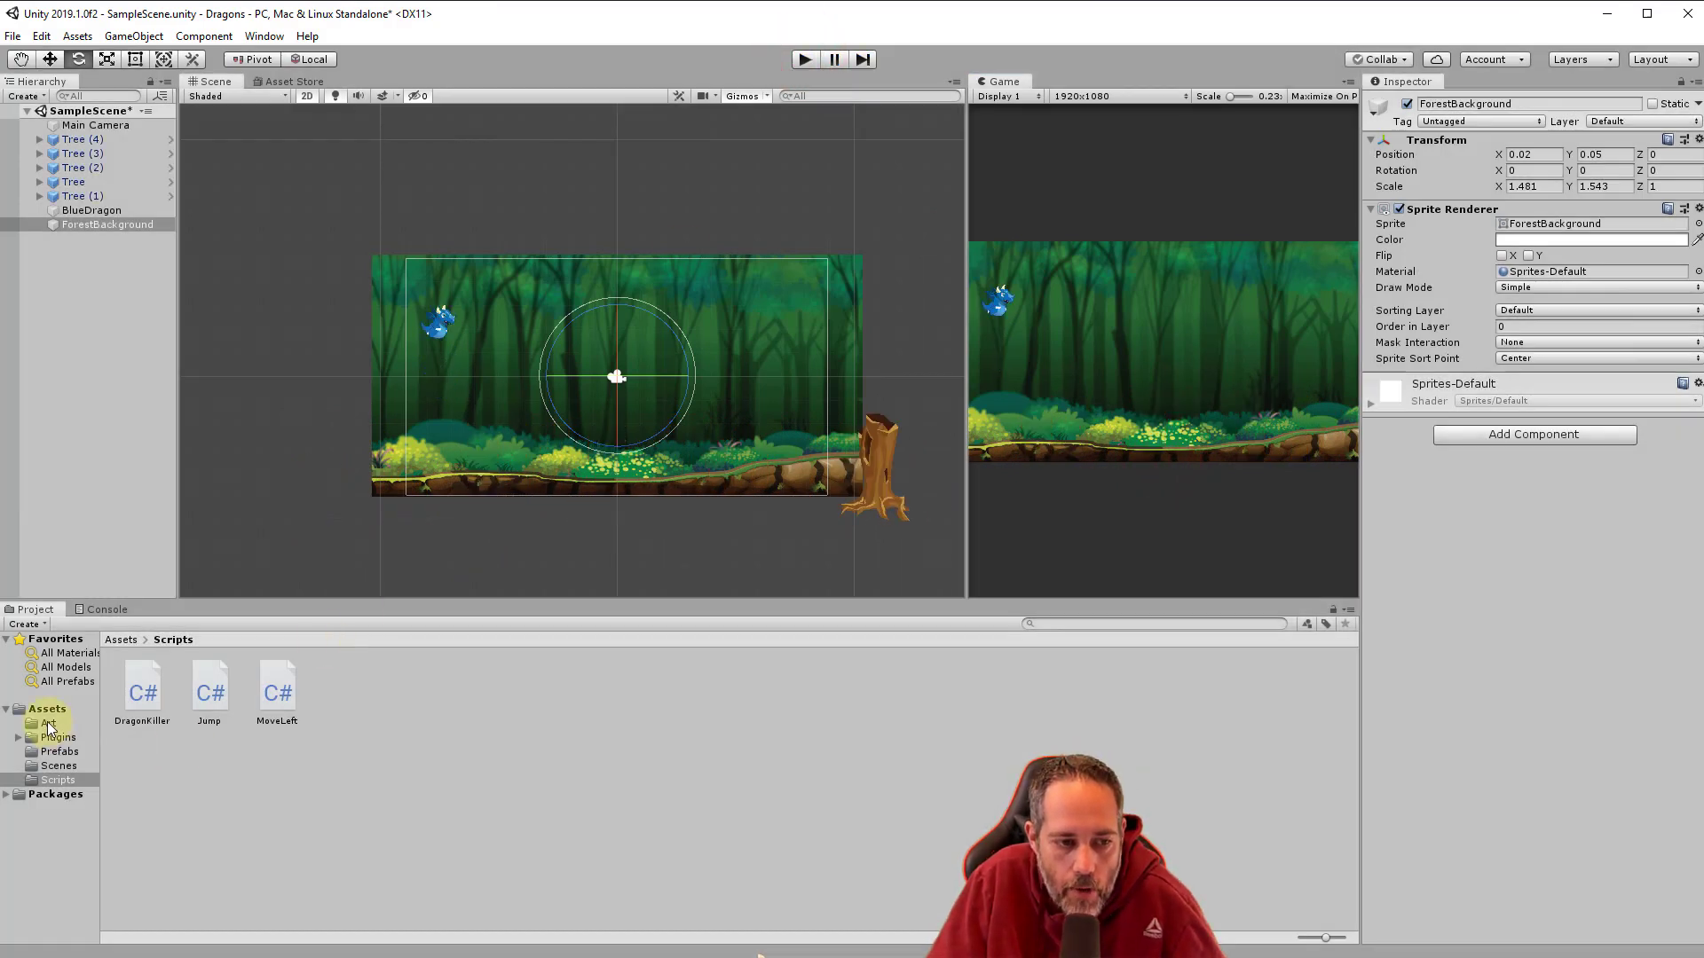
left_click(49, 724)
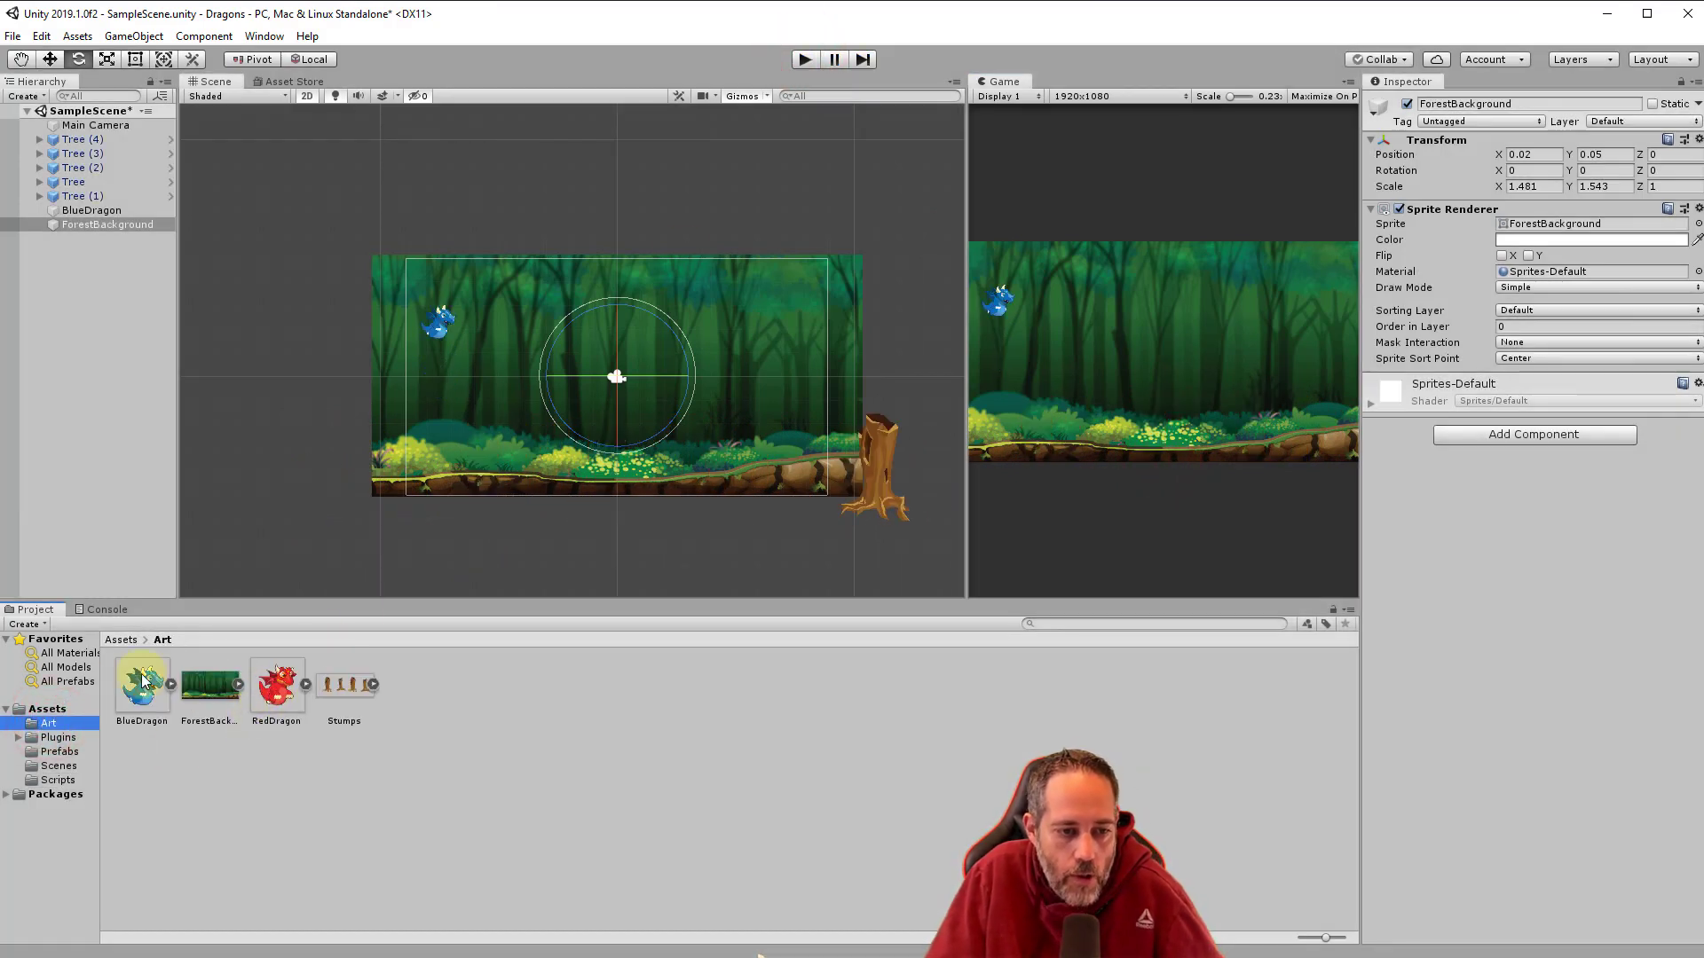
left_click(276, 681)
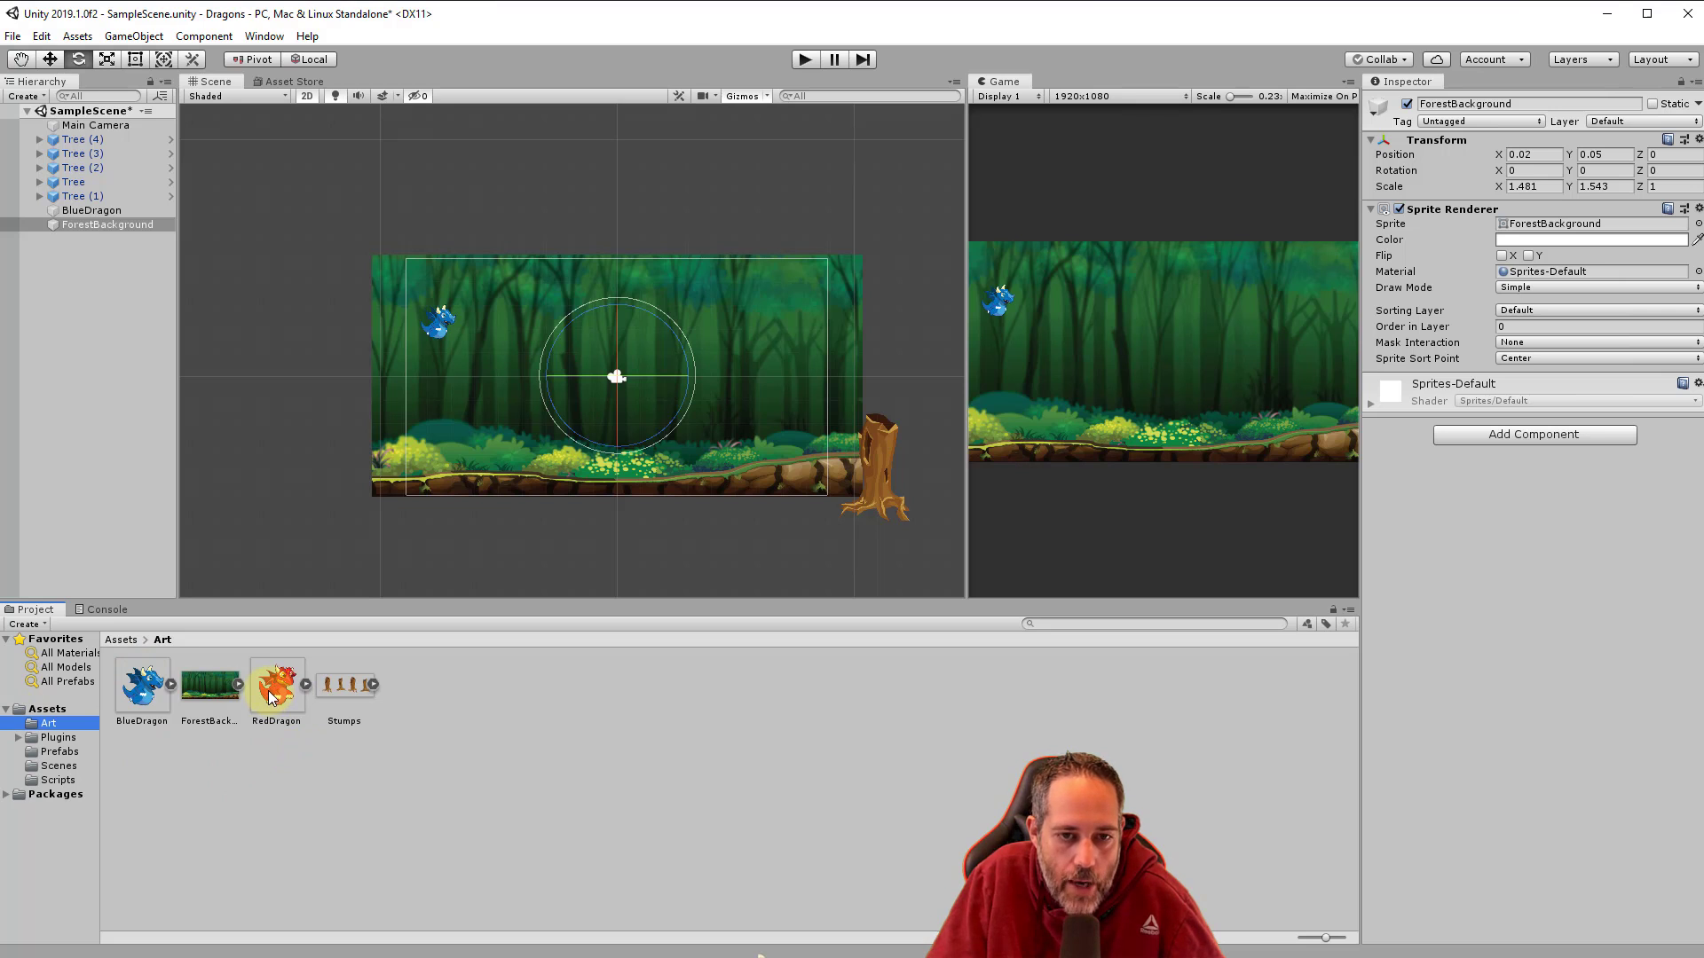
left_click(276, 686)
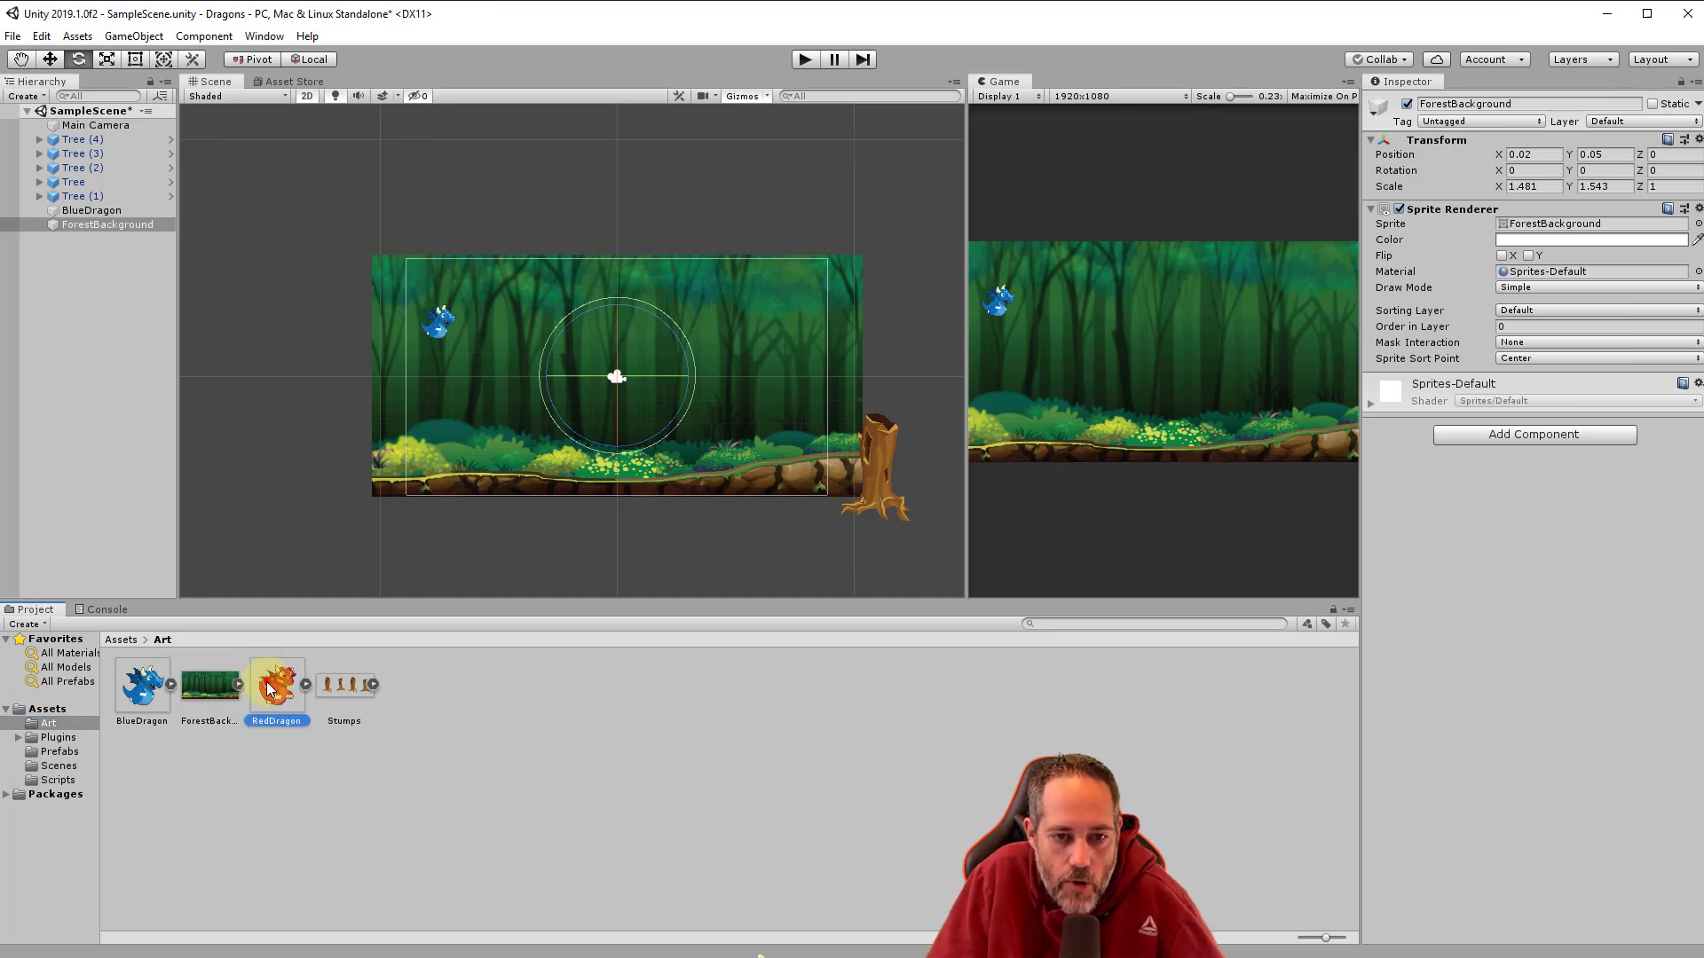
left_click_drag(277, 678, 717, 358)
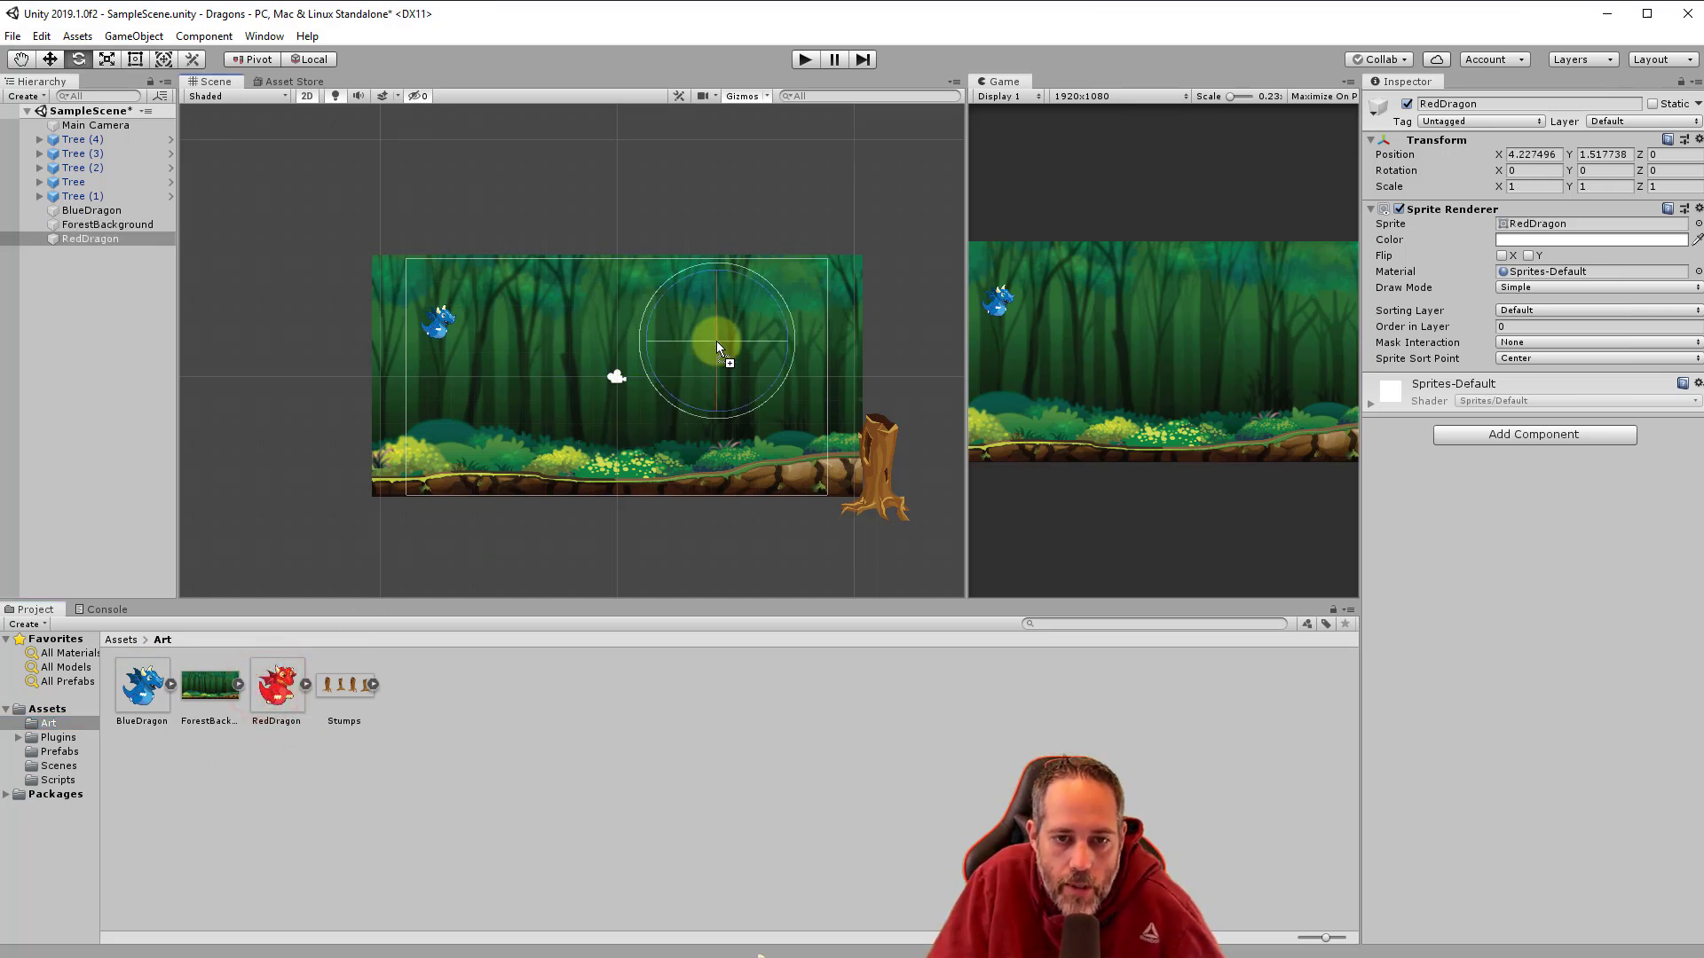
left_click_drag(723, 337, 701, 237)
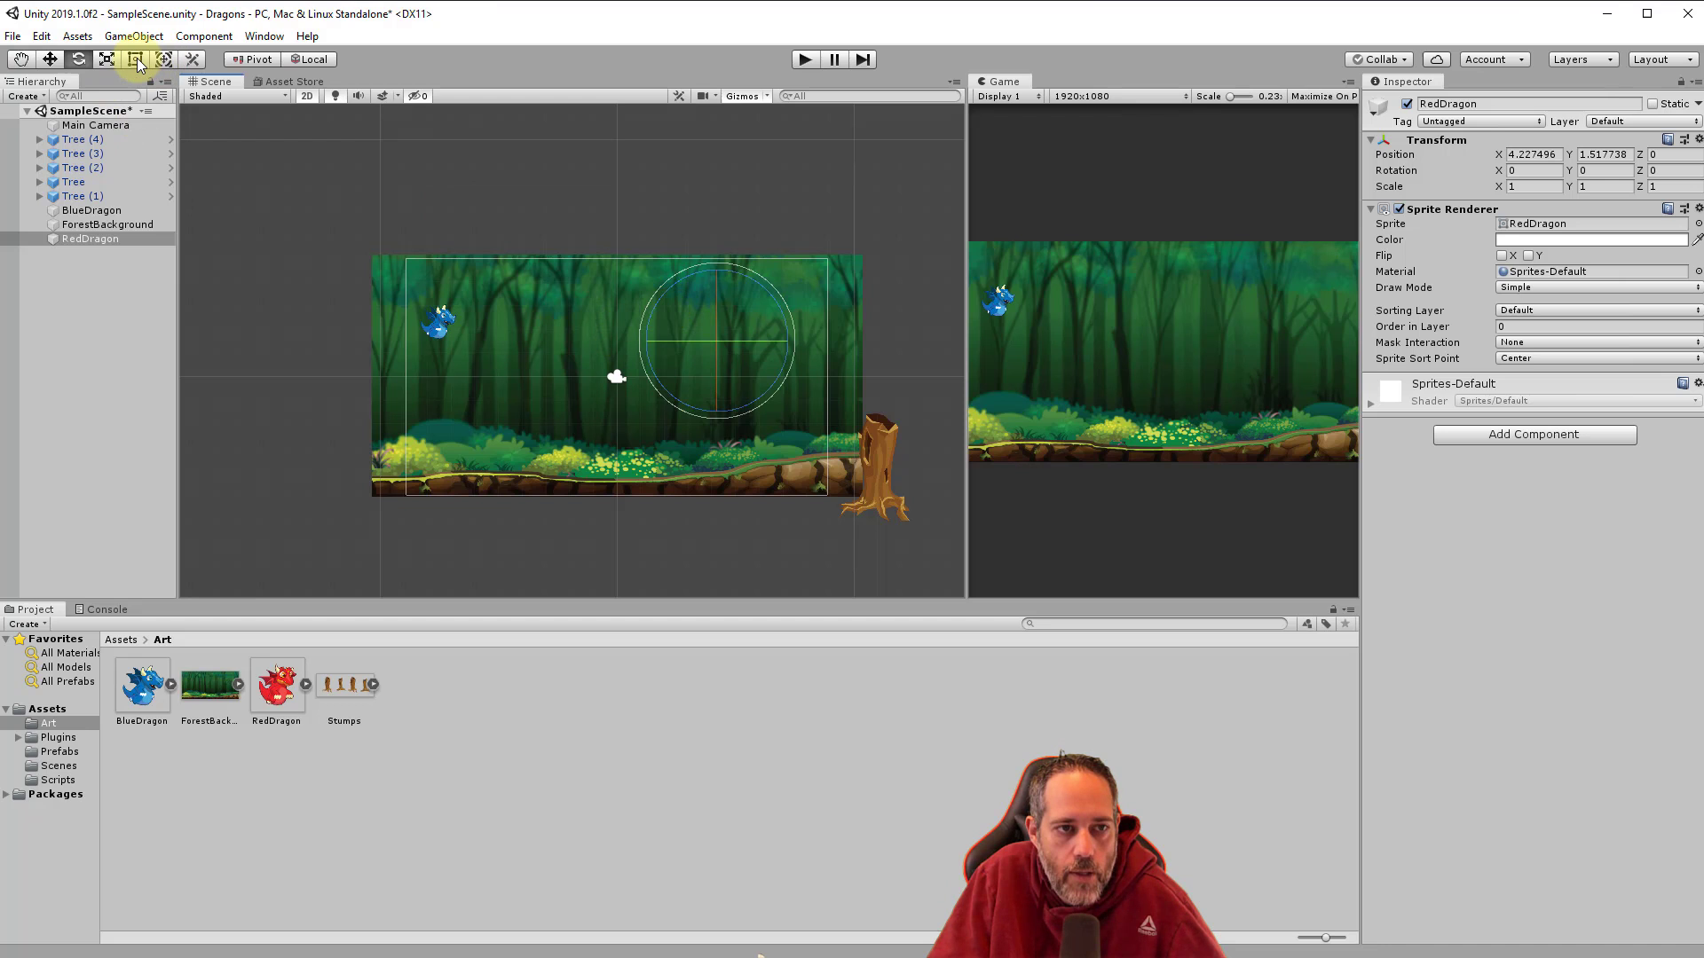
left_click(132, 58)
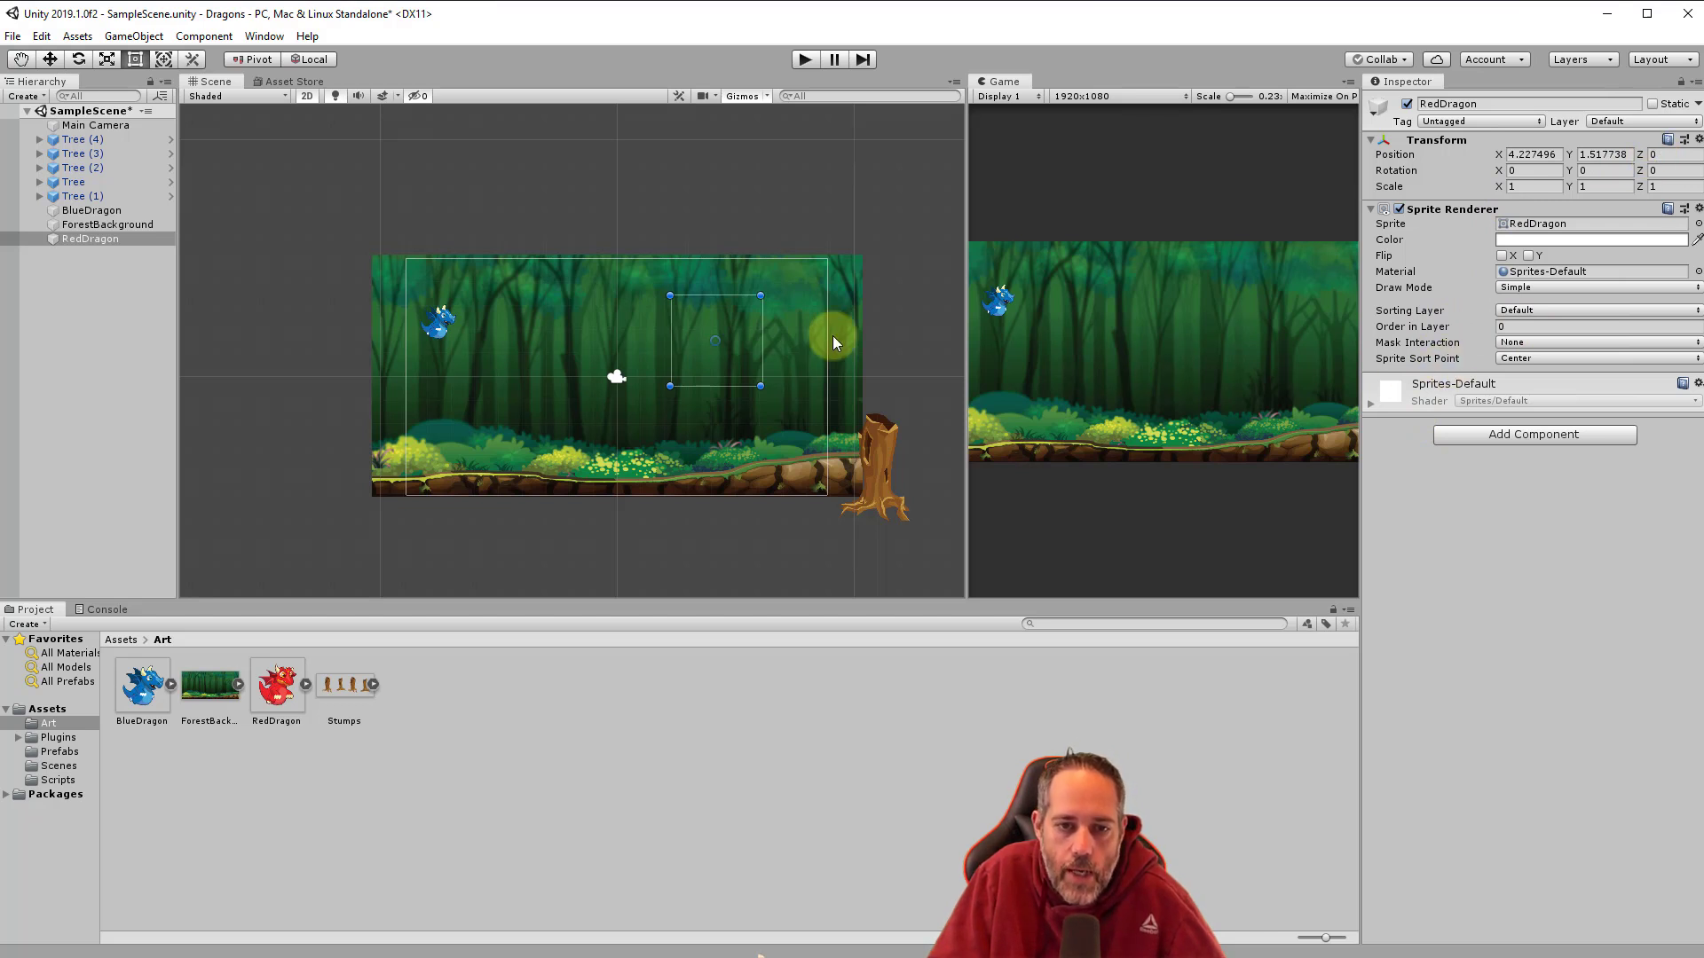
left_click(107, 224)
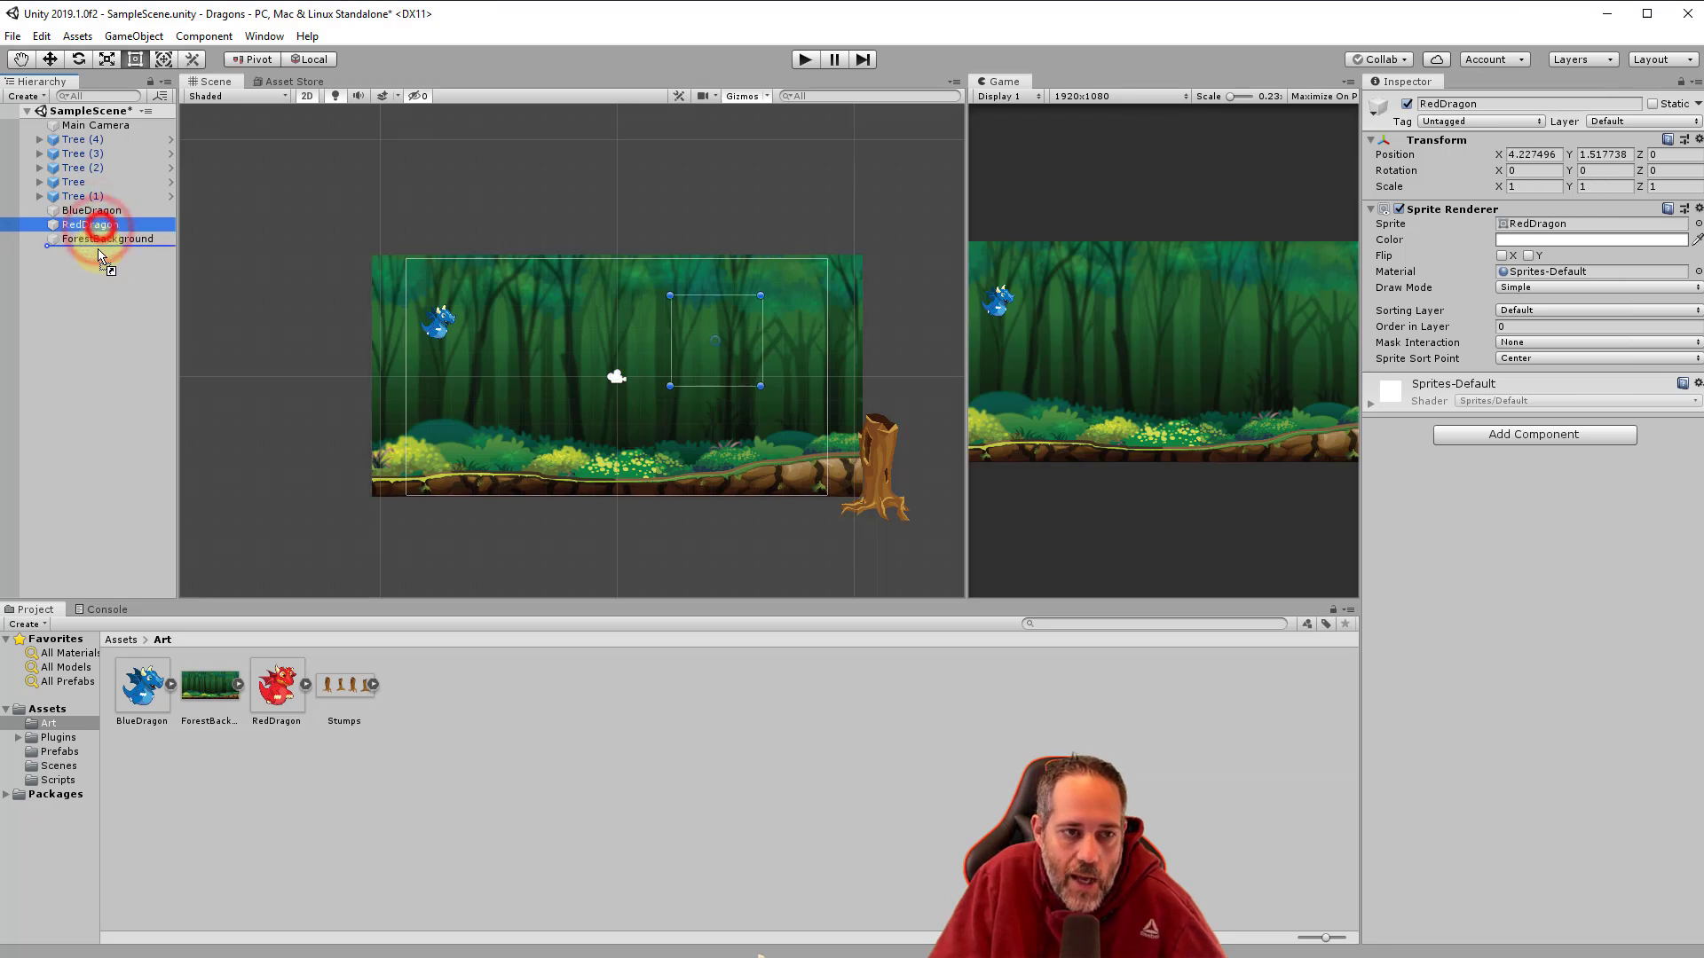
Set RedDragon's Order in Layer to 1 and ForestBackground's Order in Layer to 0.
left_click(108, 238)
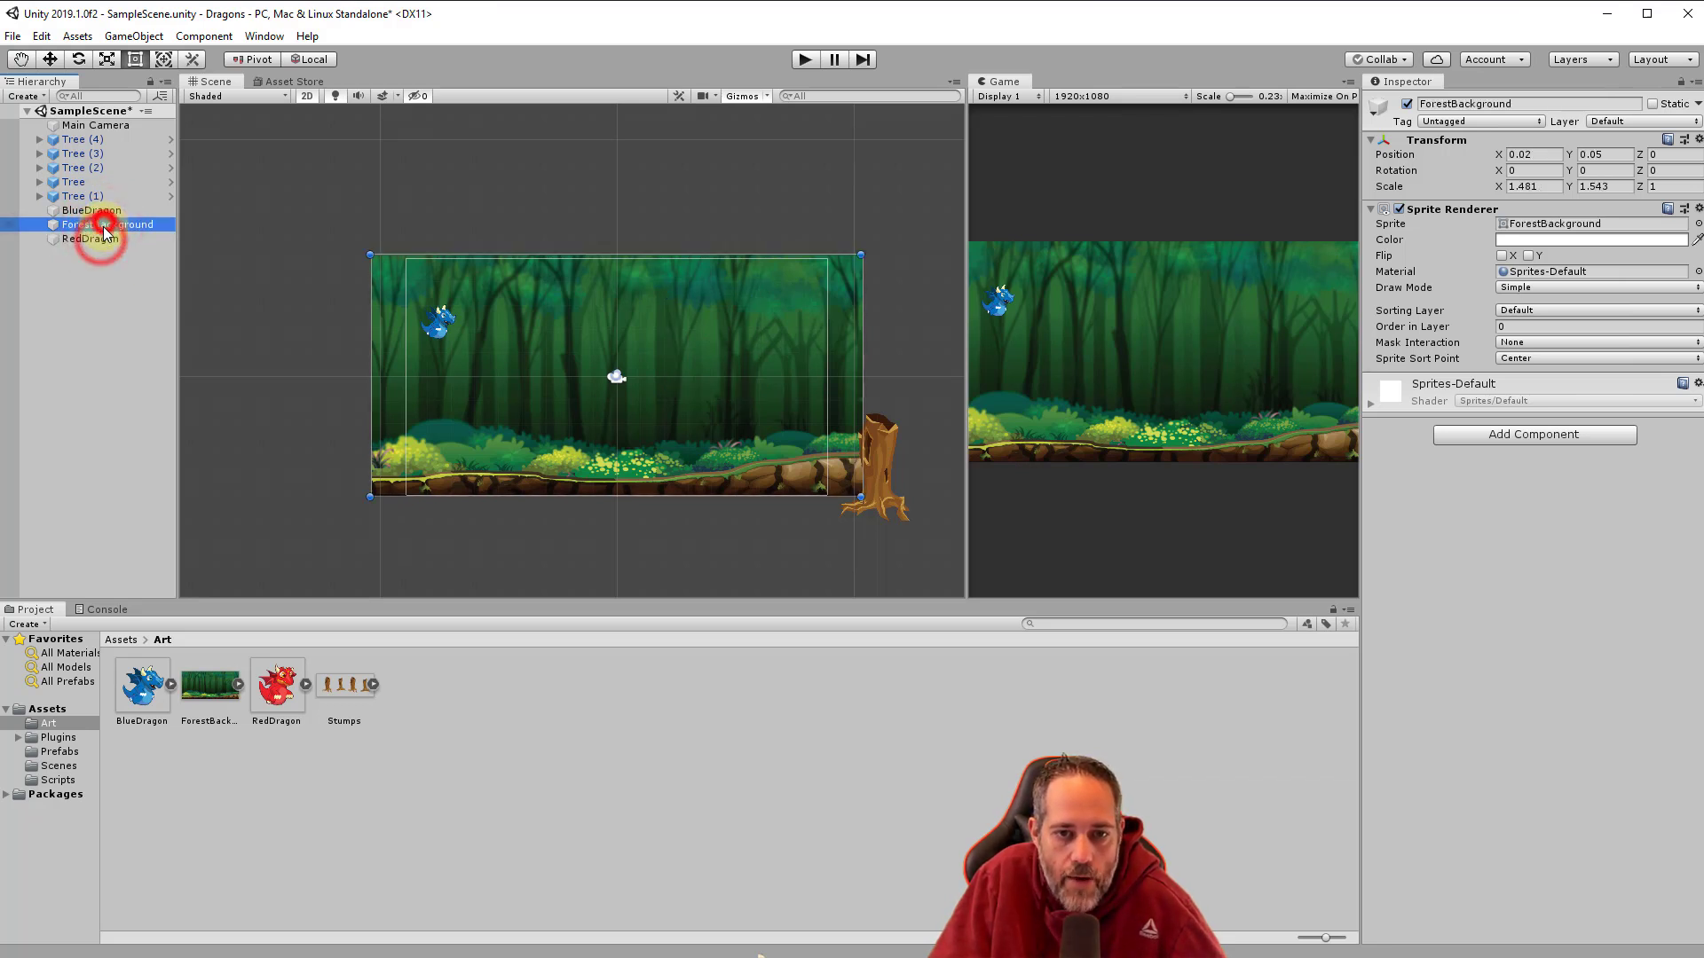
left_click(90, 238)
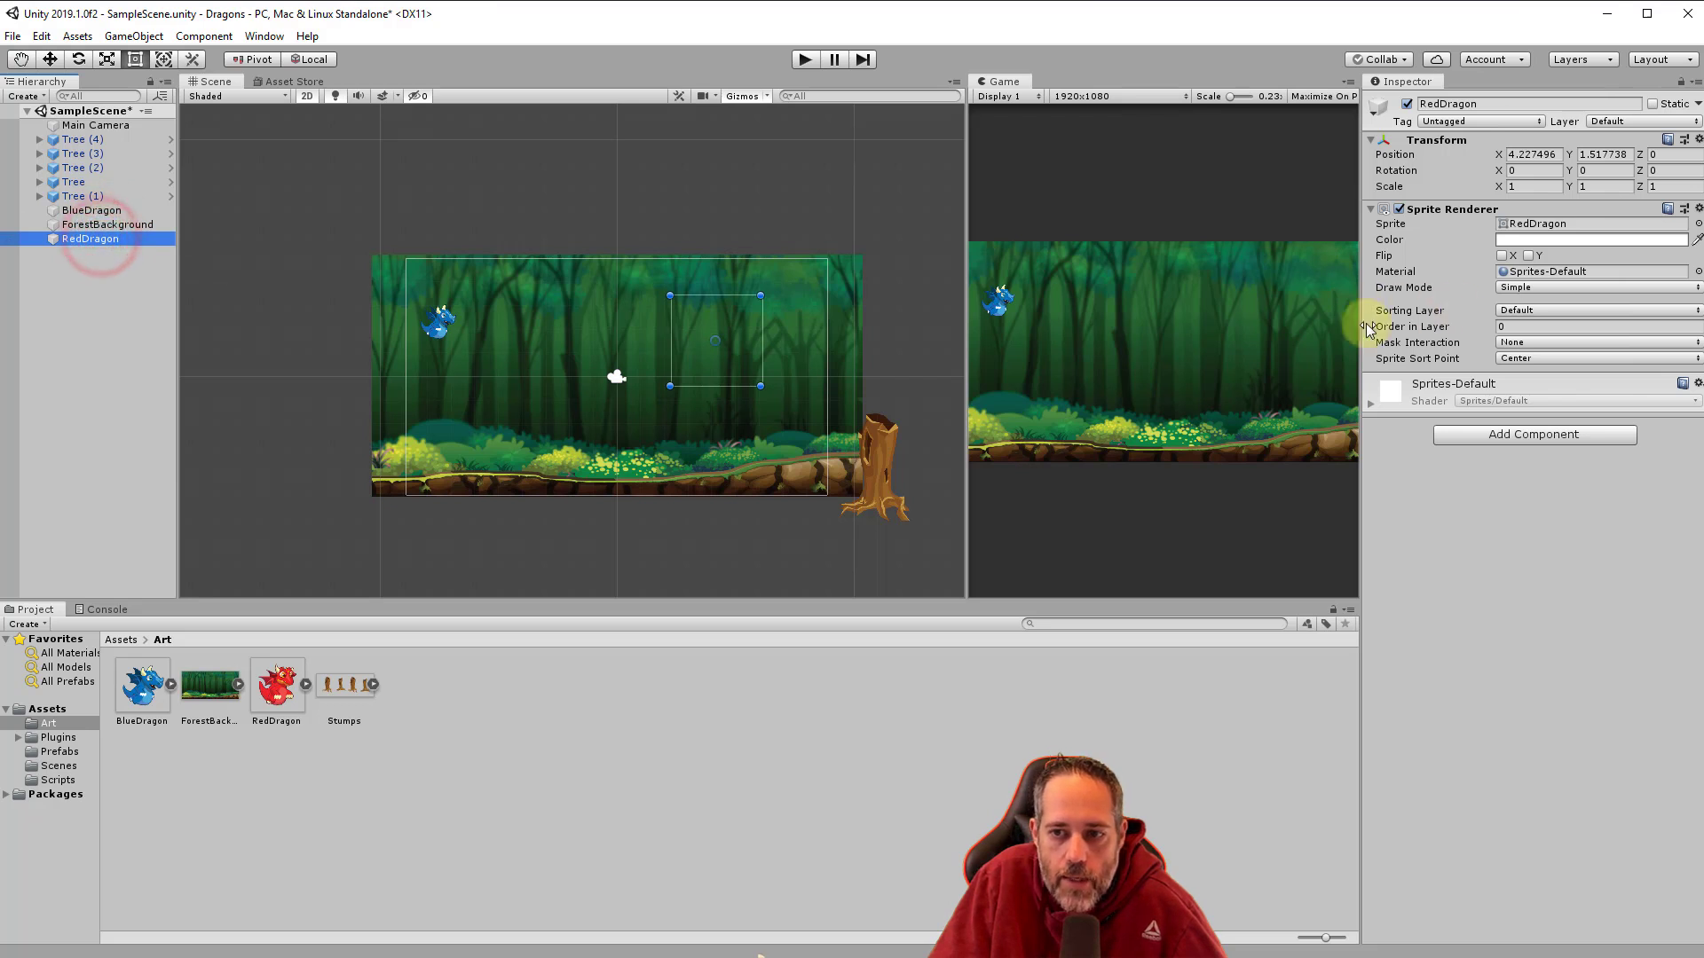
left_click(1592, 326)
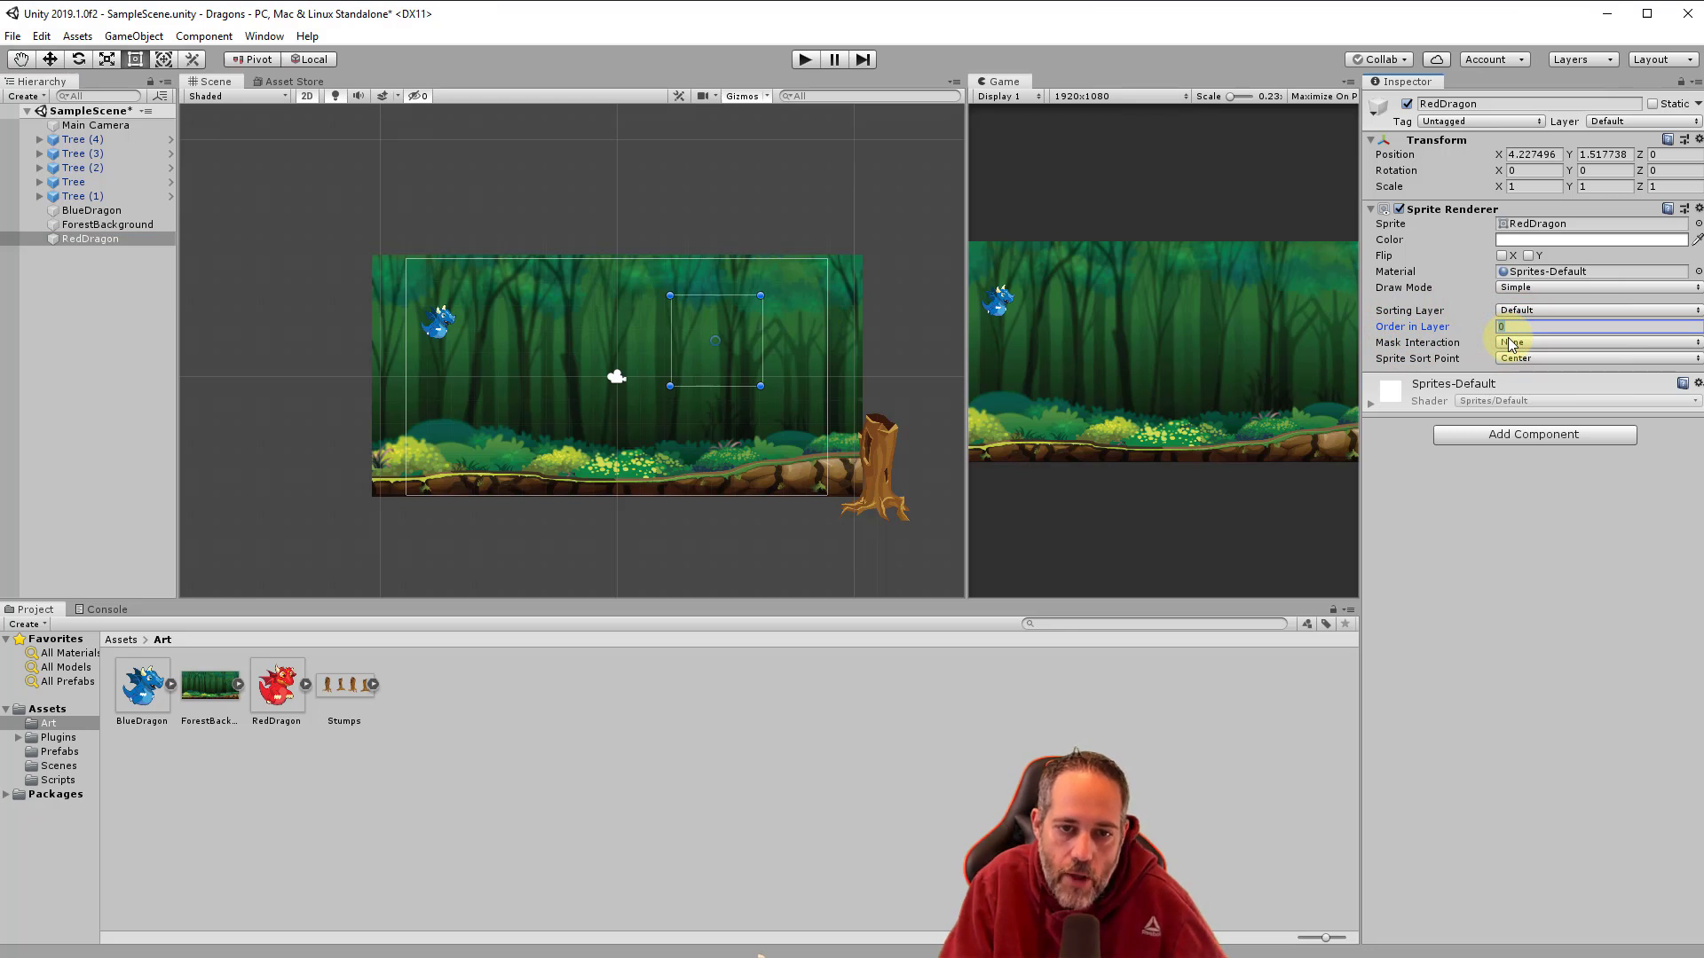
type("1")
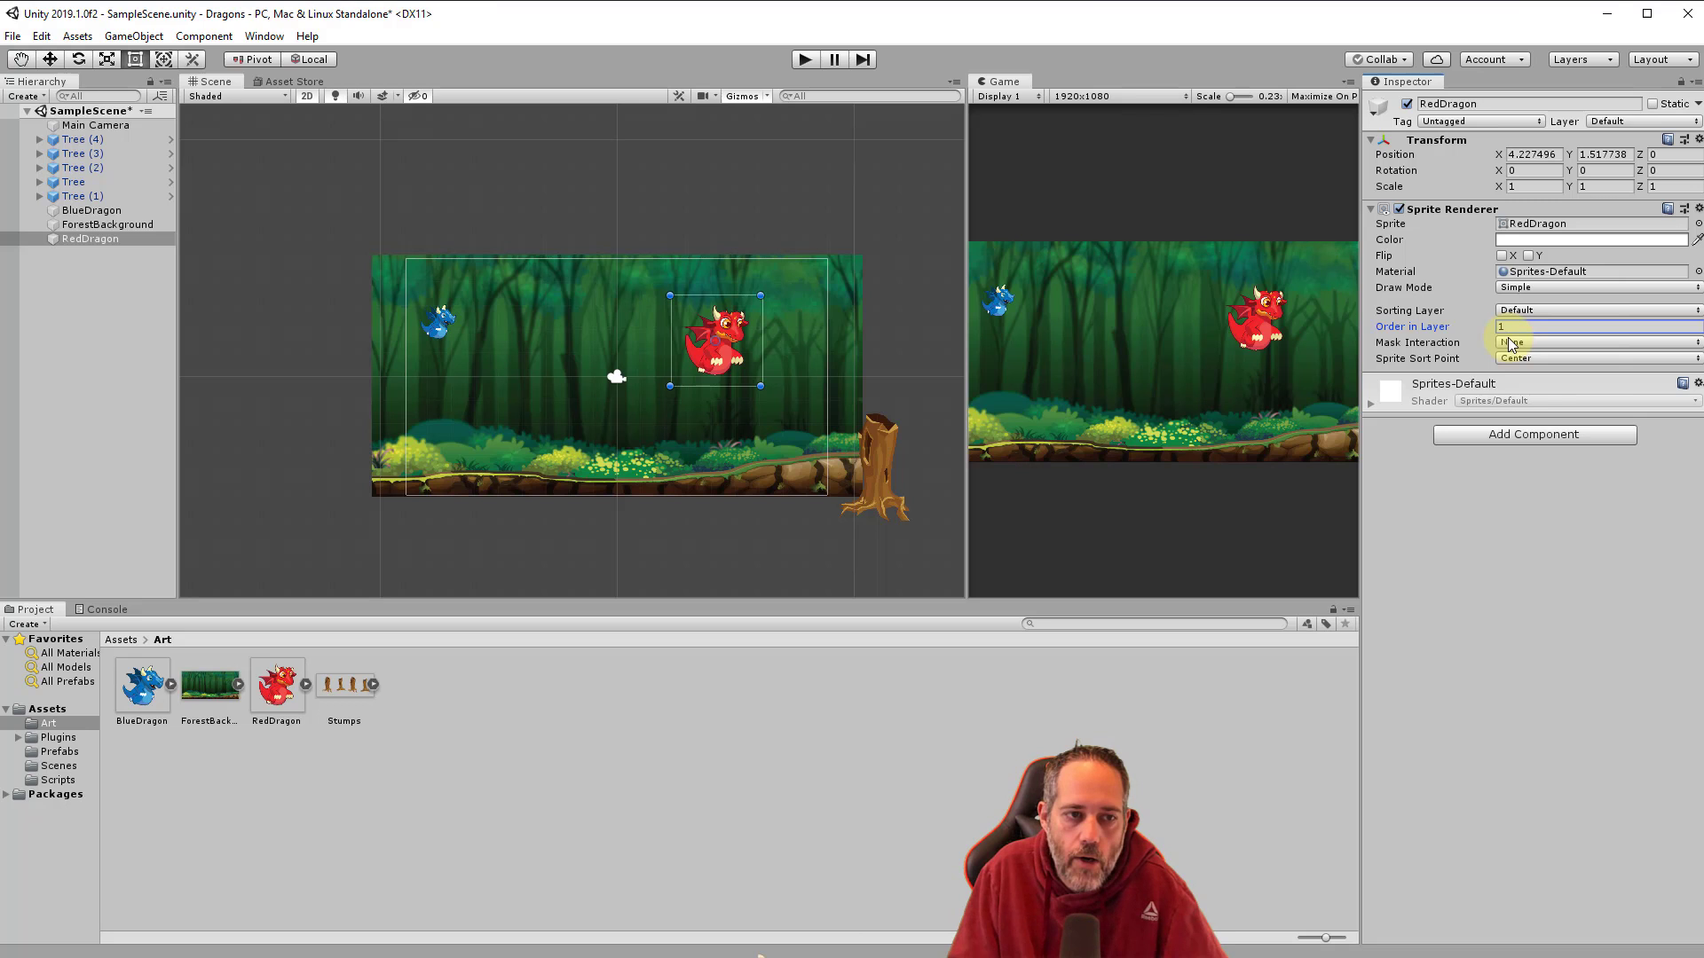
left_click(107, 224)
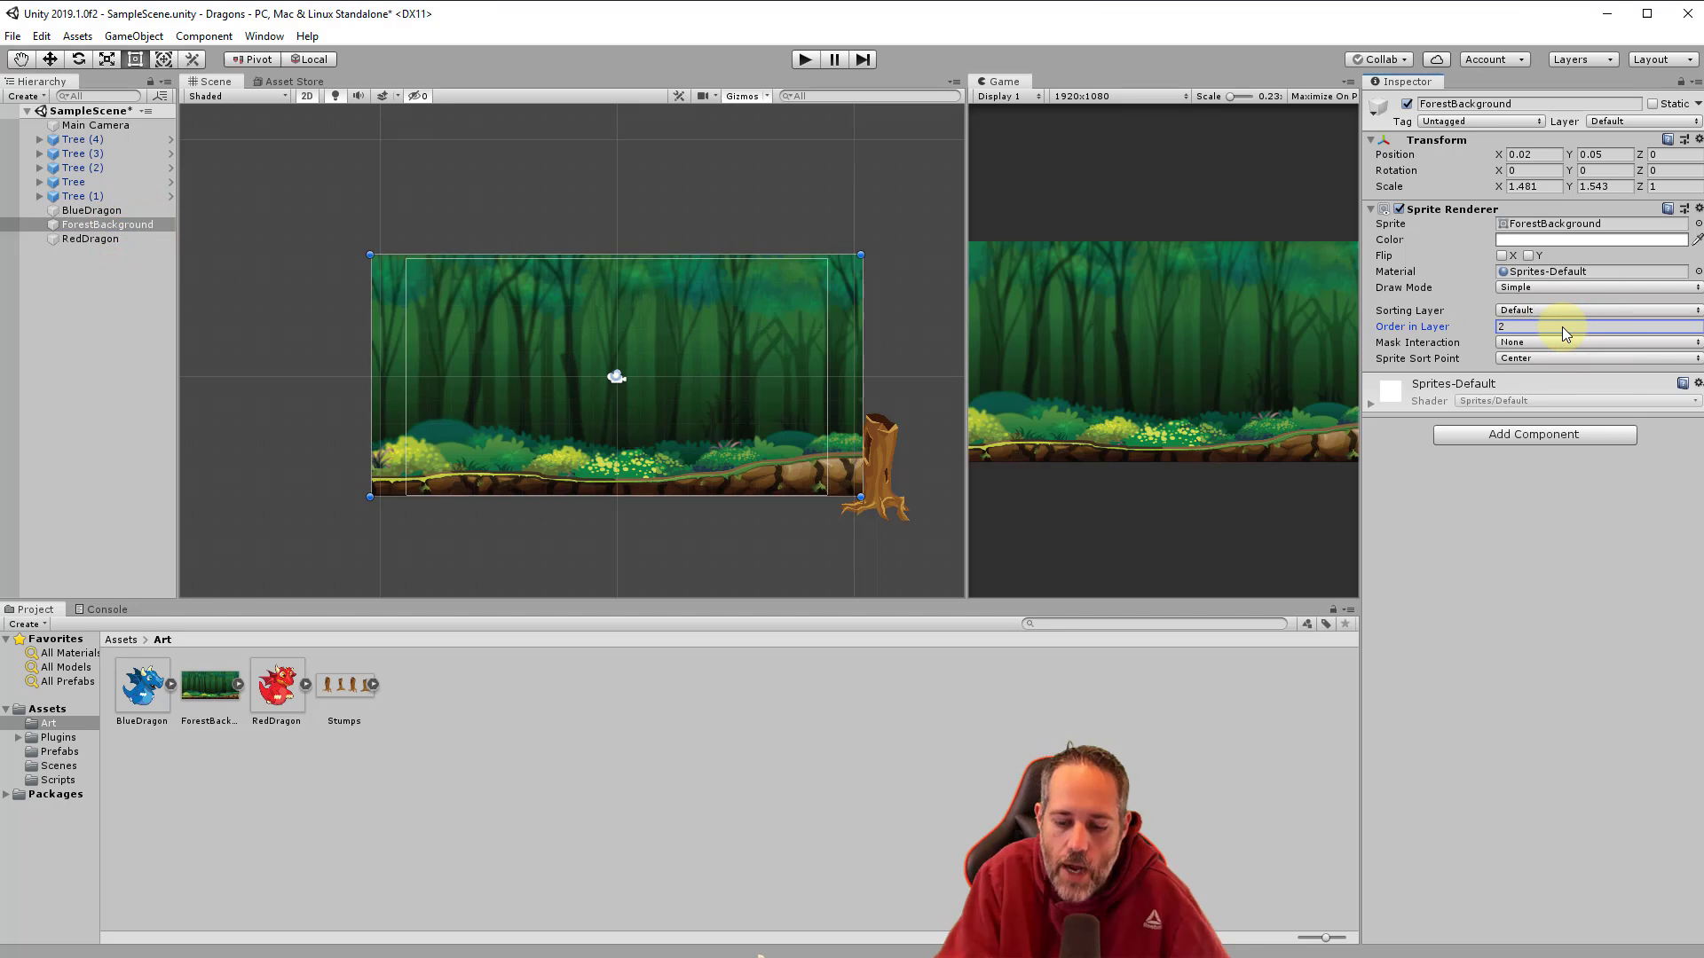
left_click(1565, 326)
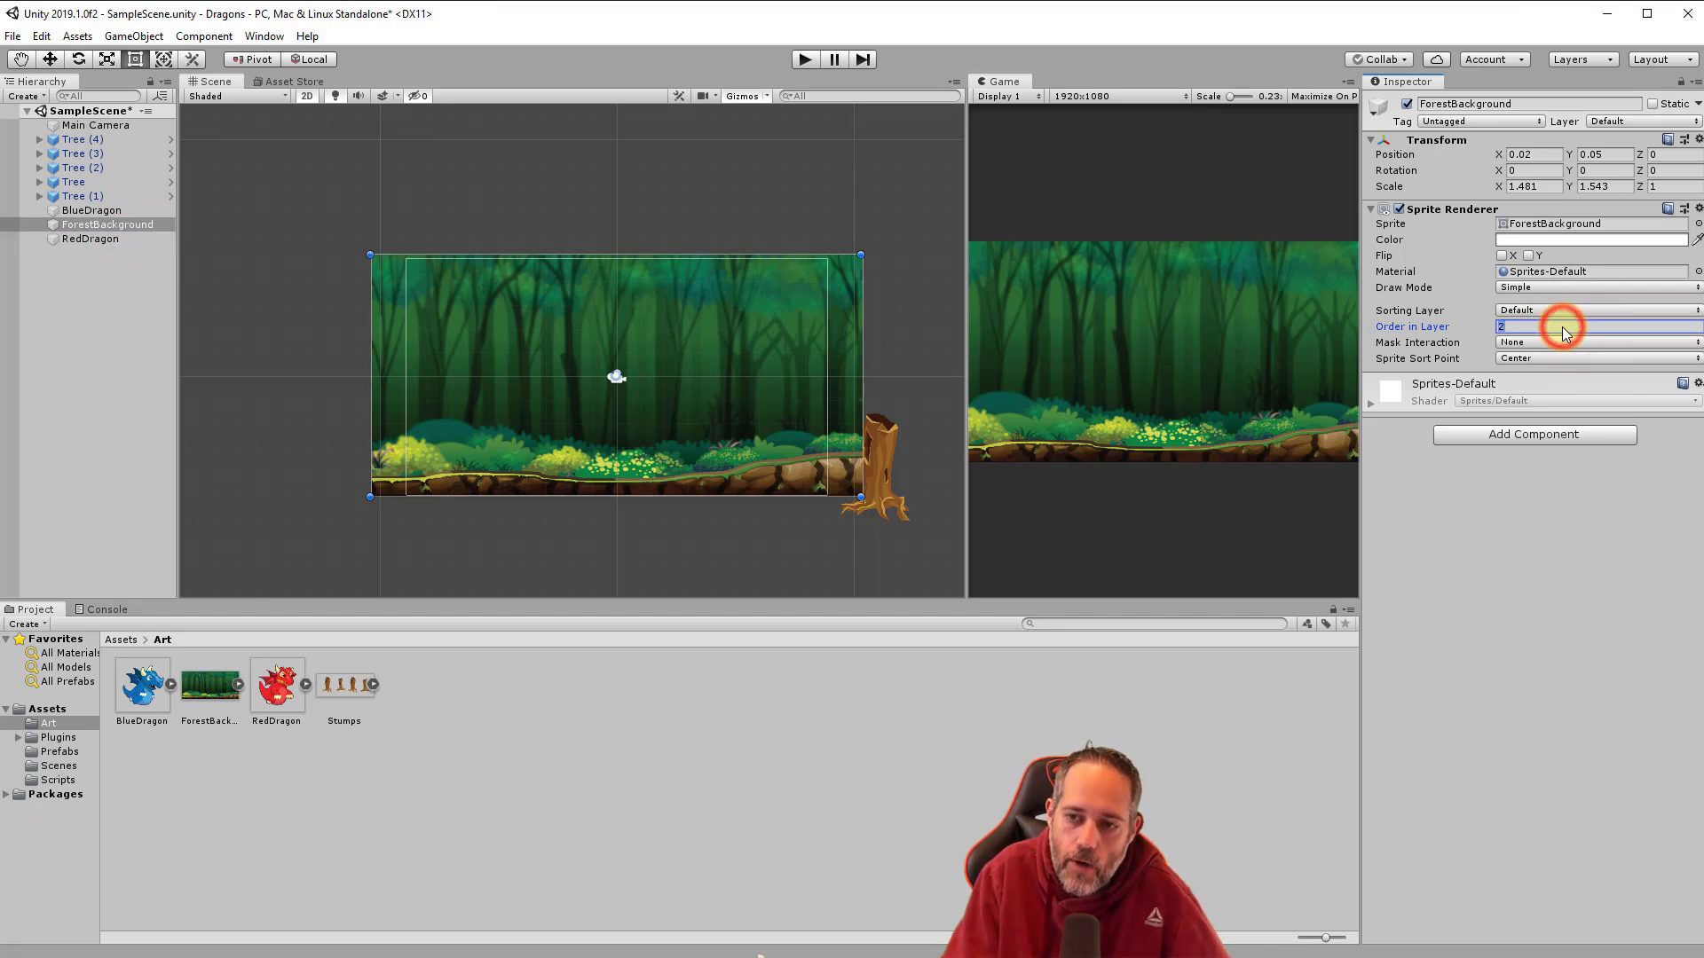
type("0")
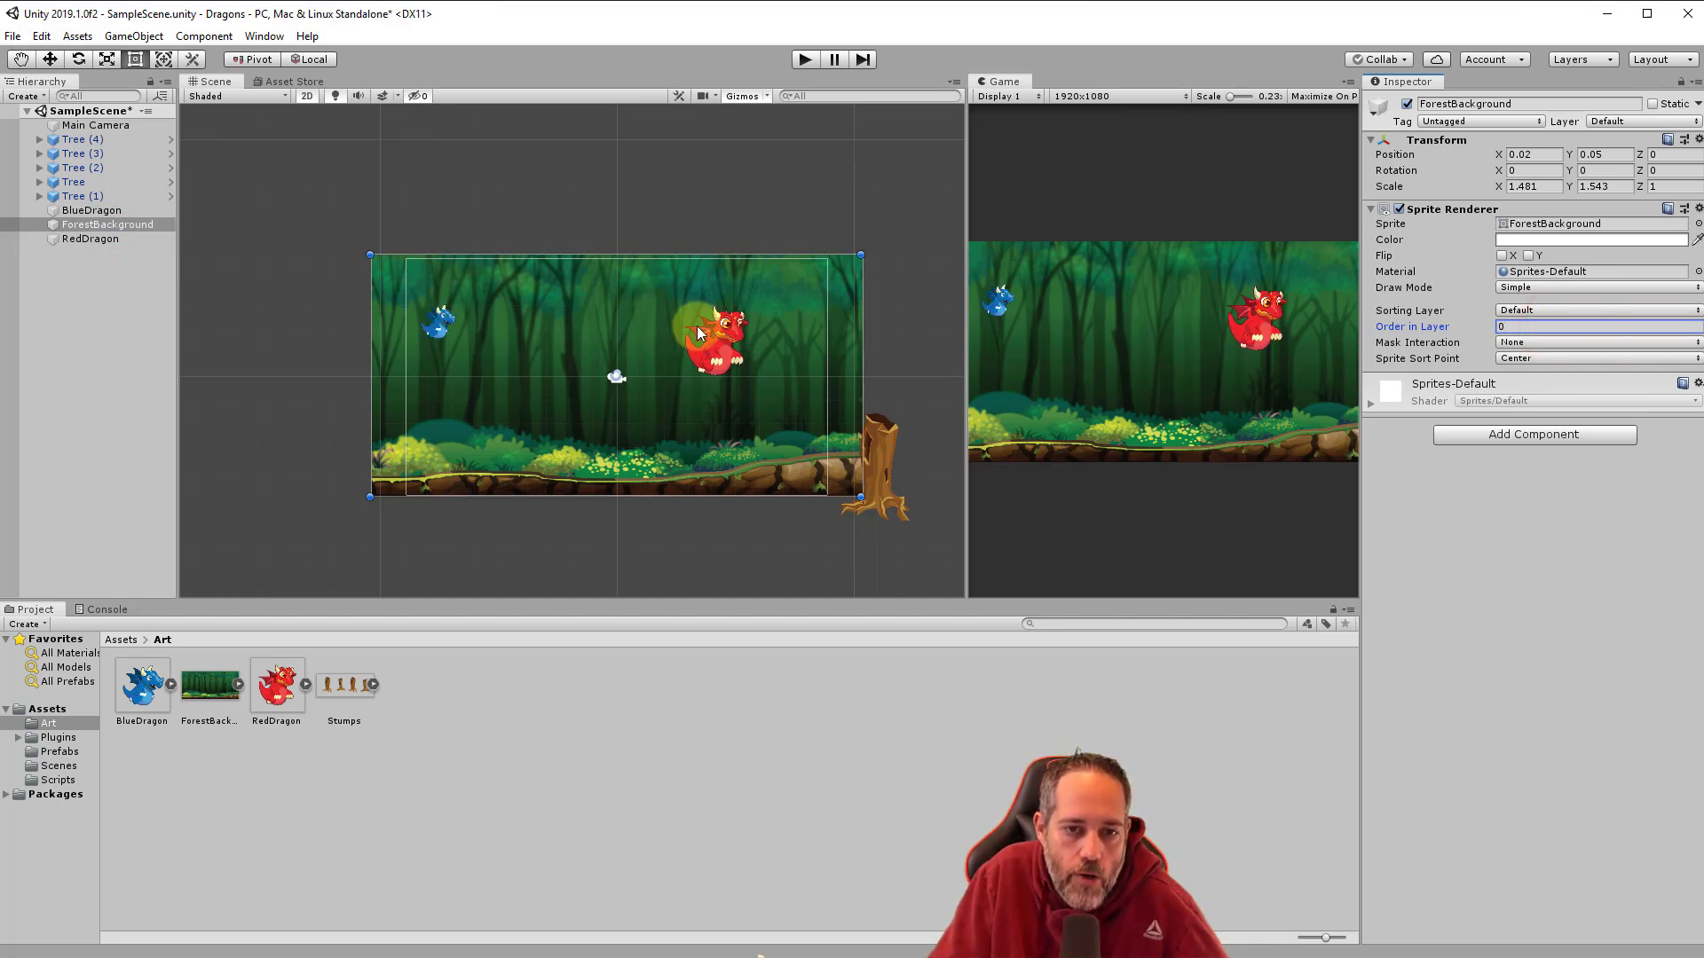
Set RedDragon's Transform scale to 0.5 on X and Y, keeping Z at 1.
left_click(91, 238)
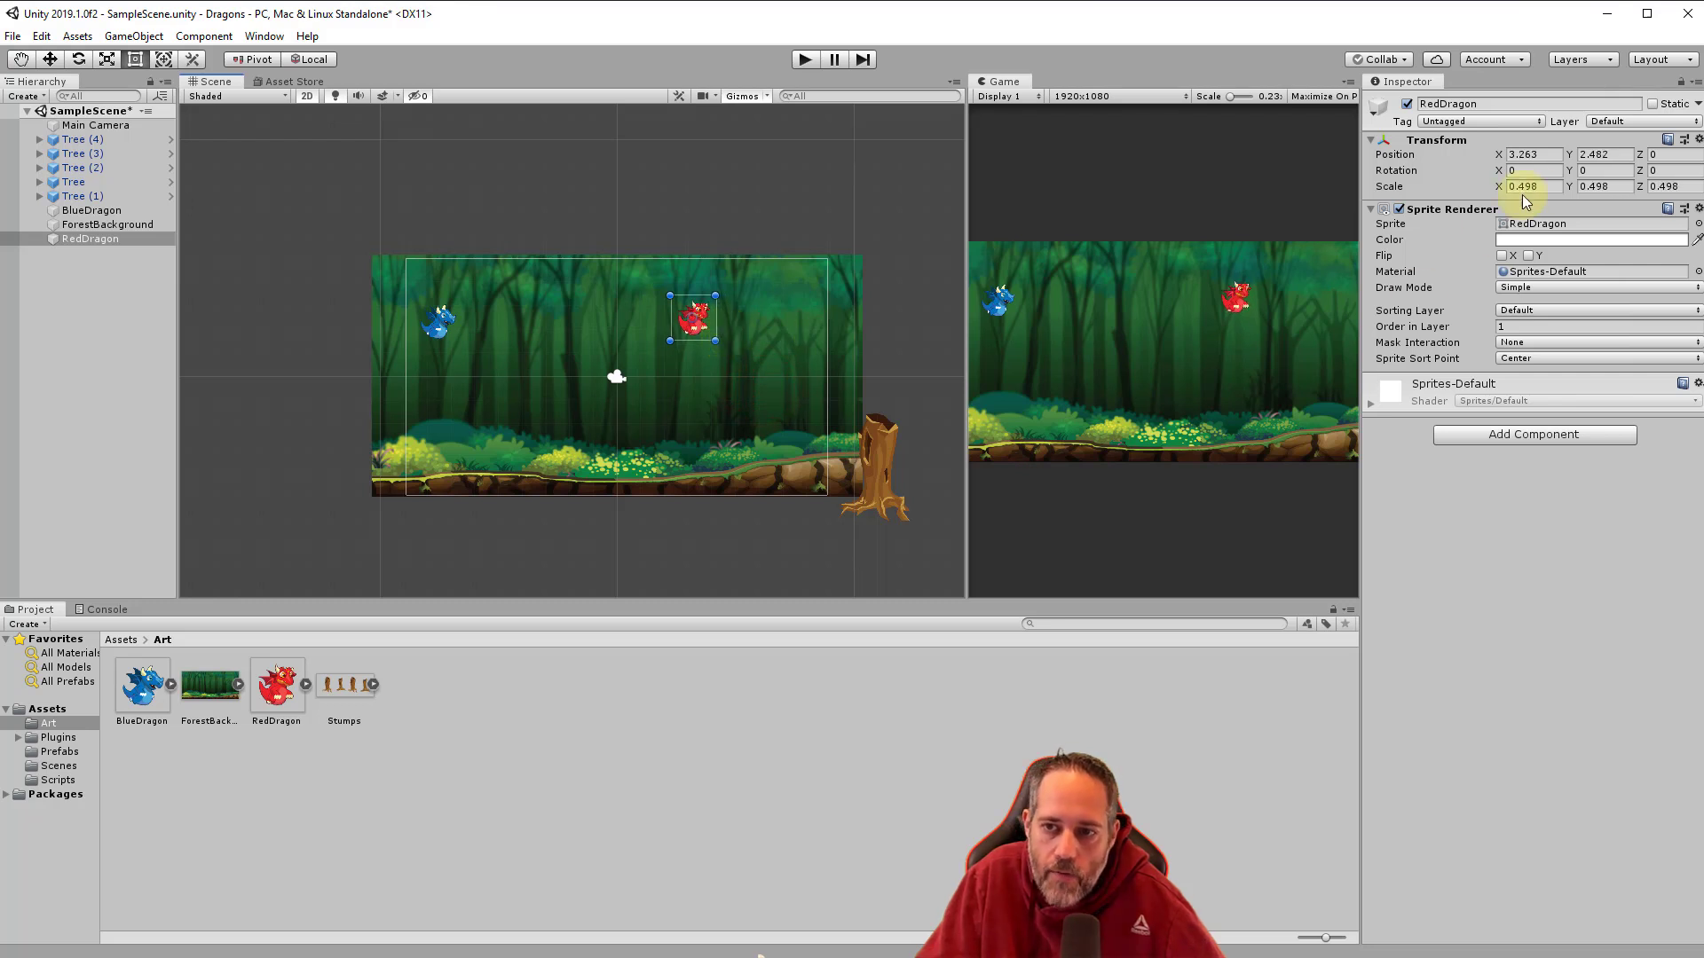
type("1")
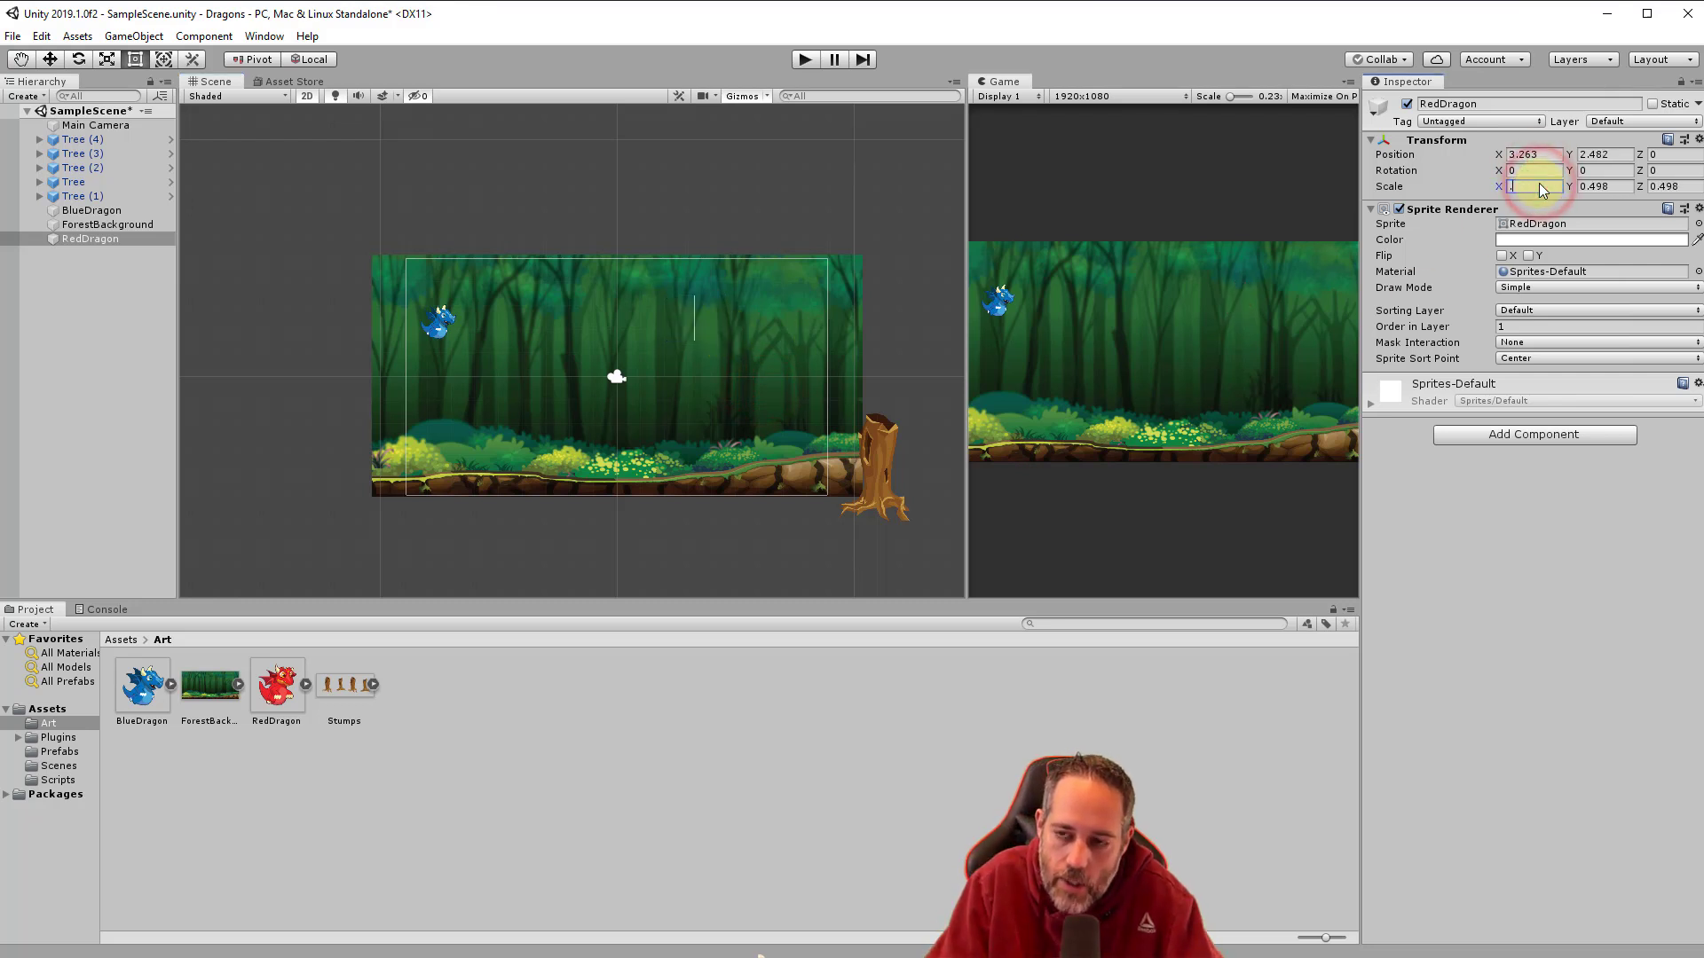
type("0.5")
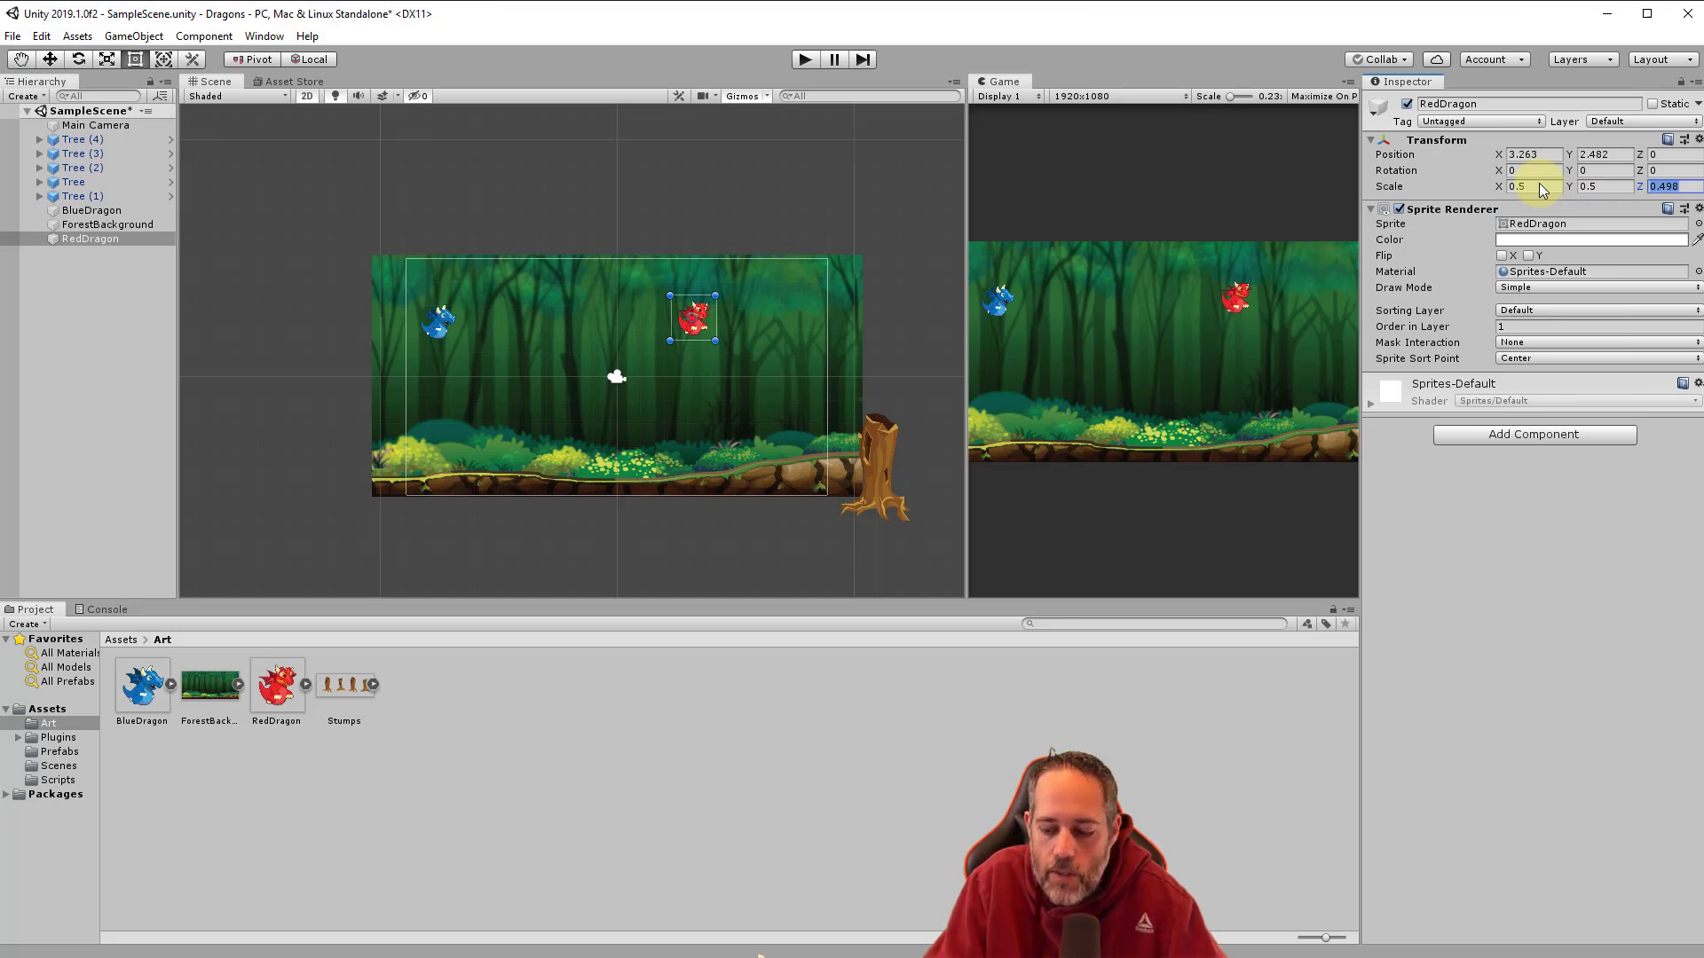
type("1")
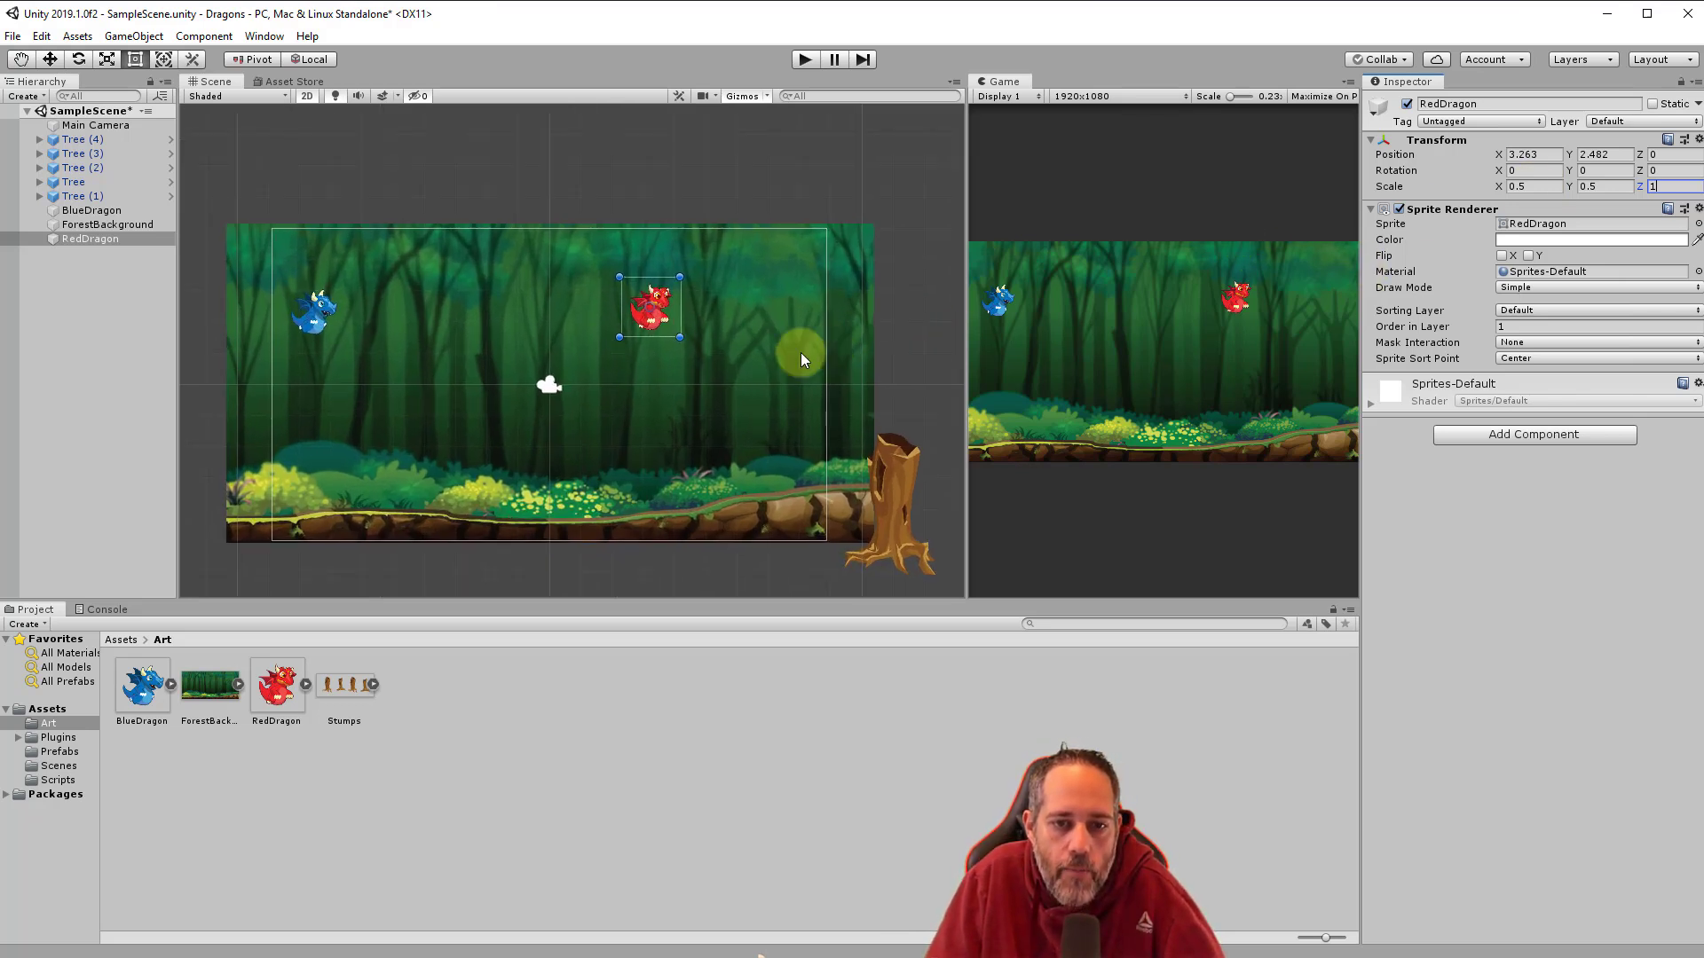
Undo RedDragon's test tilt with the Rotate tool and set its Rotation Y to 180.
left_click_drag(802, 359, 393, 187)
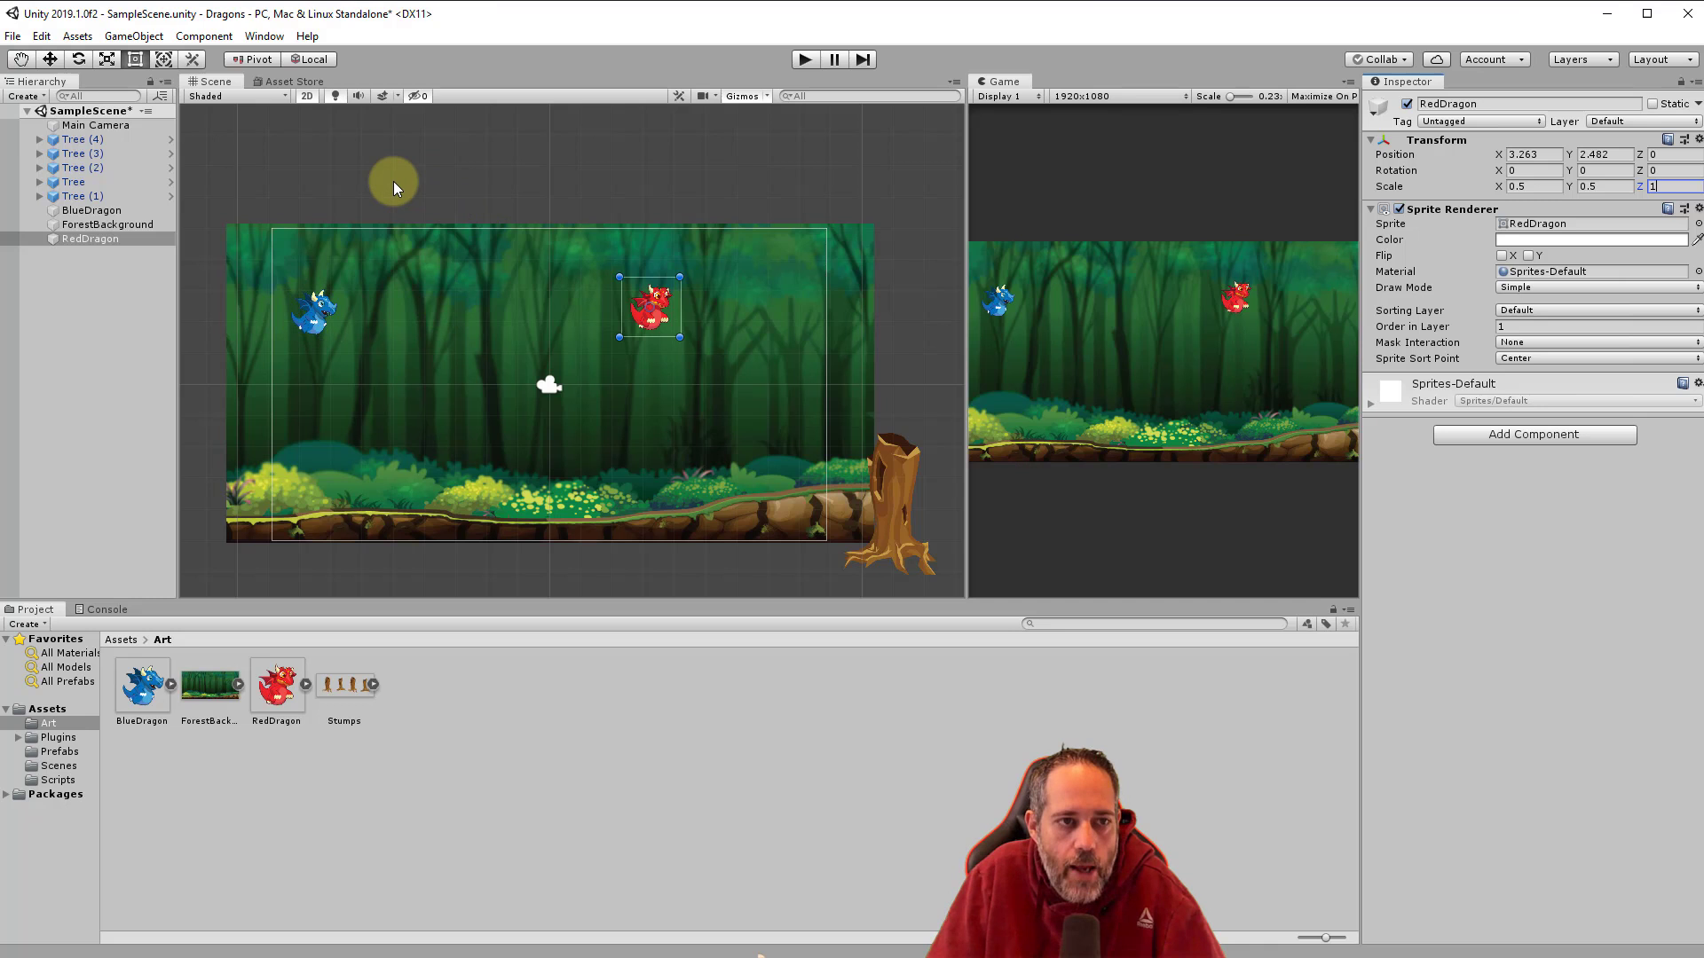
left_click(78, 58)
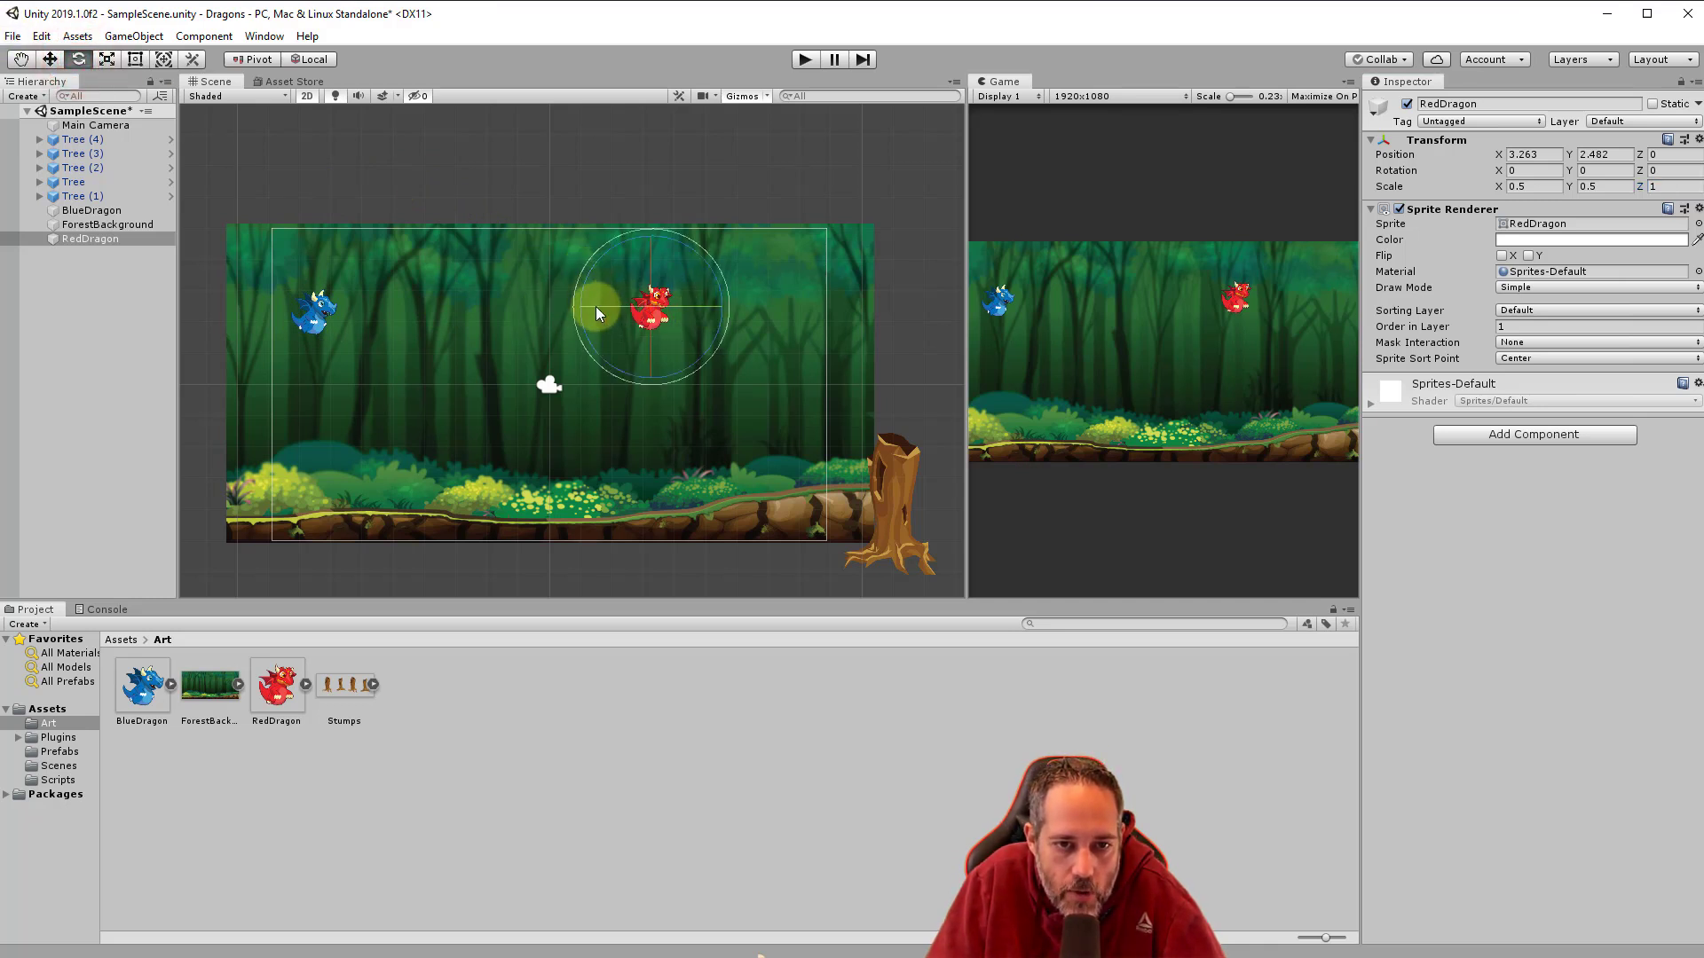
left_click_drag(596, 314, 894, 321)
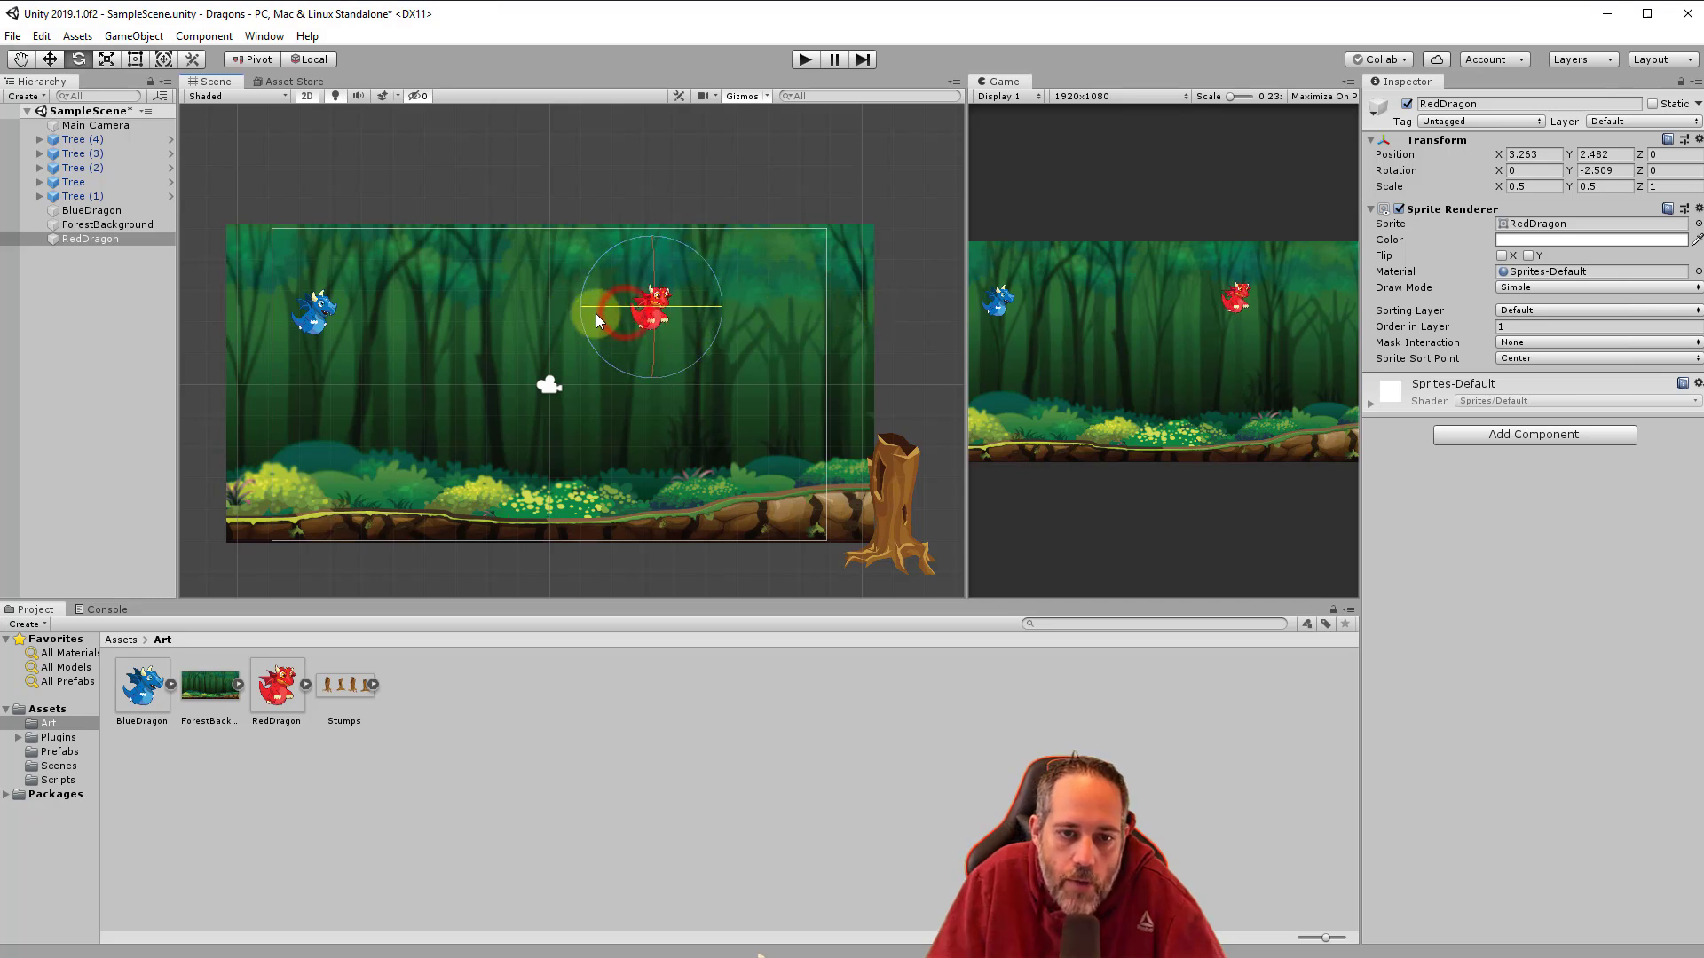
left_click_drag(597, 321, 668, 346)
type("0")
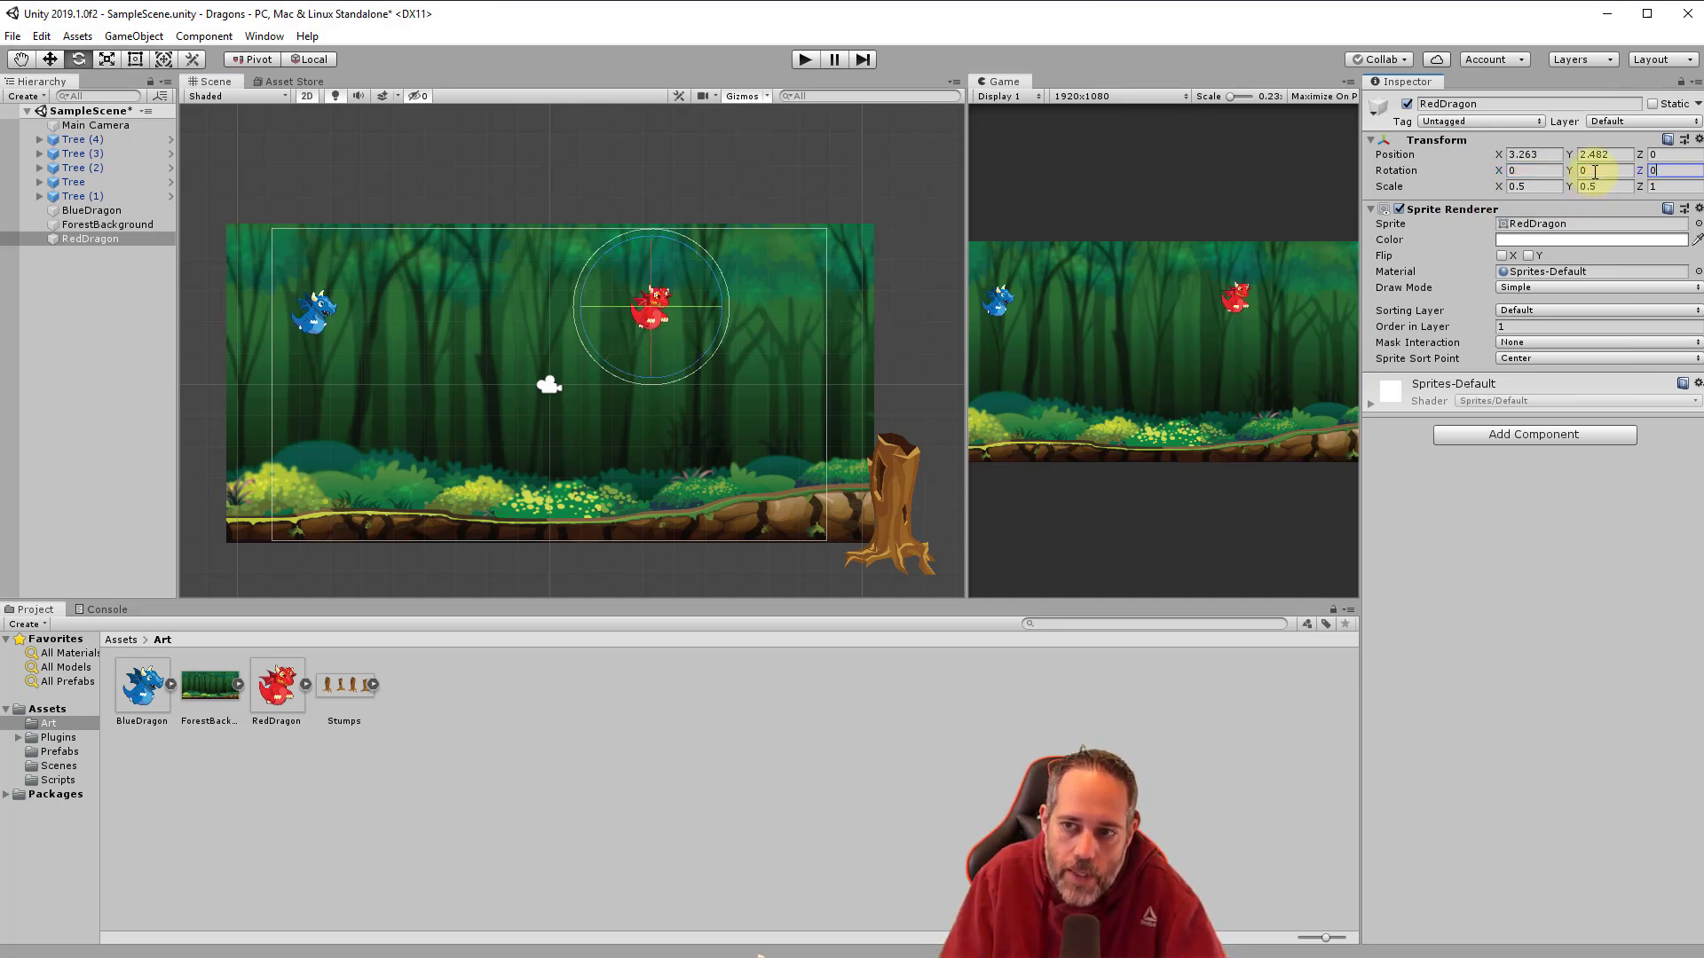
type("180")
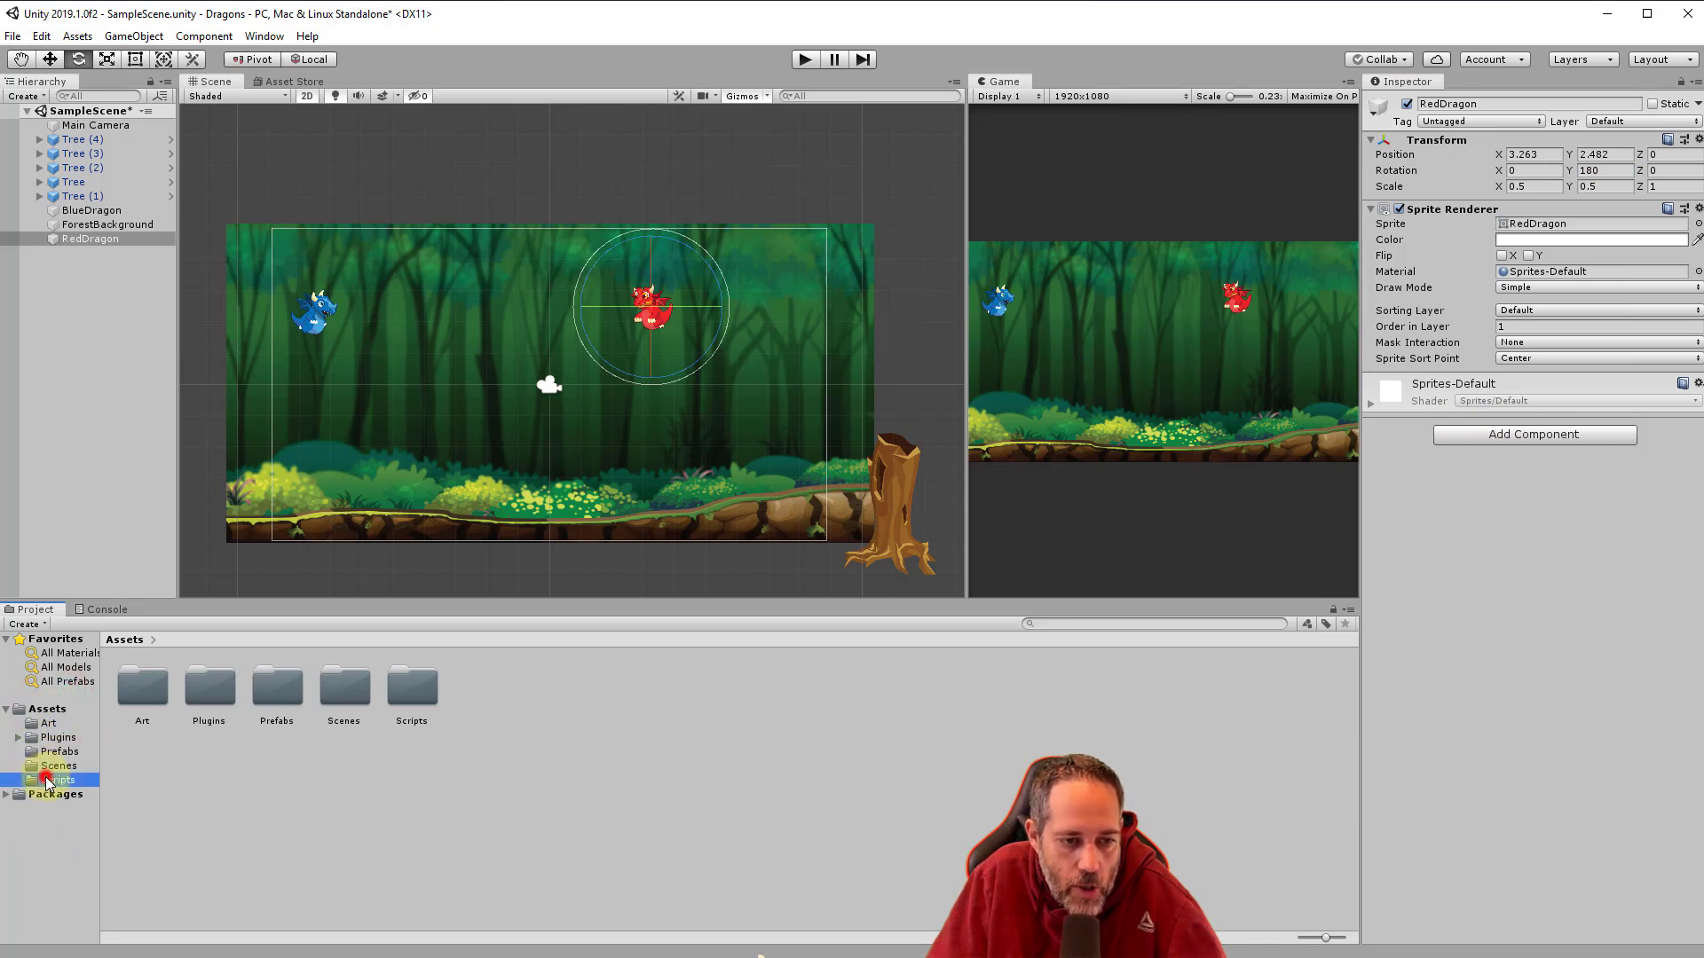
Add the Move Left script component to RedDragon.
left_click(1534, 434)
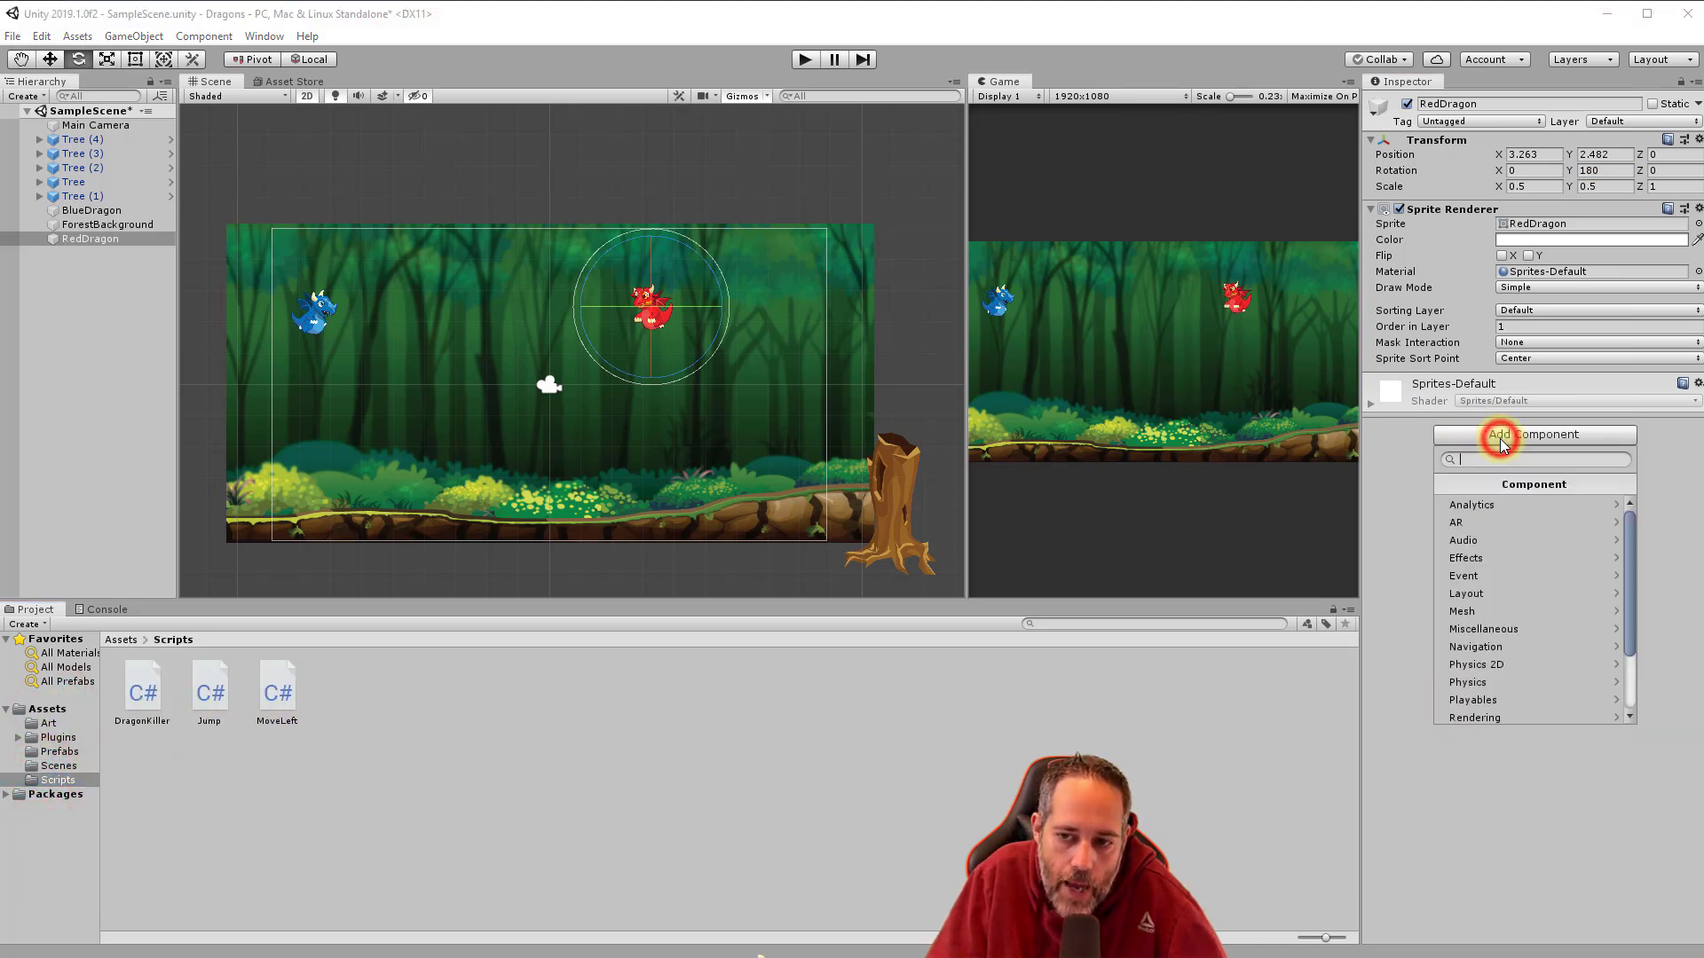
type("mov")
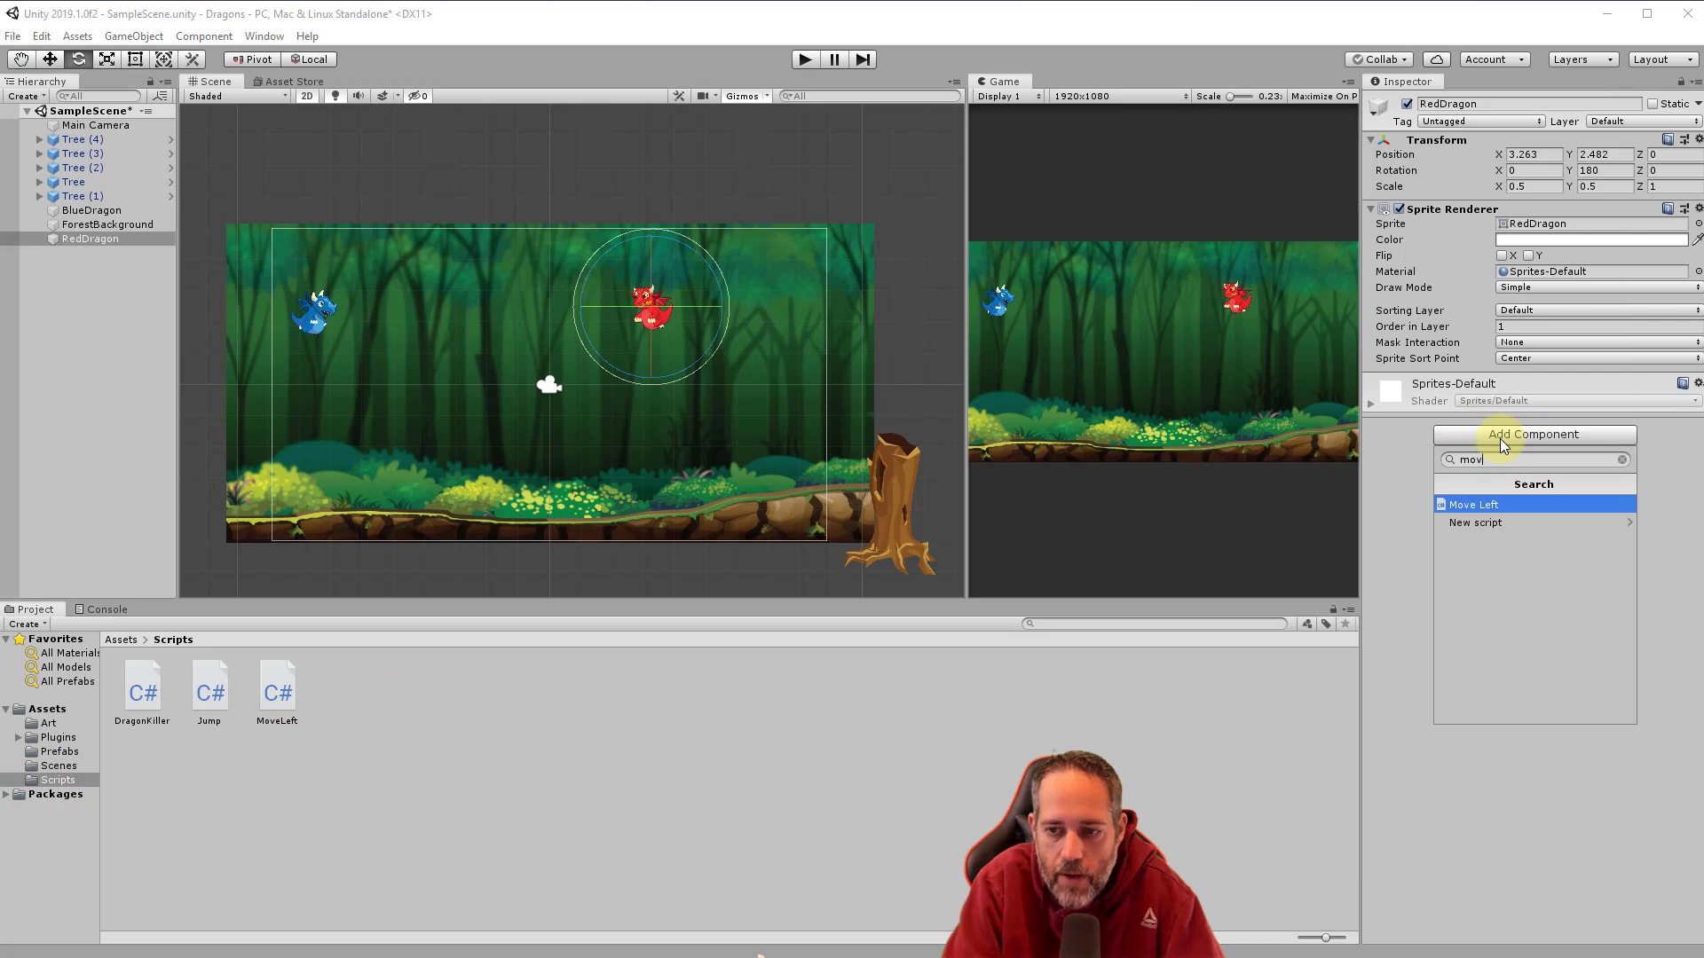
left_click(1475, 504)
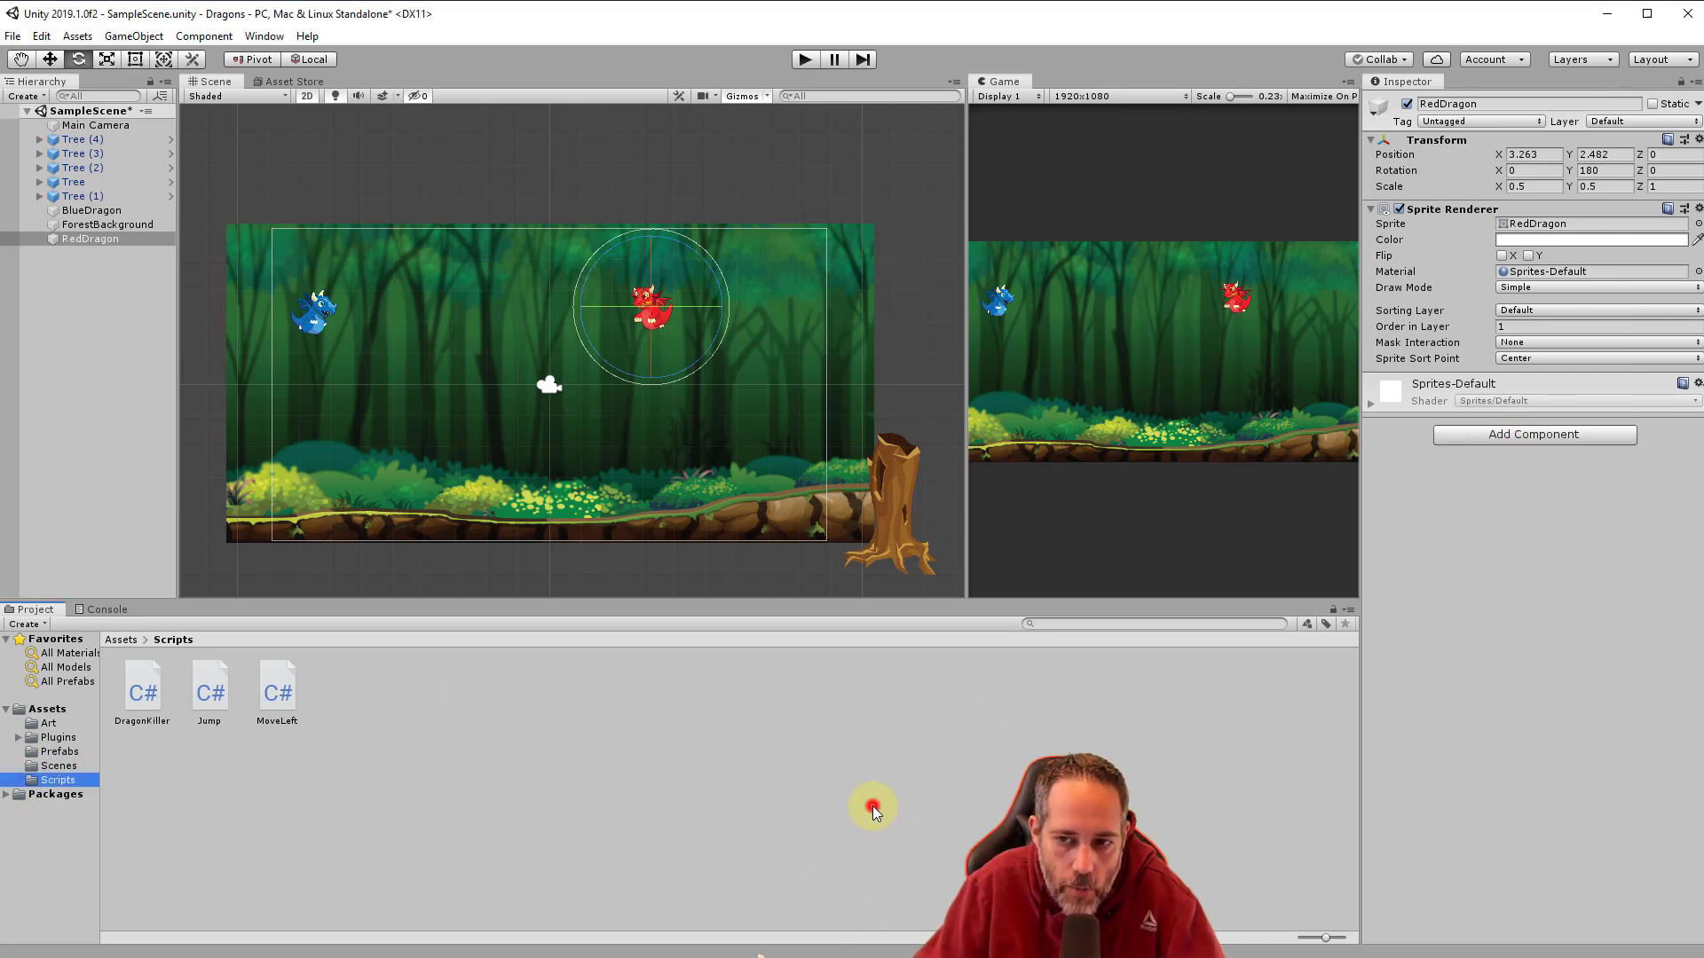
left_click(276, 691)
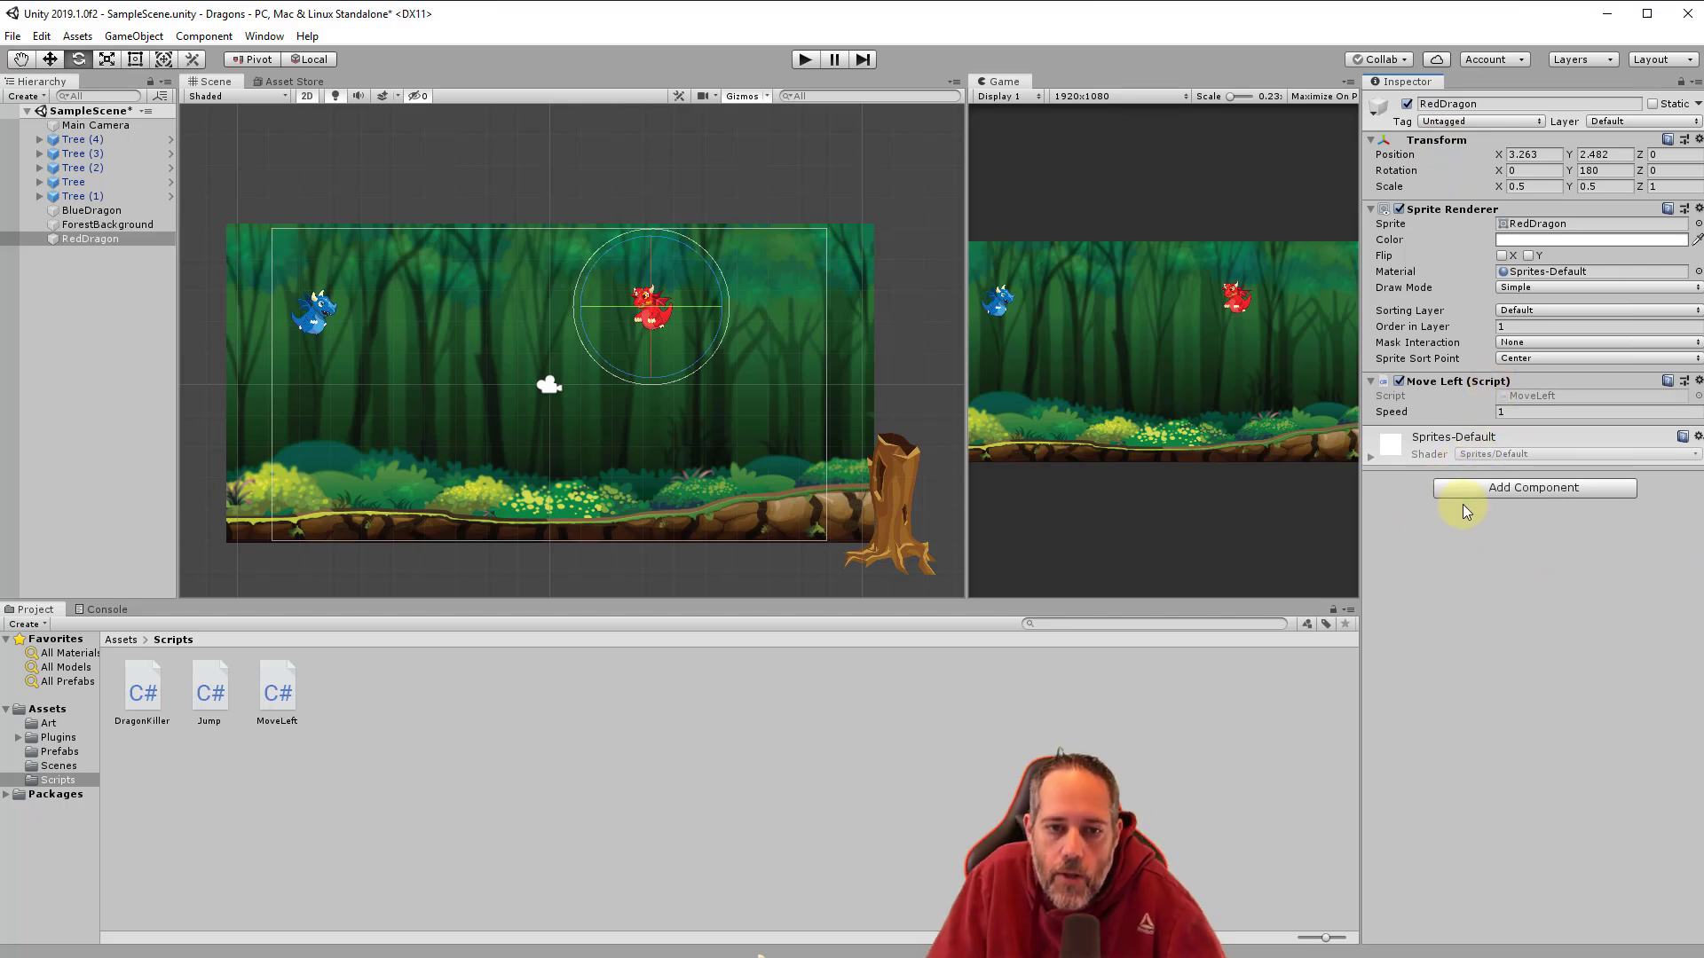
Add a Physics 2D Polygon Collider 2D to RedDragon.
left_click(1533, 488)
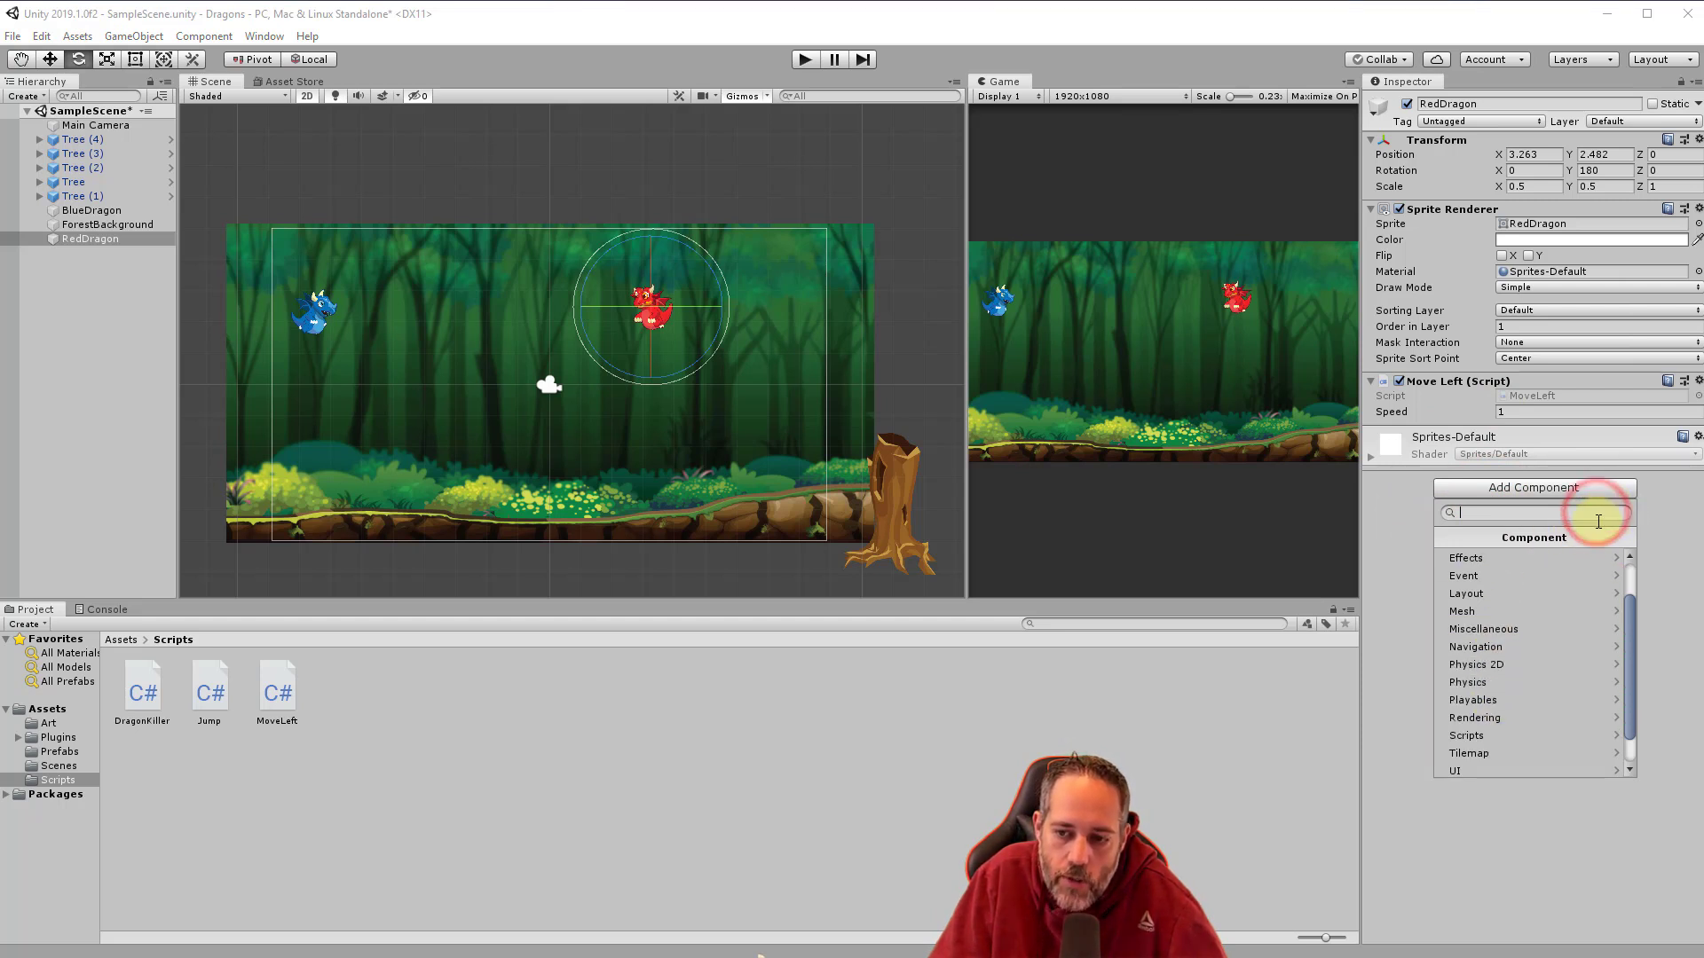
left_click(1475, 664)
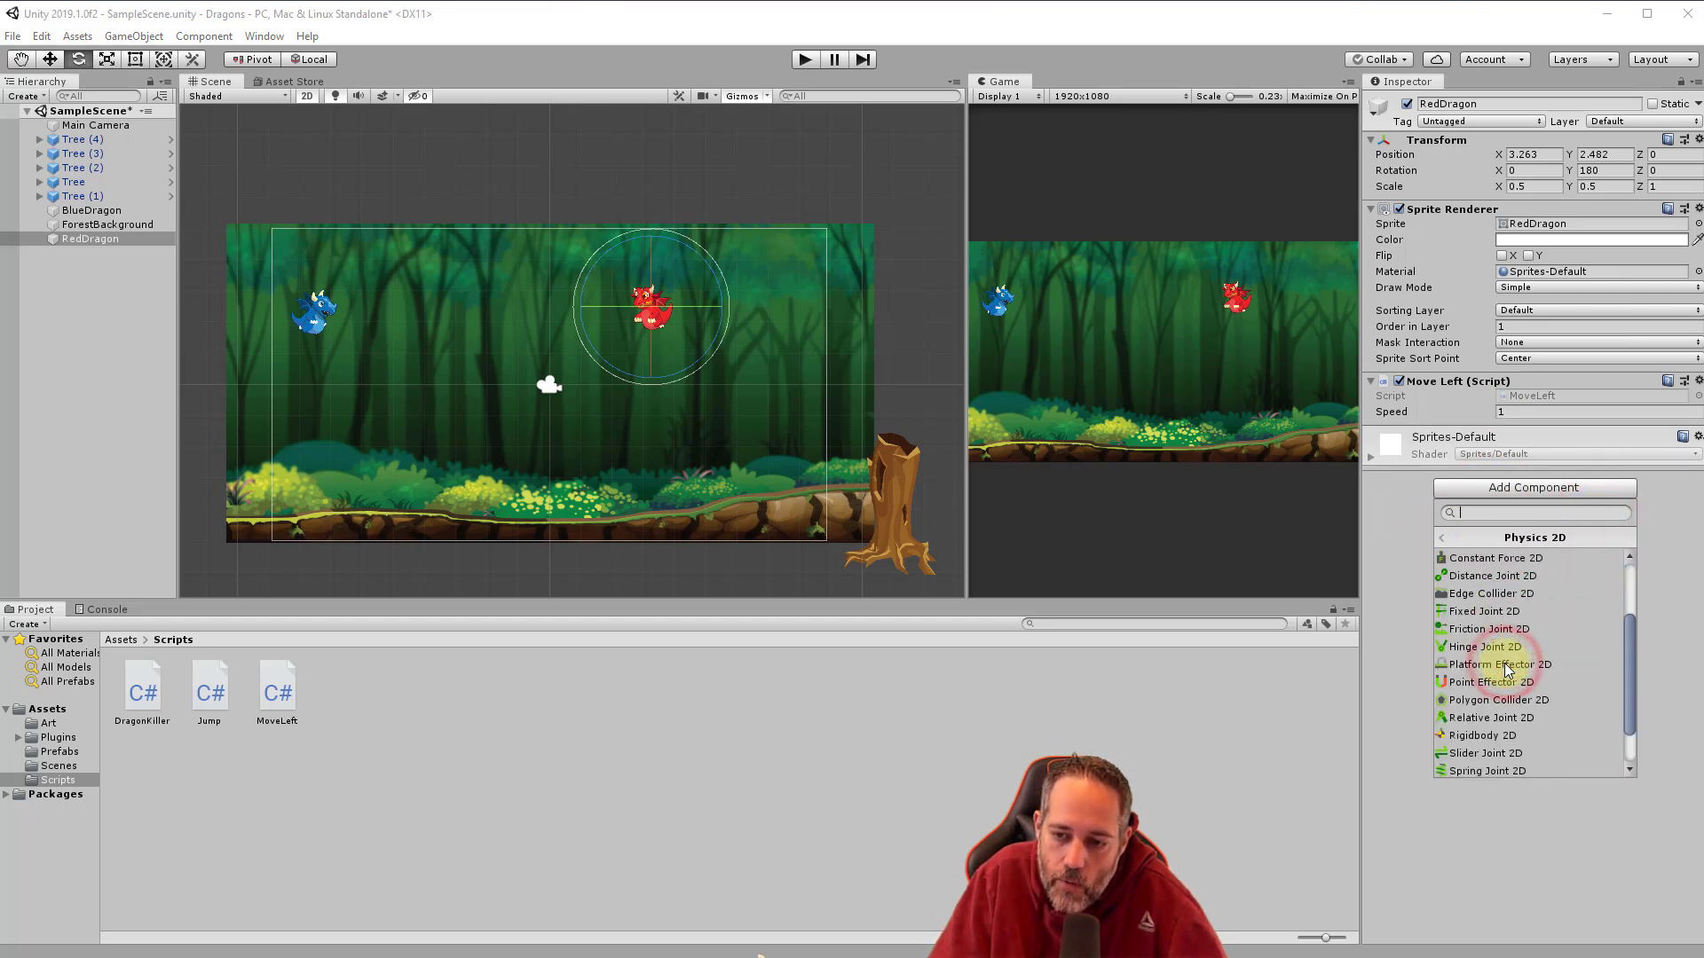
left_click(1496, 700)
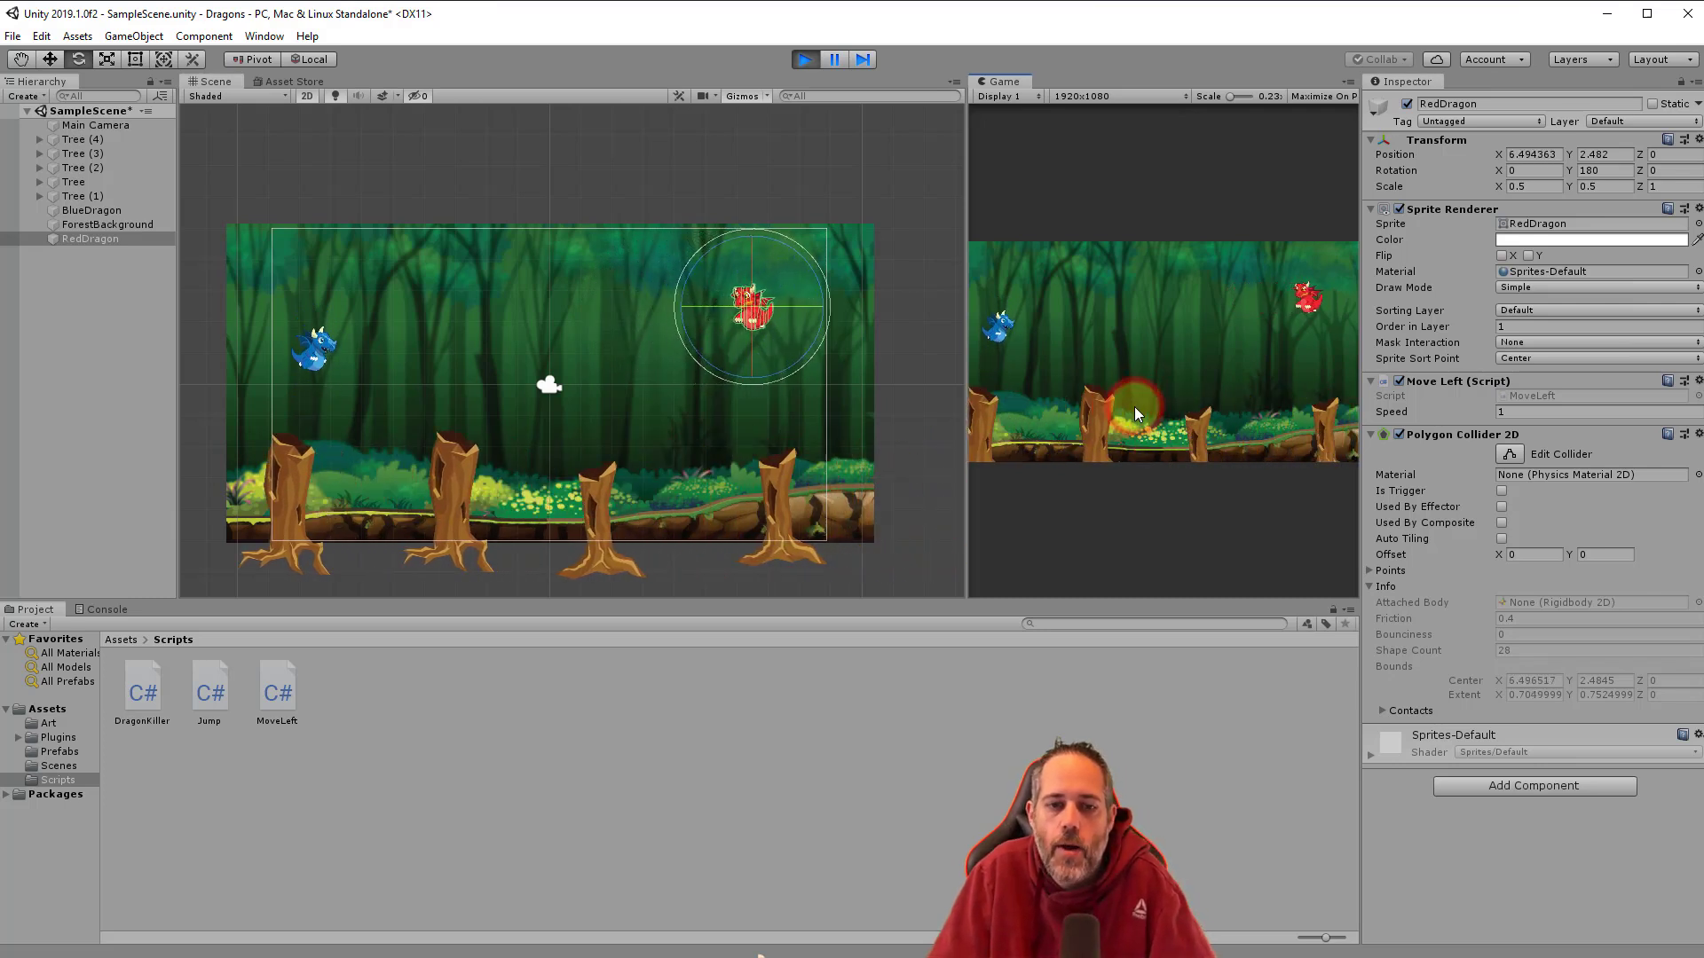
Run and stop Play mode, then open the MoveLeft script in the code editor.
left_click(804, 59)
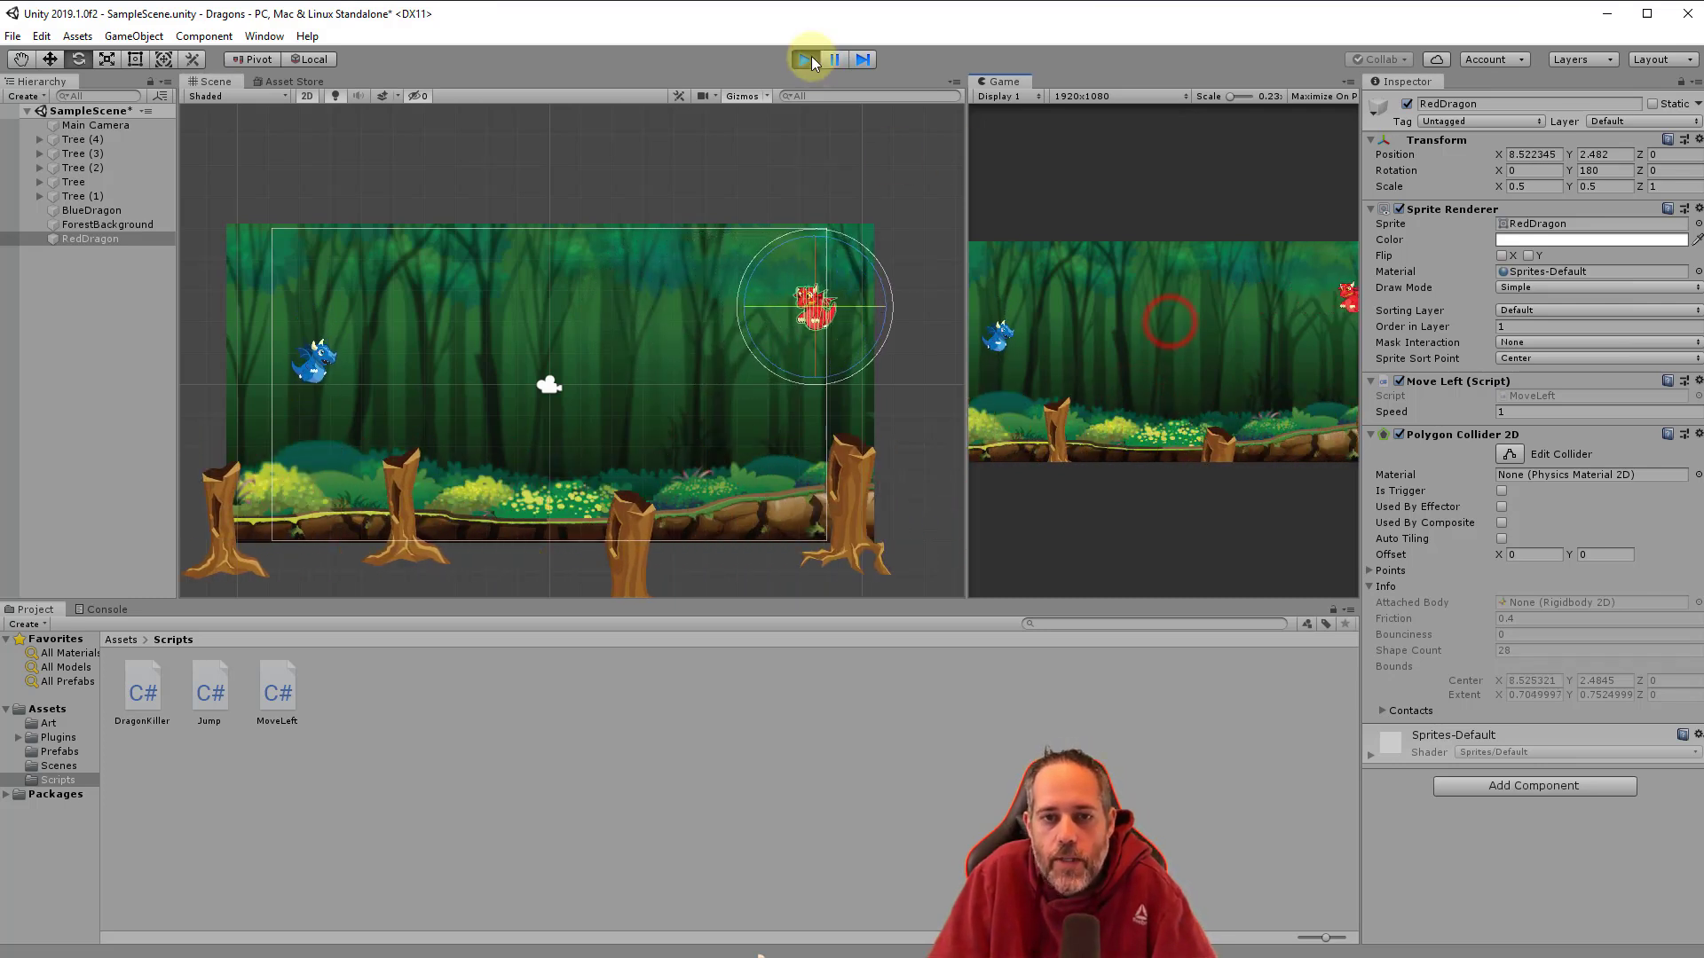
left_click(803, 59)
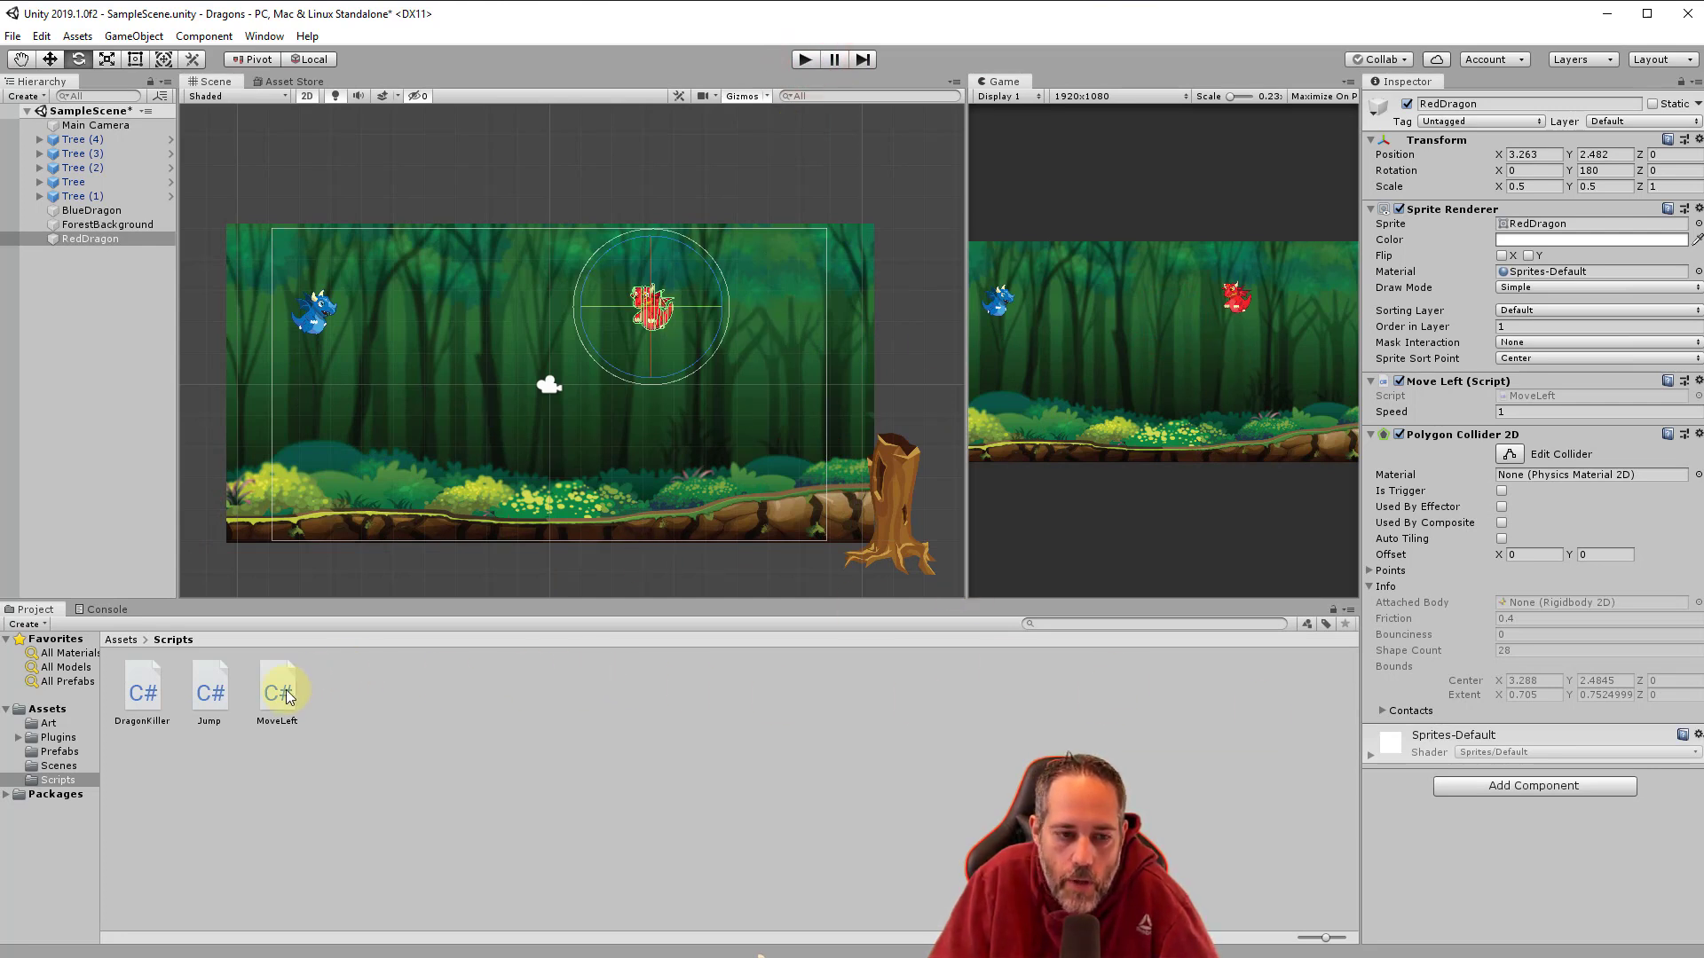
left_click(276, 687)
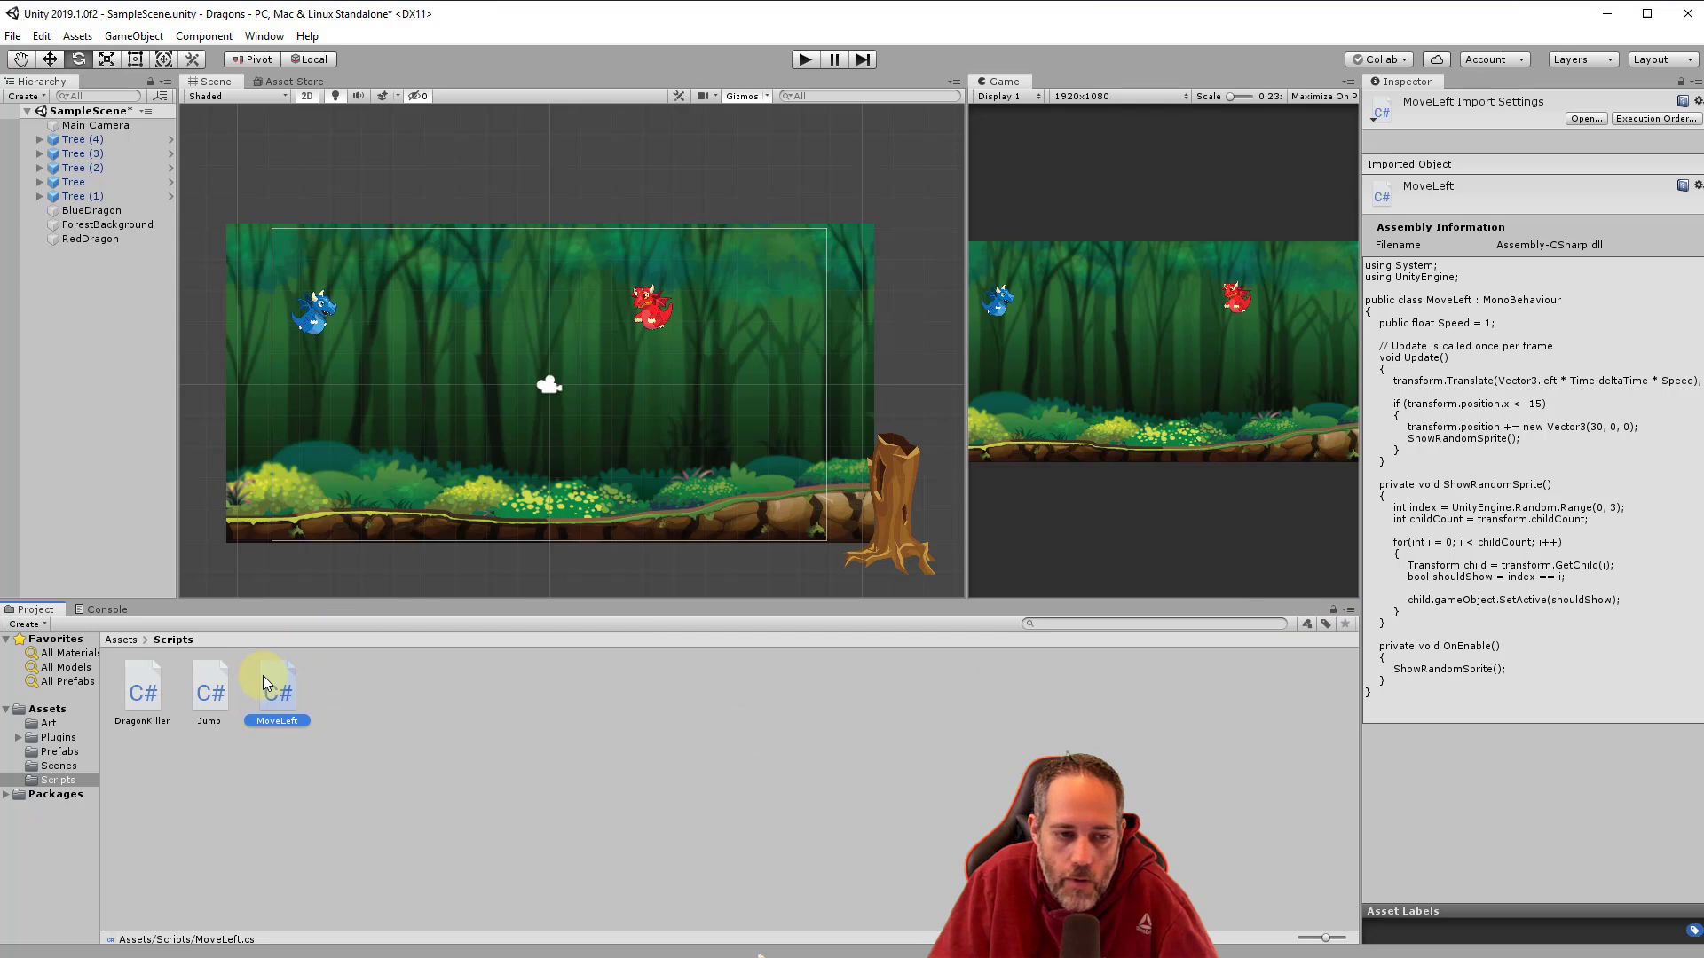
double_click(275, 677)
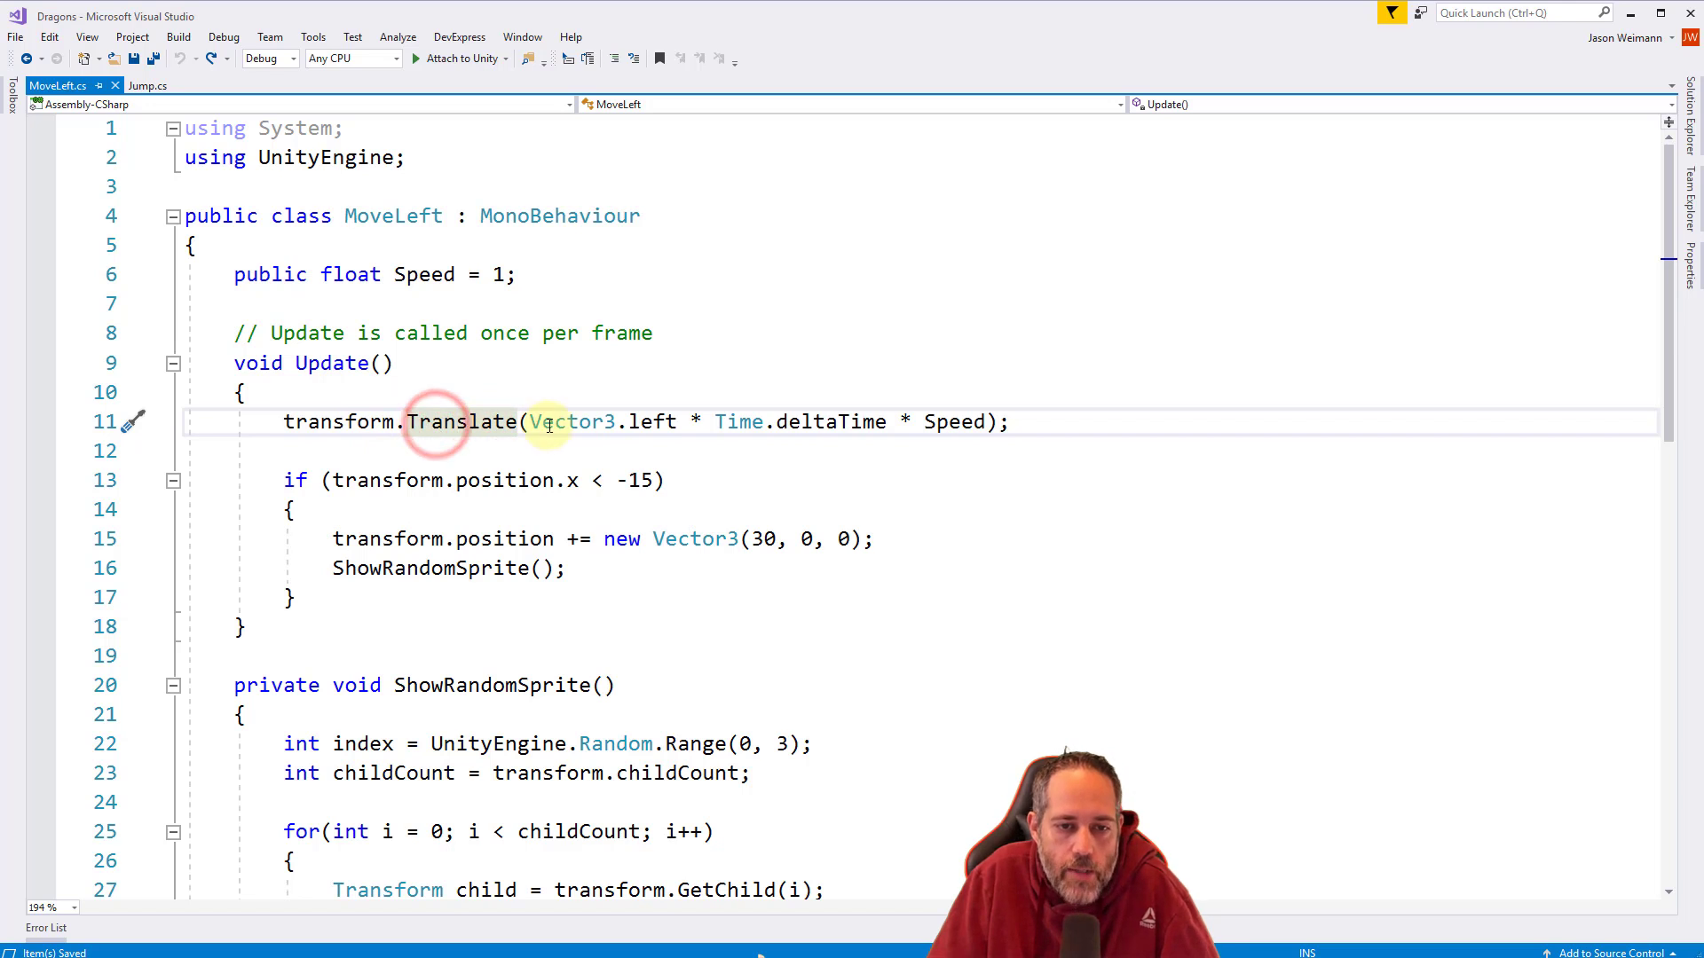
left_click_drag(531, 421, 989, 422)
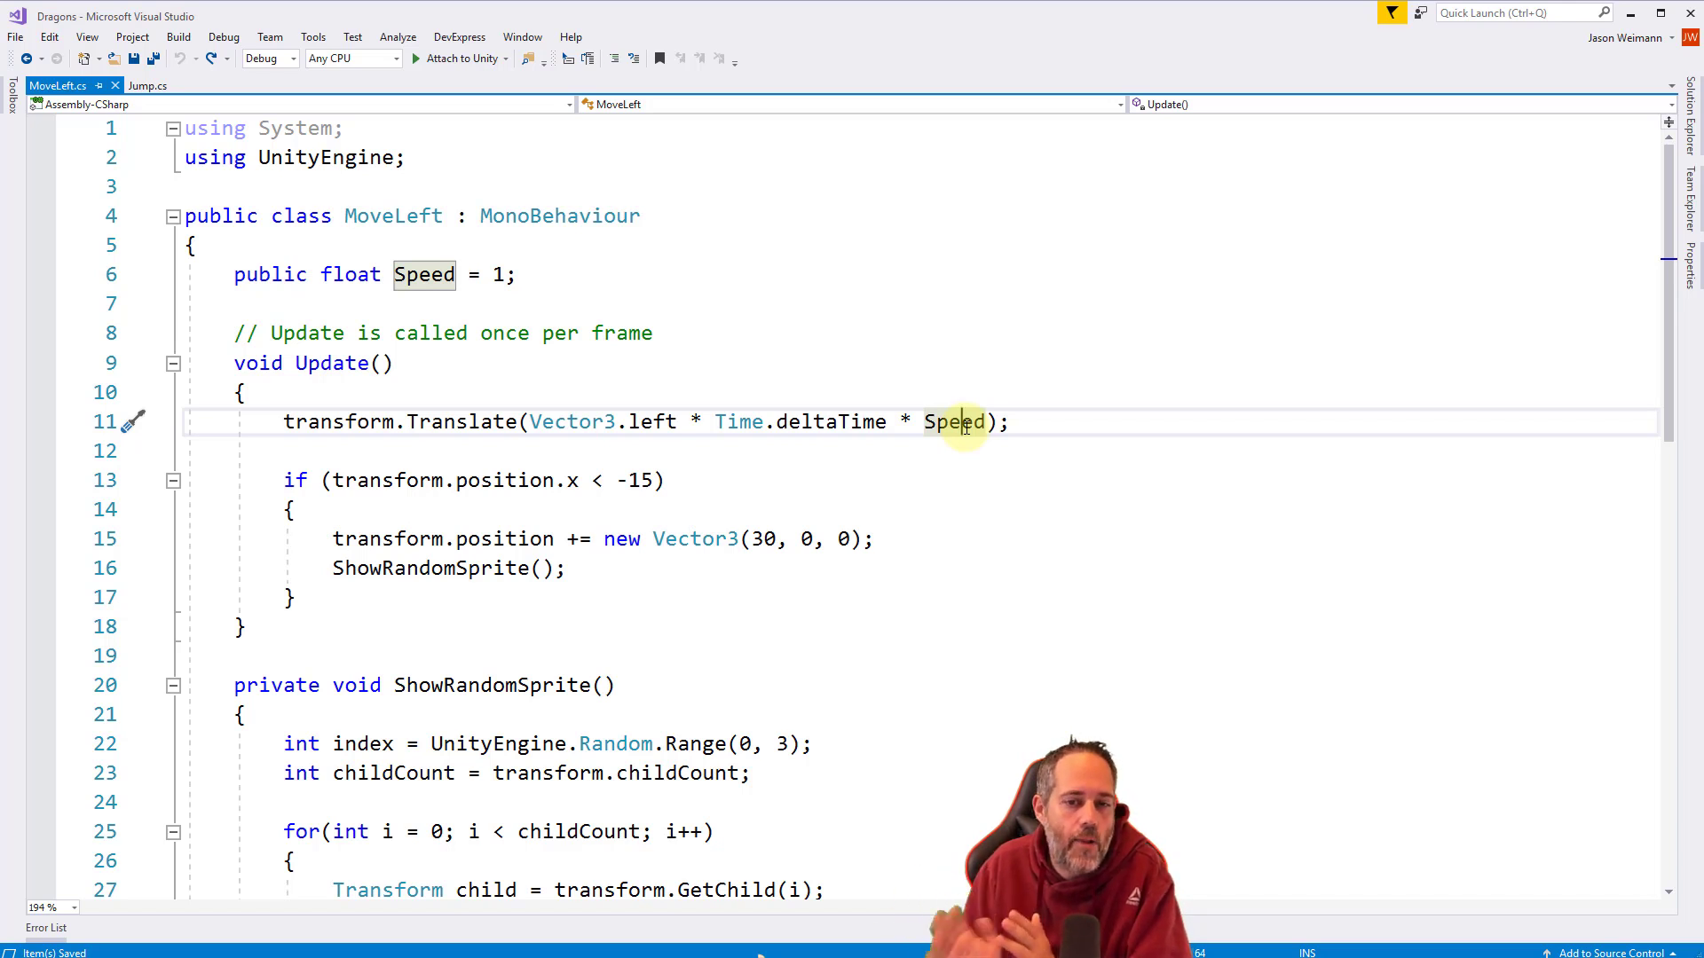
mouse_move(953, 421)
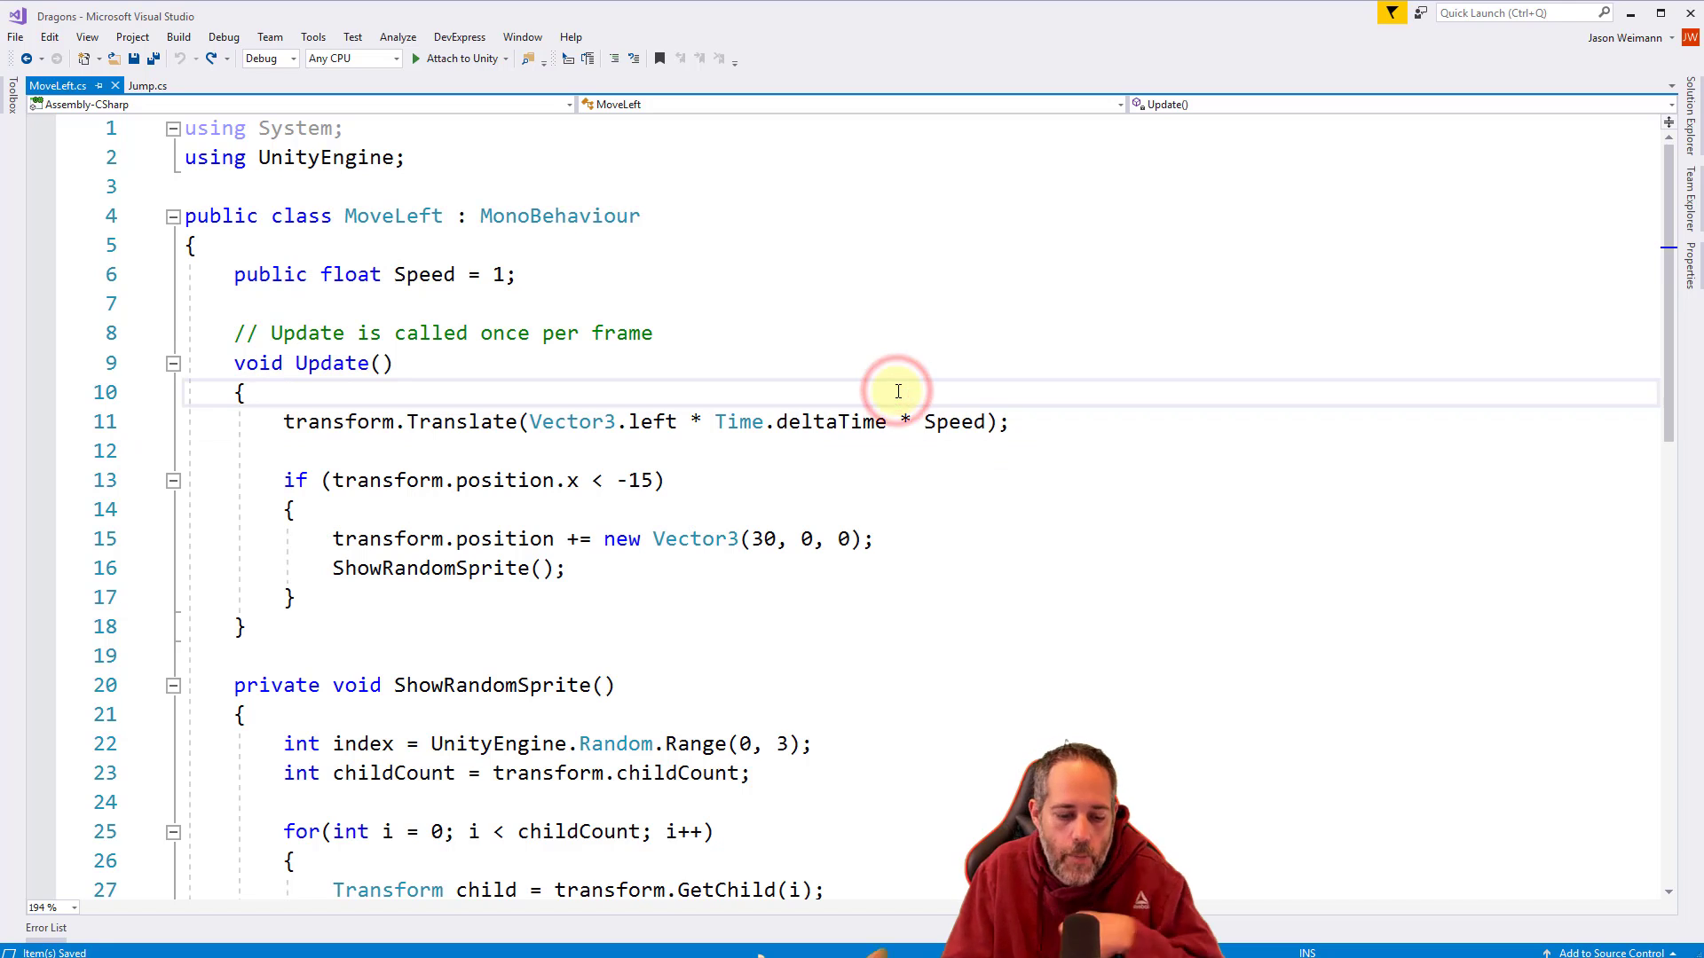
type("1")
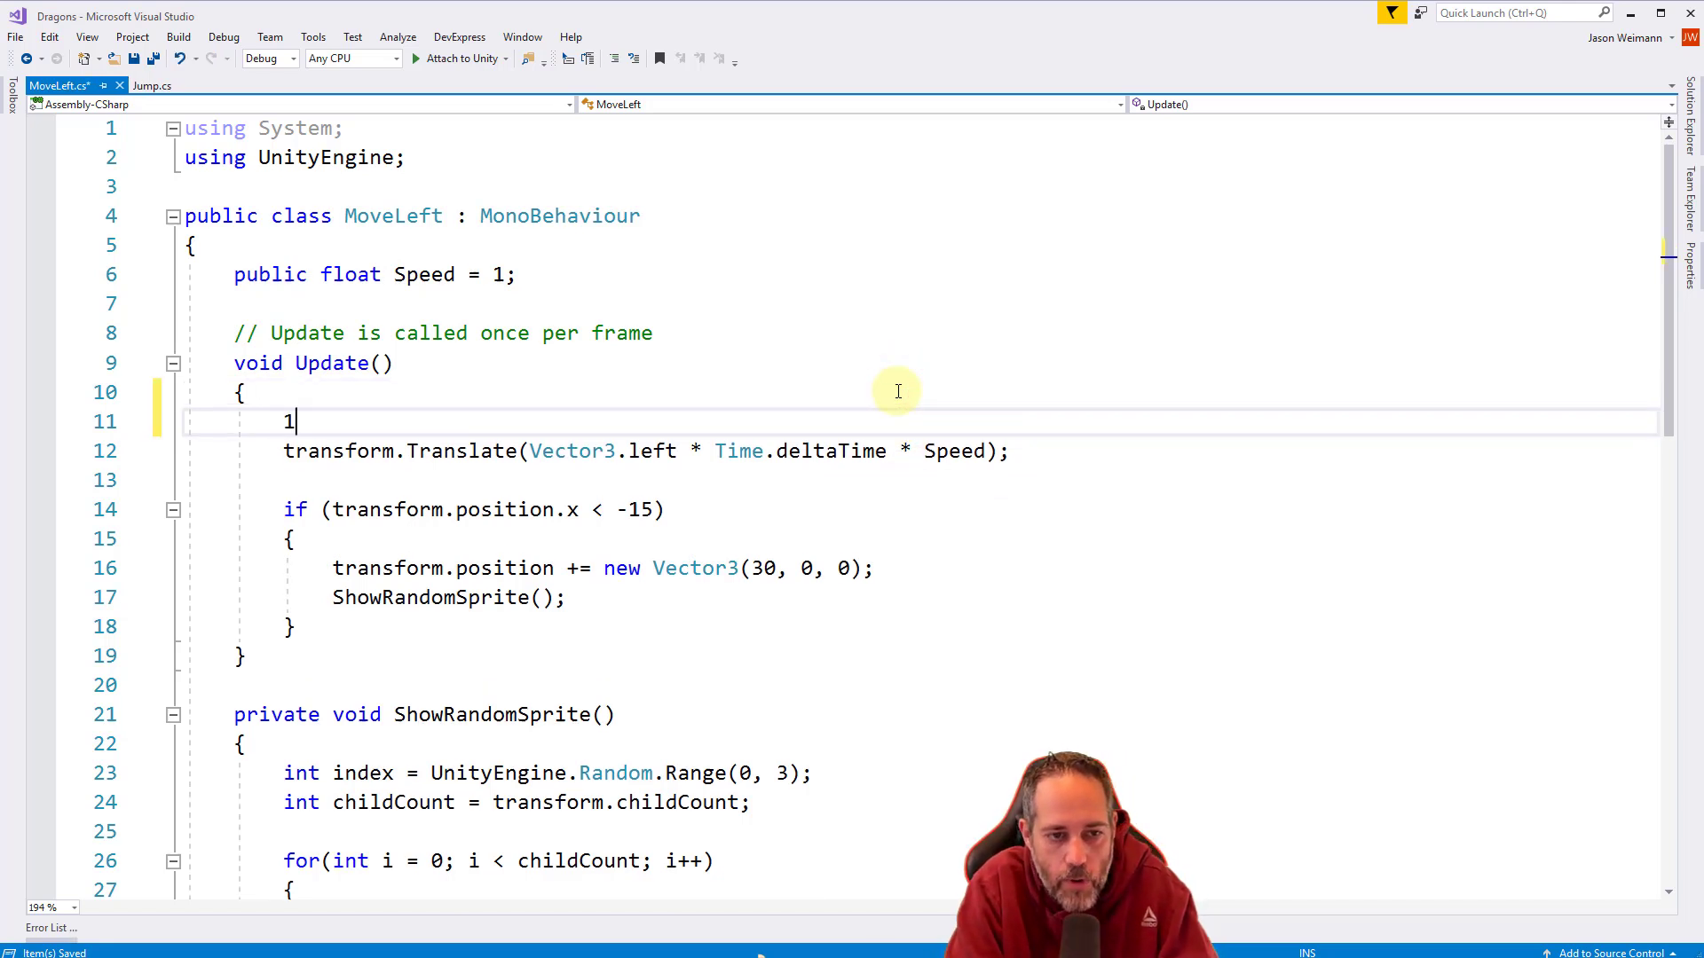
type(", 0, 0")
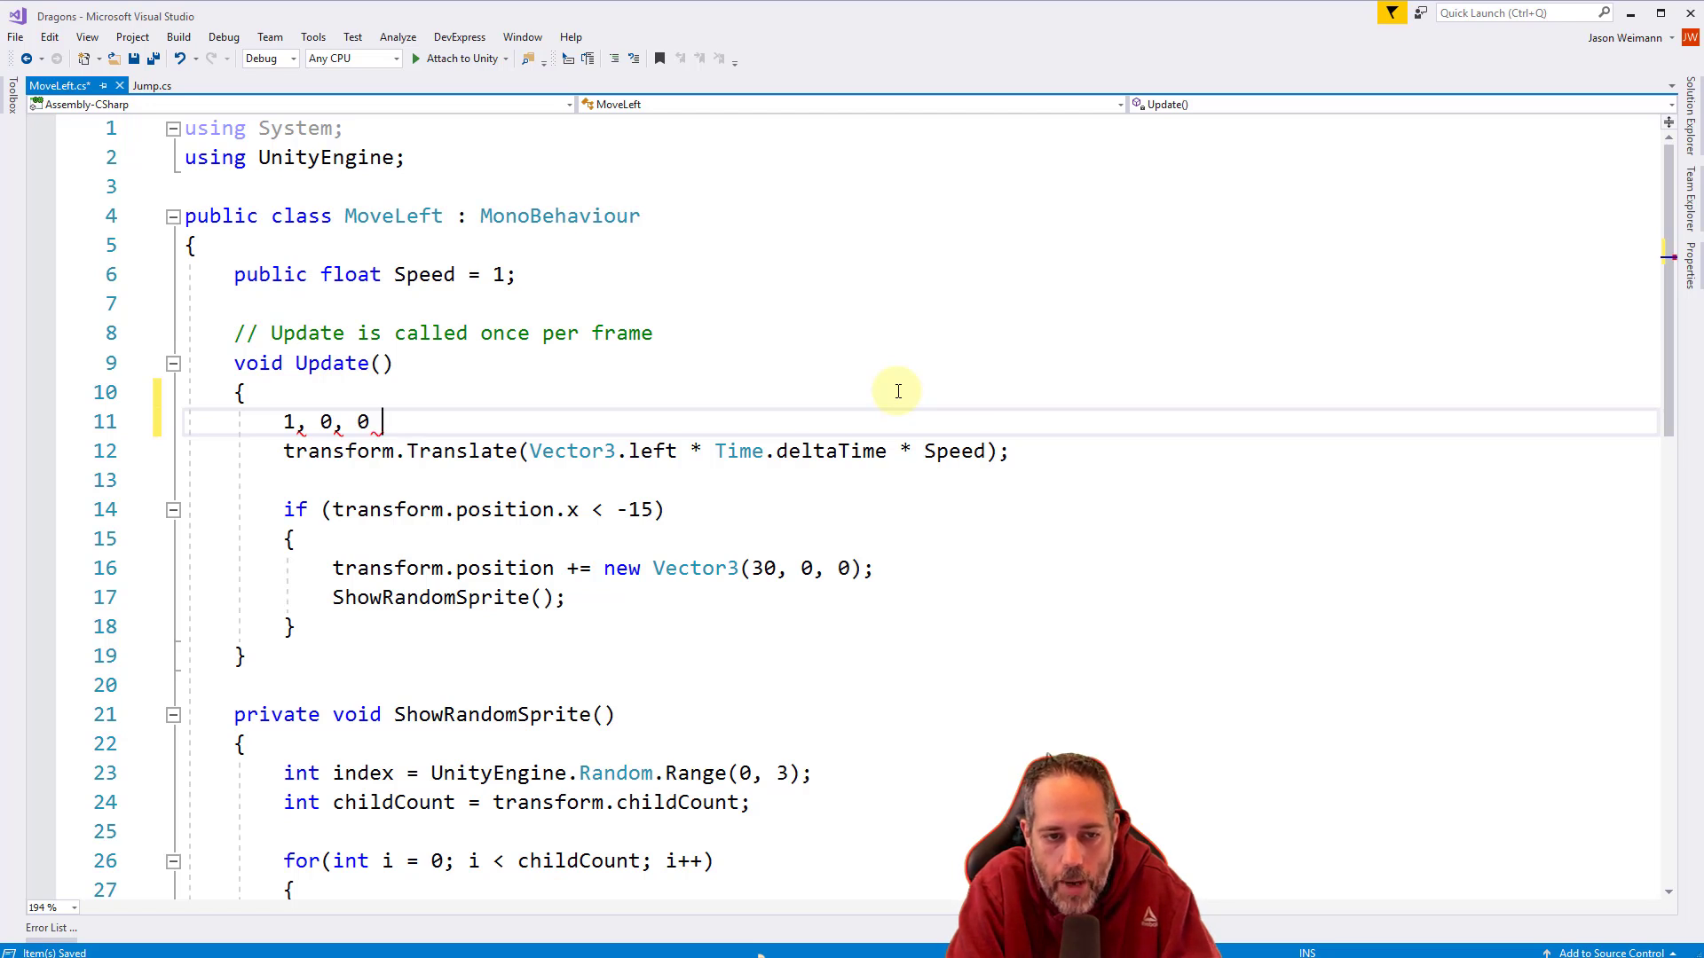
type("0.")
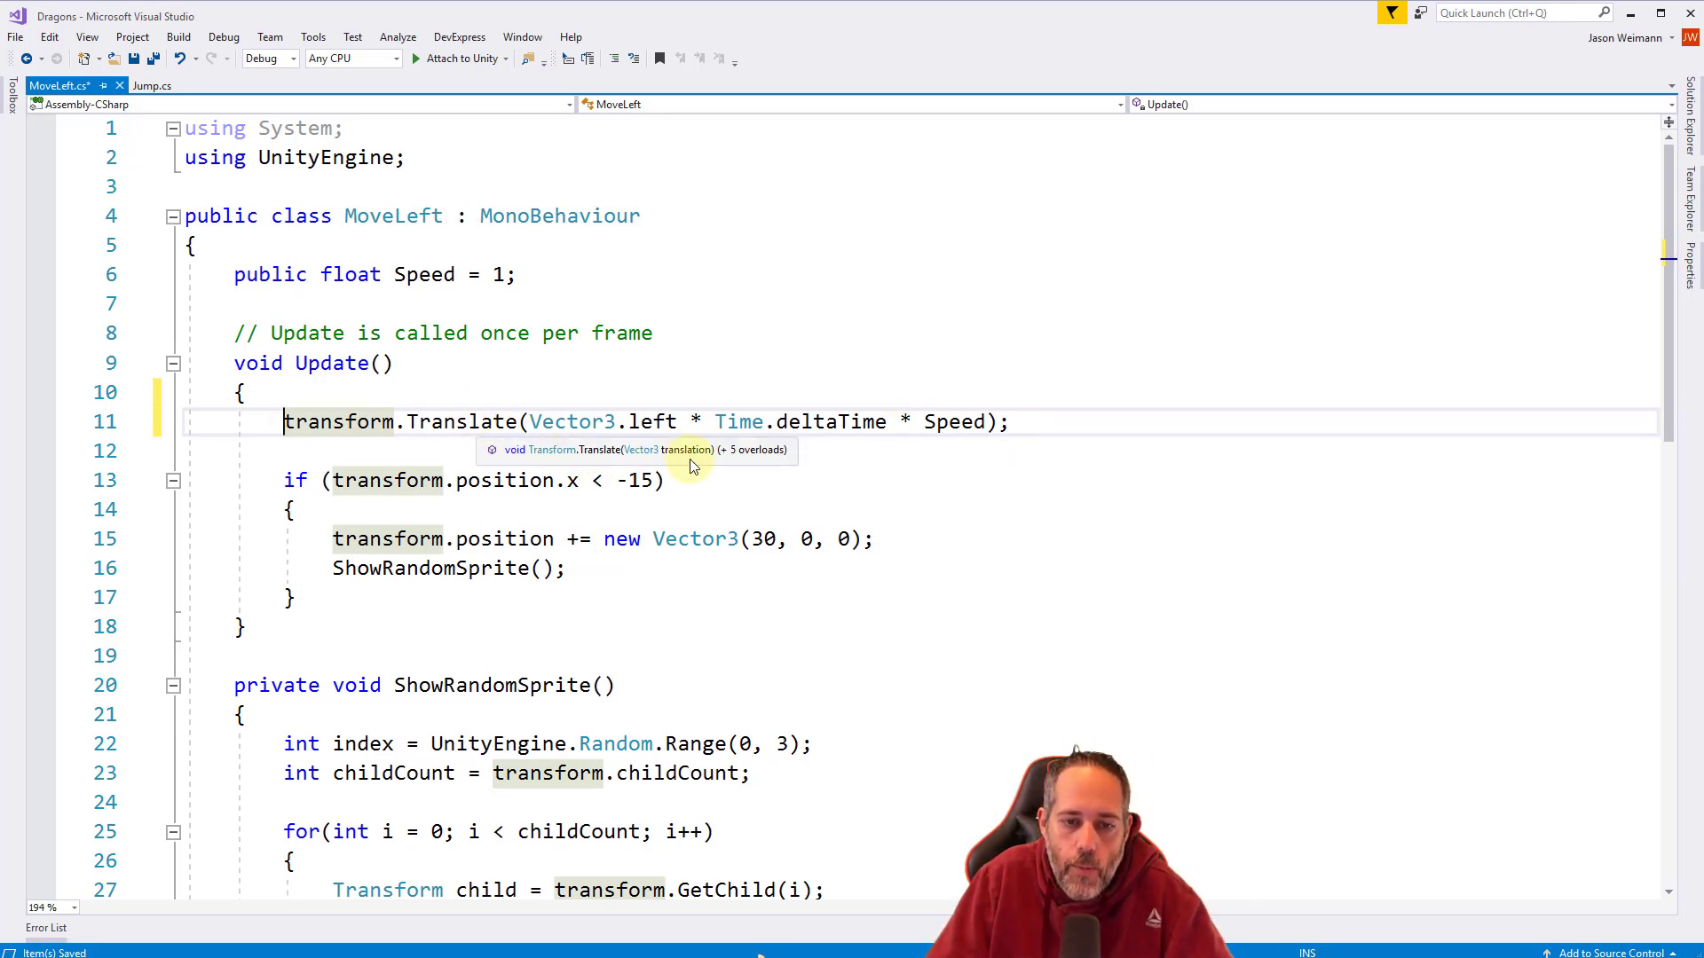
mouse_move(935, 421)
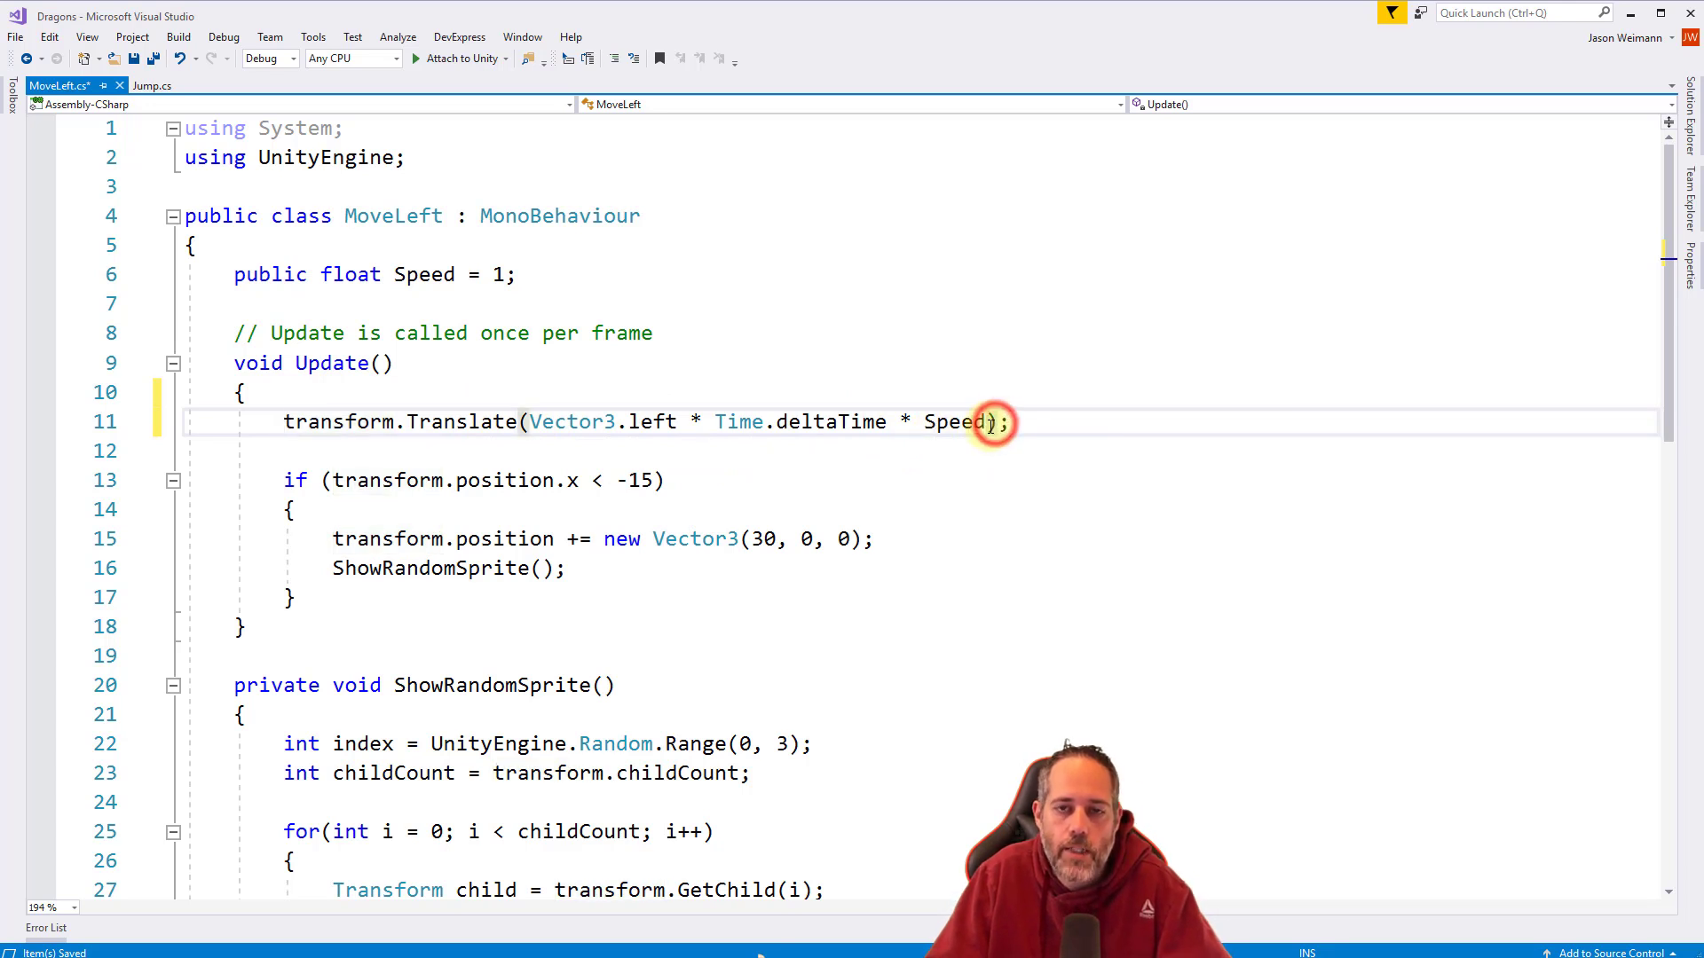
double_click(952, 422)
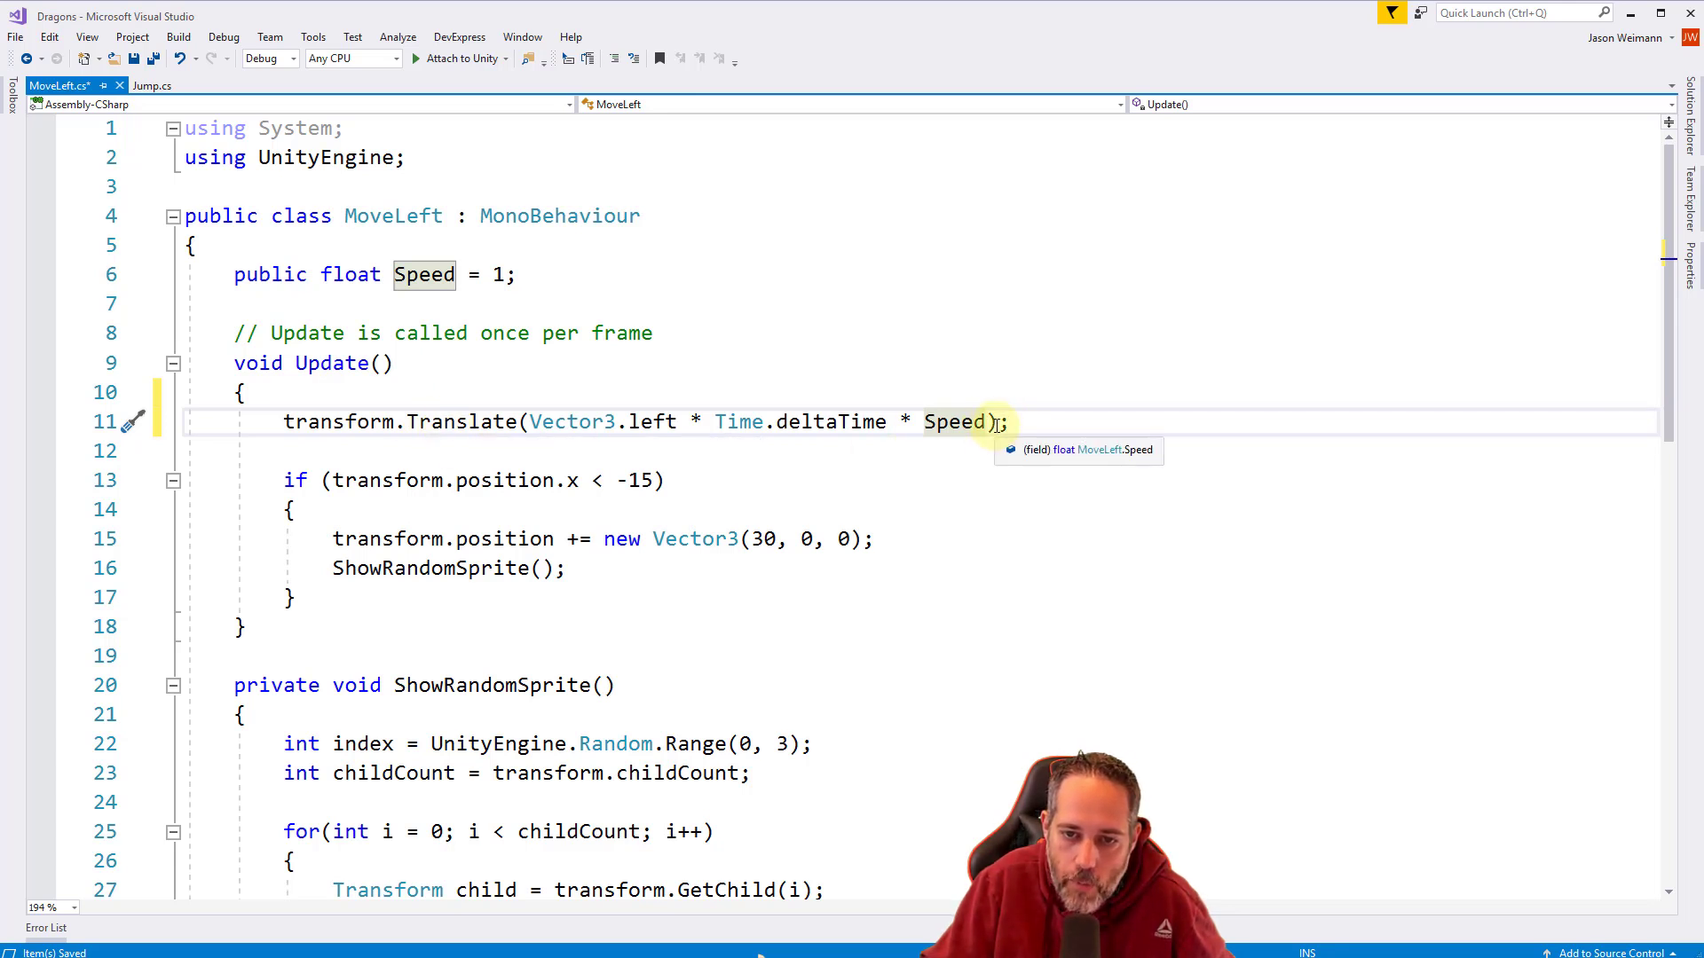
Add Space.World as transform.Translate's second argument in MoveLeft.cs and save.
type(",")
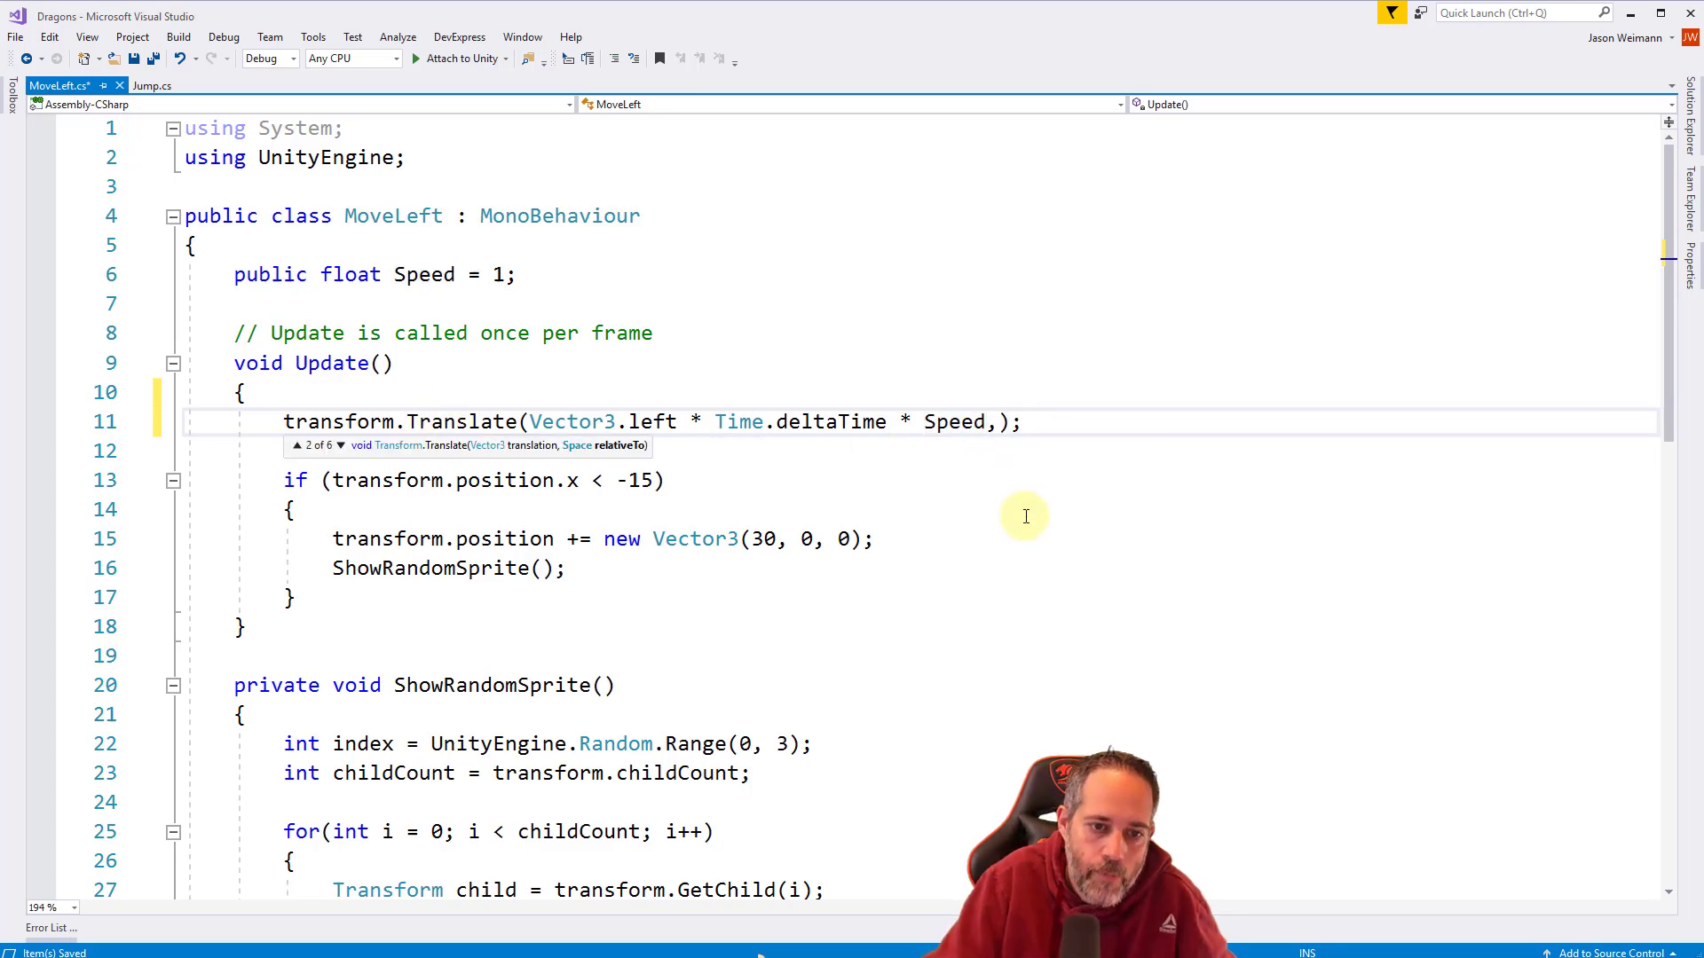
mouse_move(406, 455)
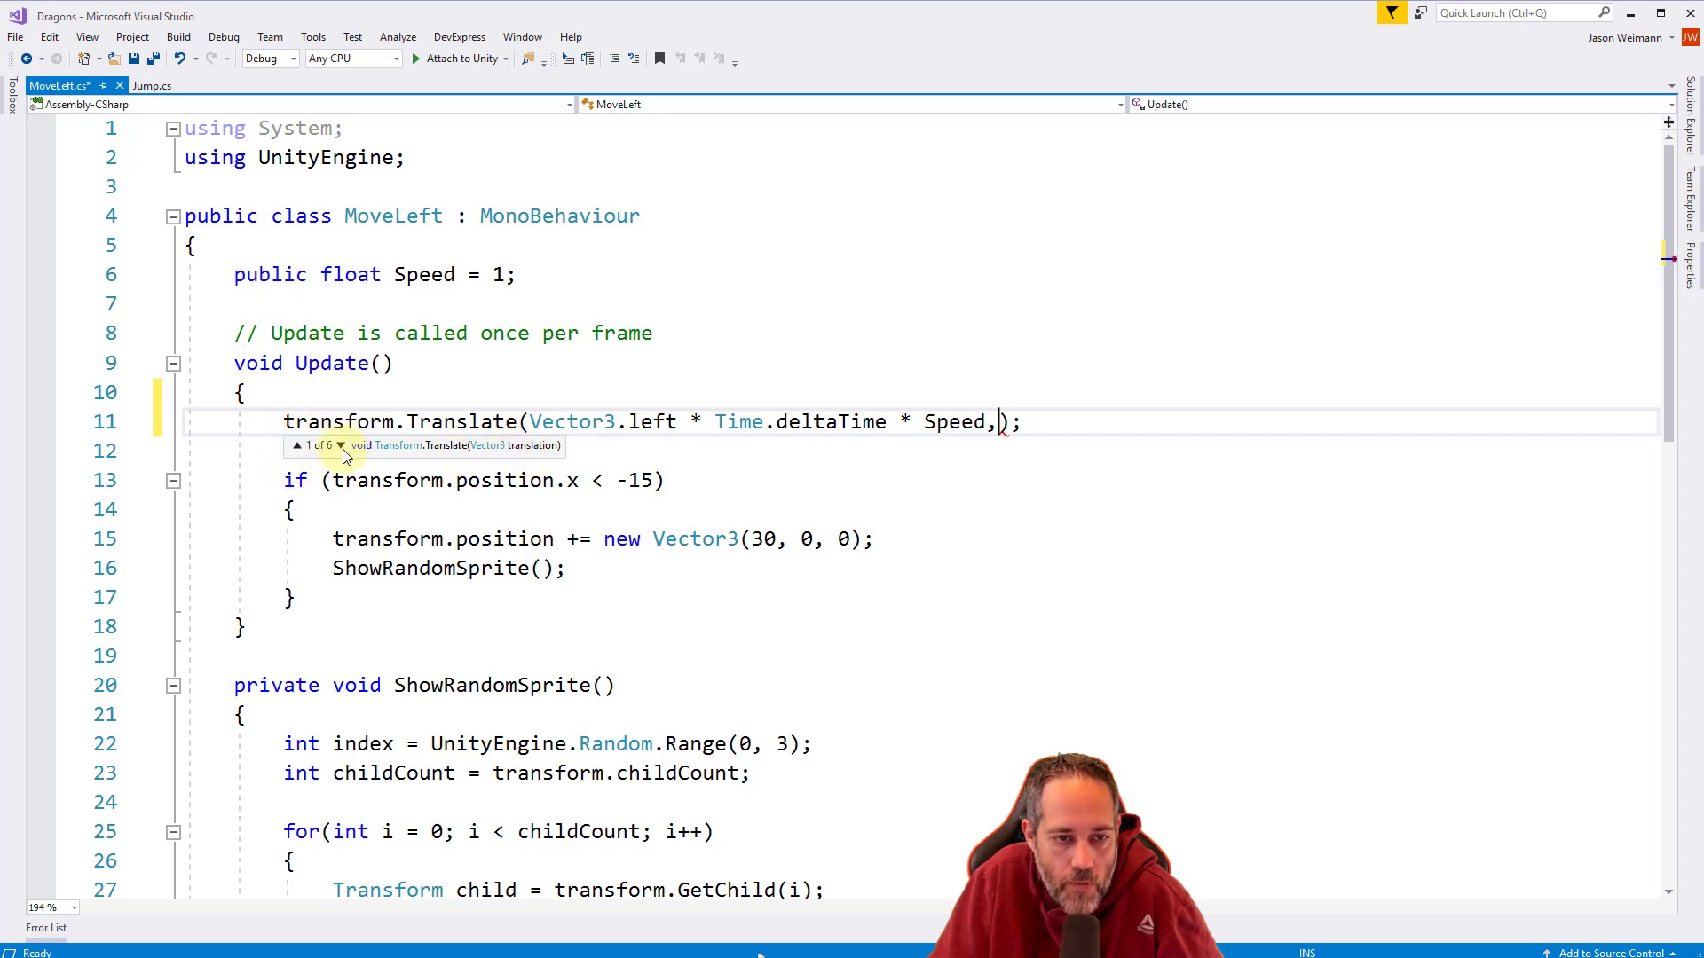
left_click(339, 446)
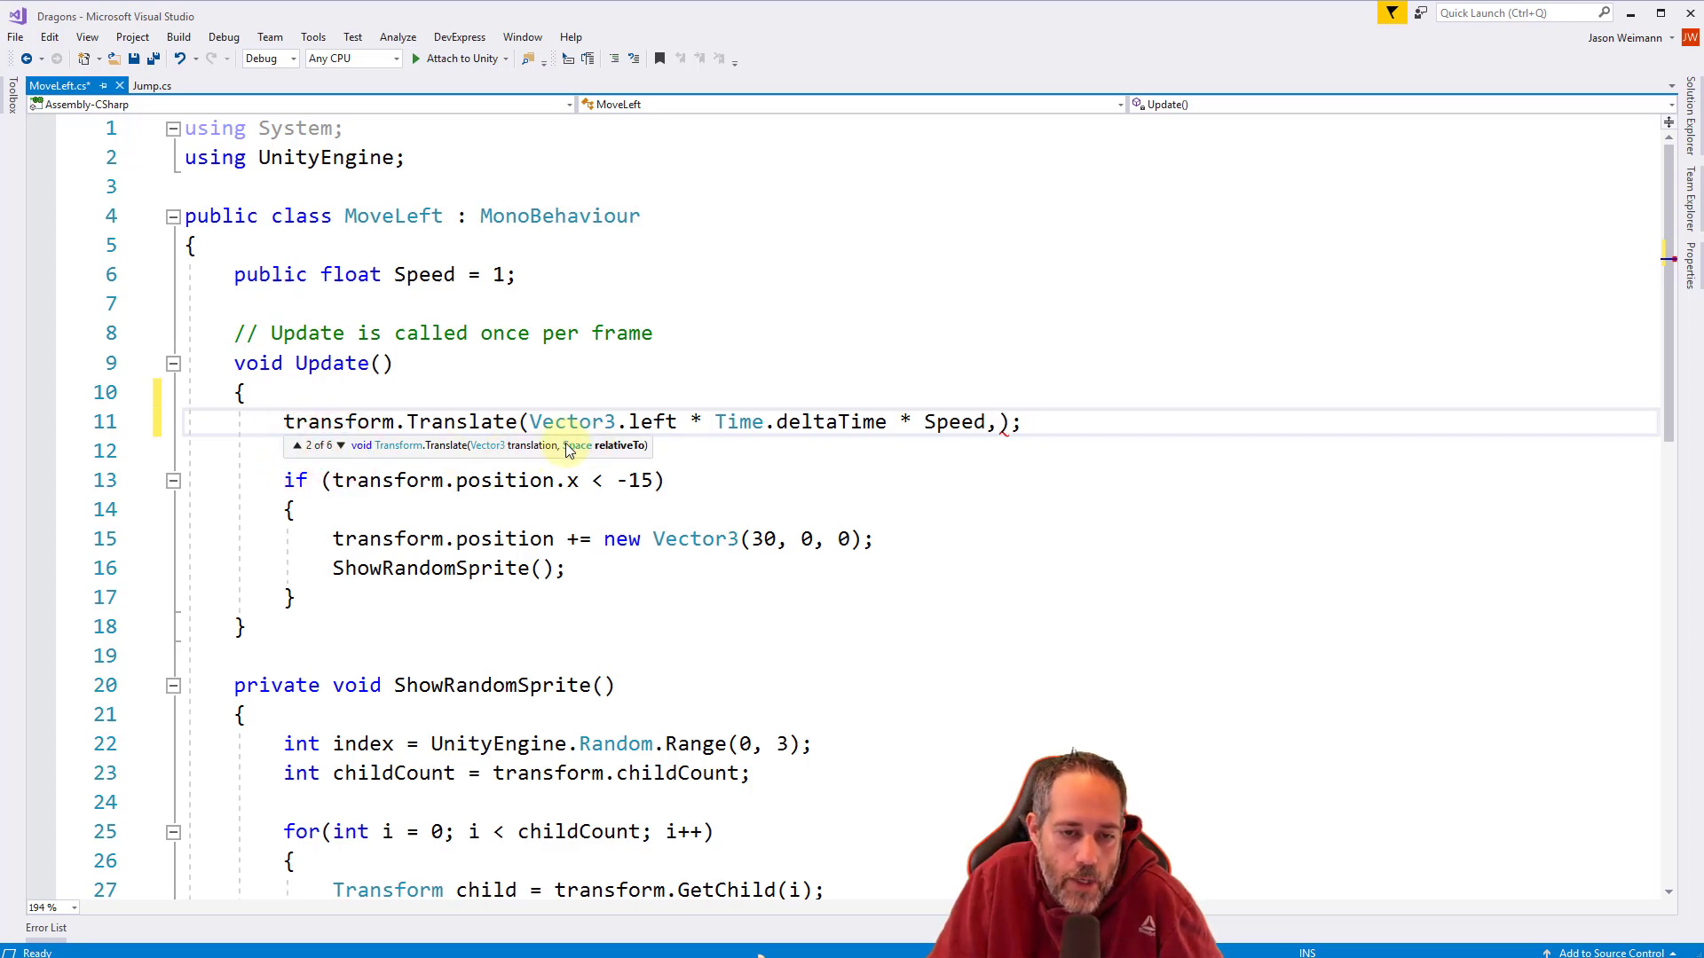
left_click(339, 445)
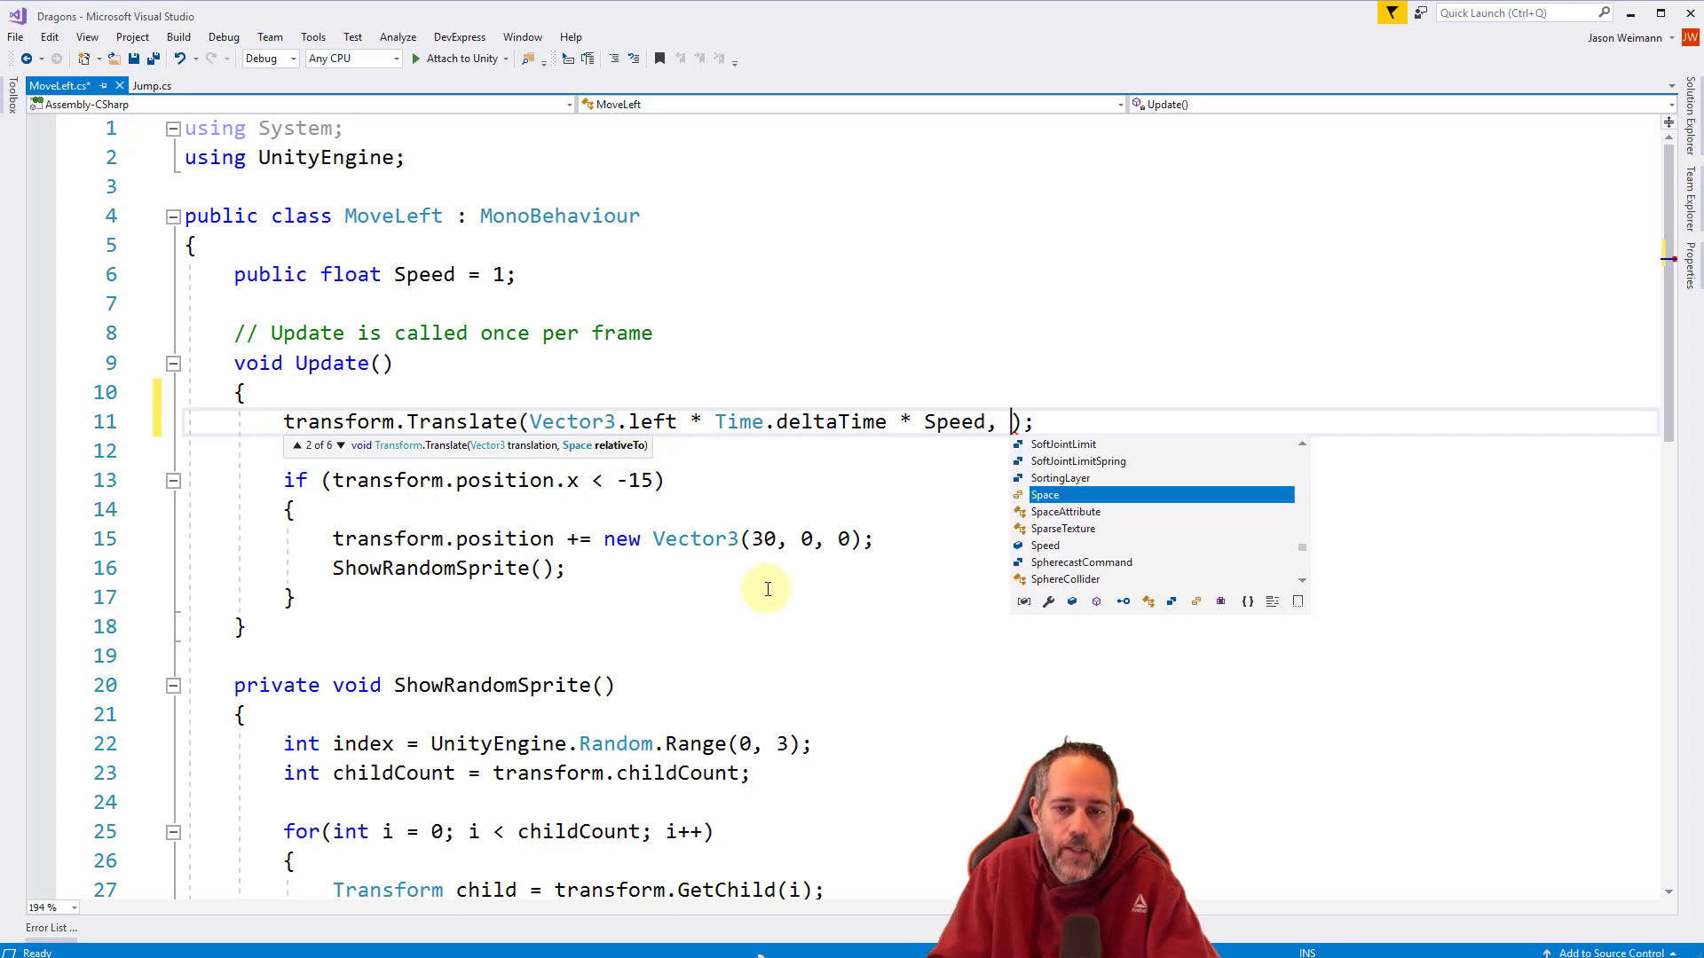
mouse_move(1045, 494)
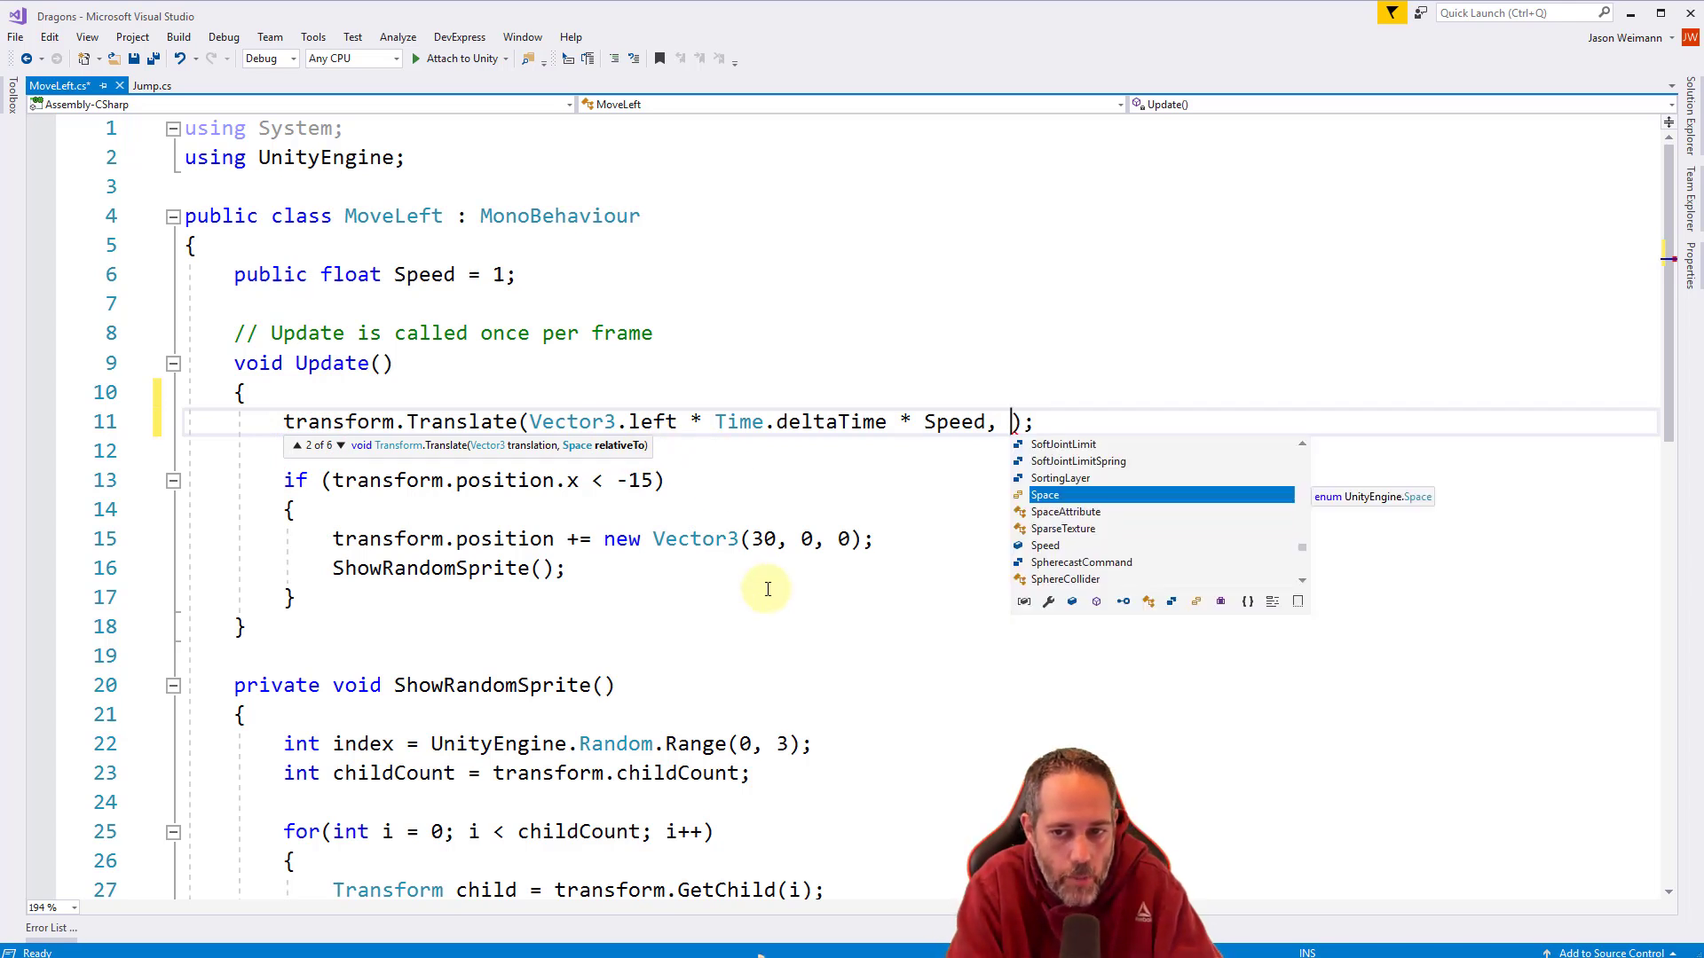
type("Space.")
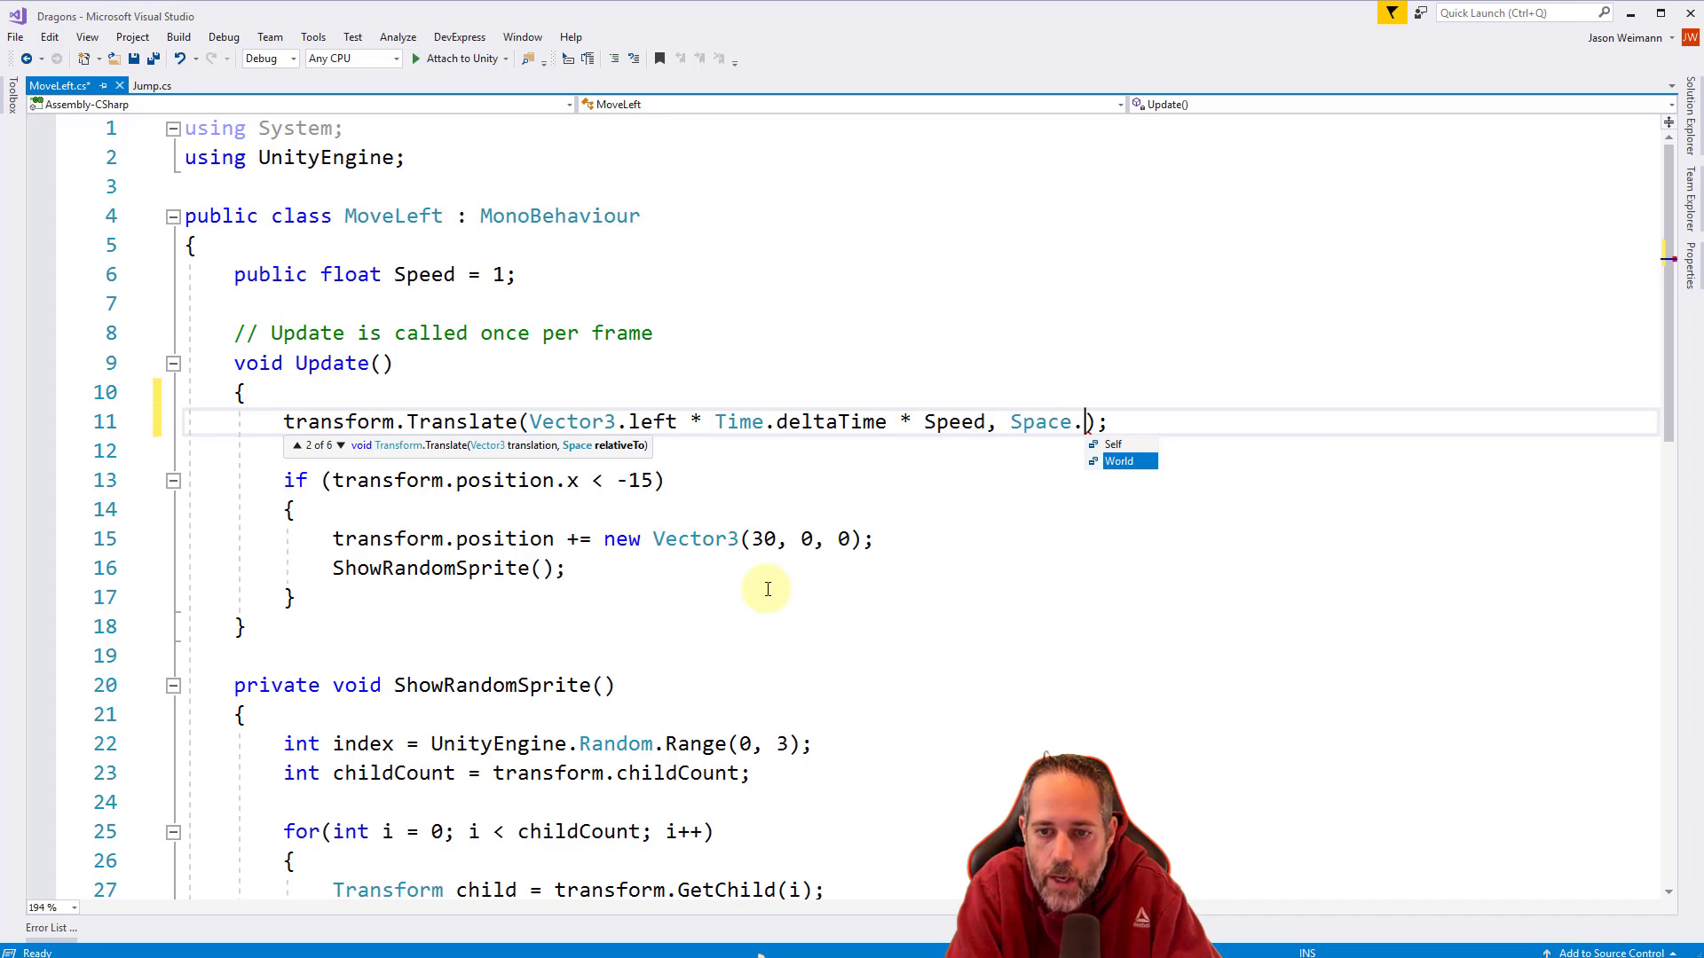
type("World")
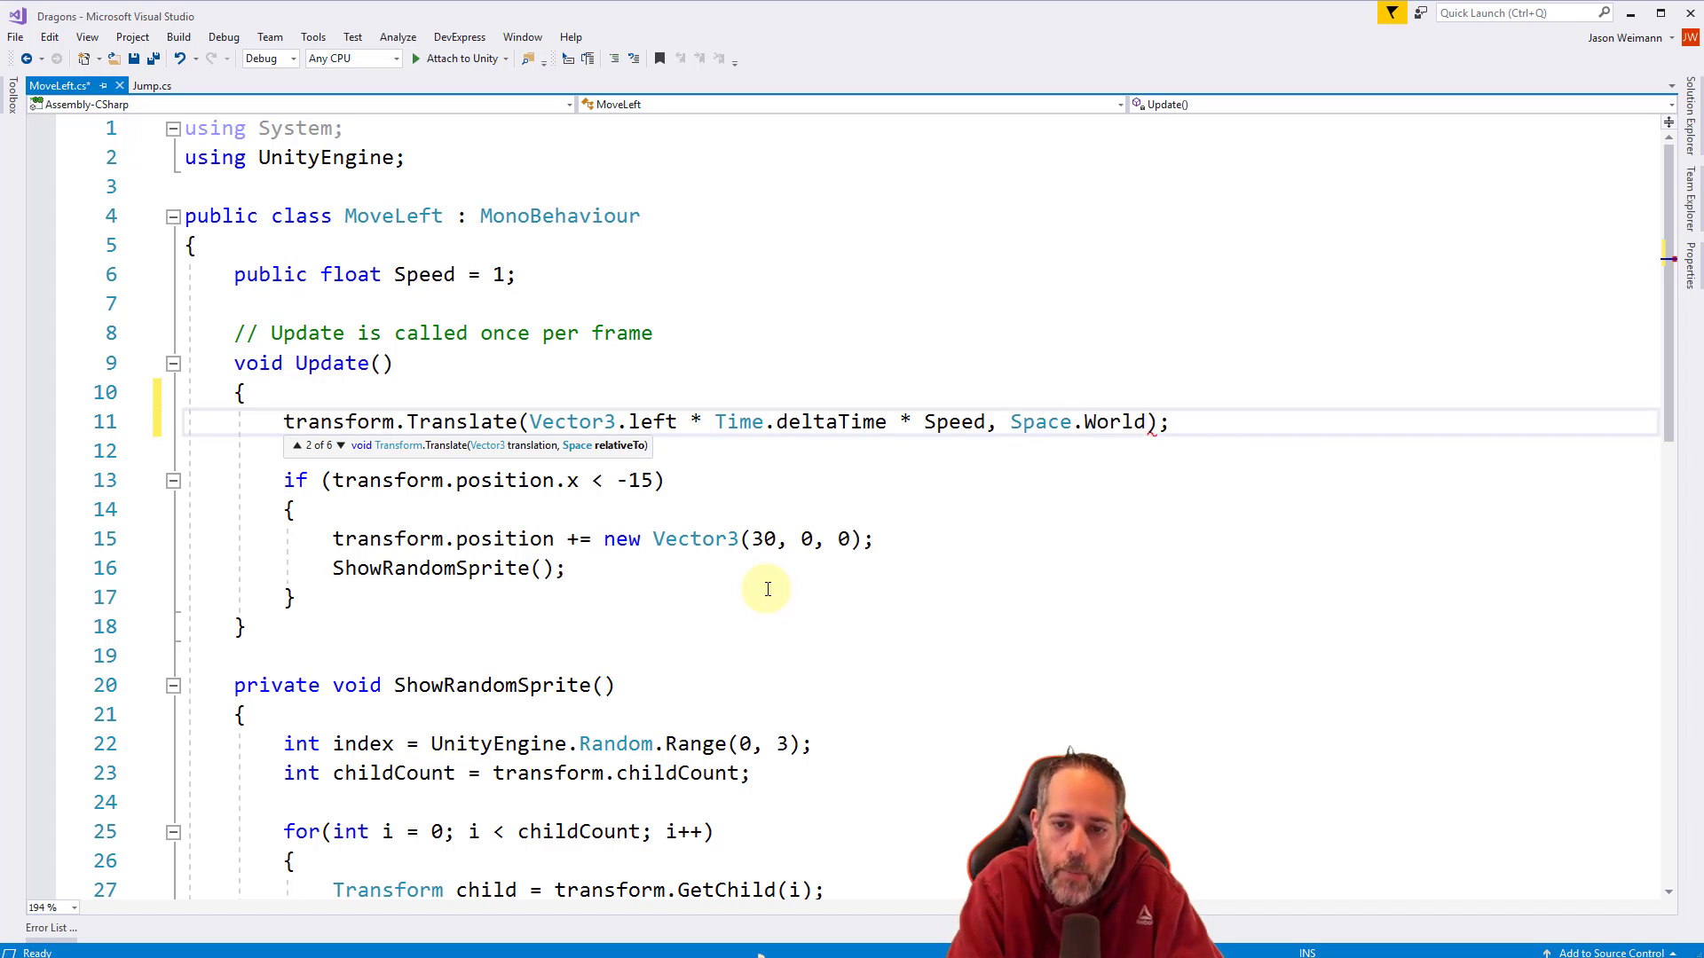
key("ctrl+s")
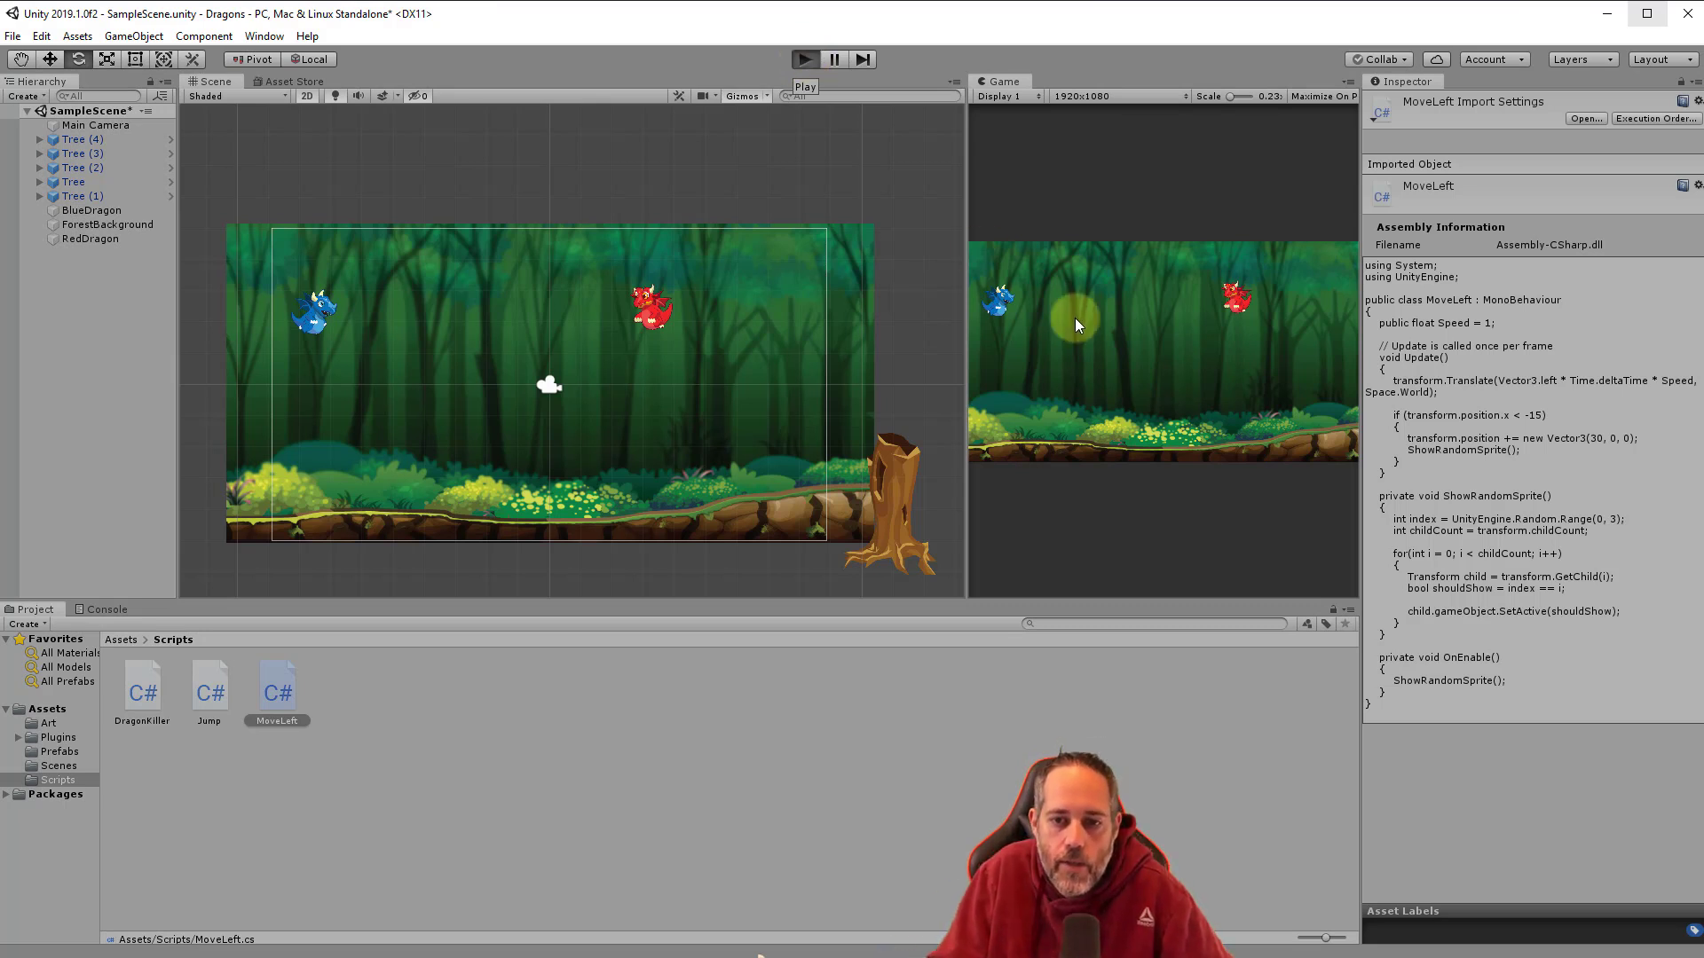
left_click(803, 59)
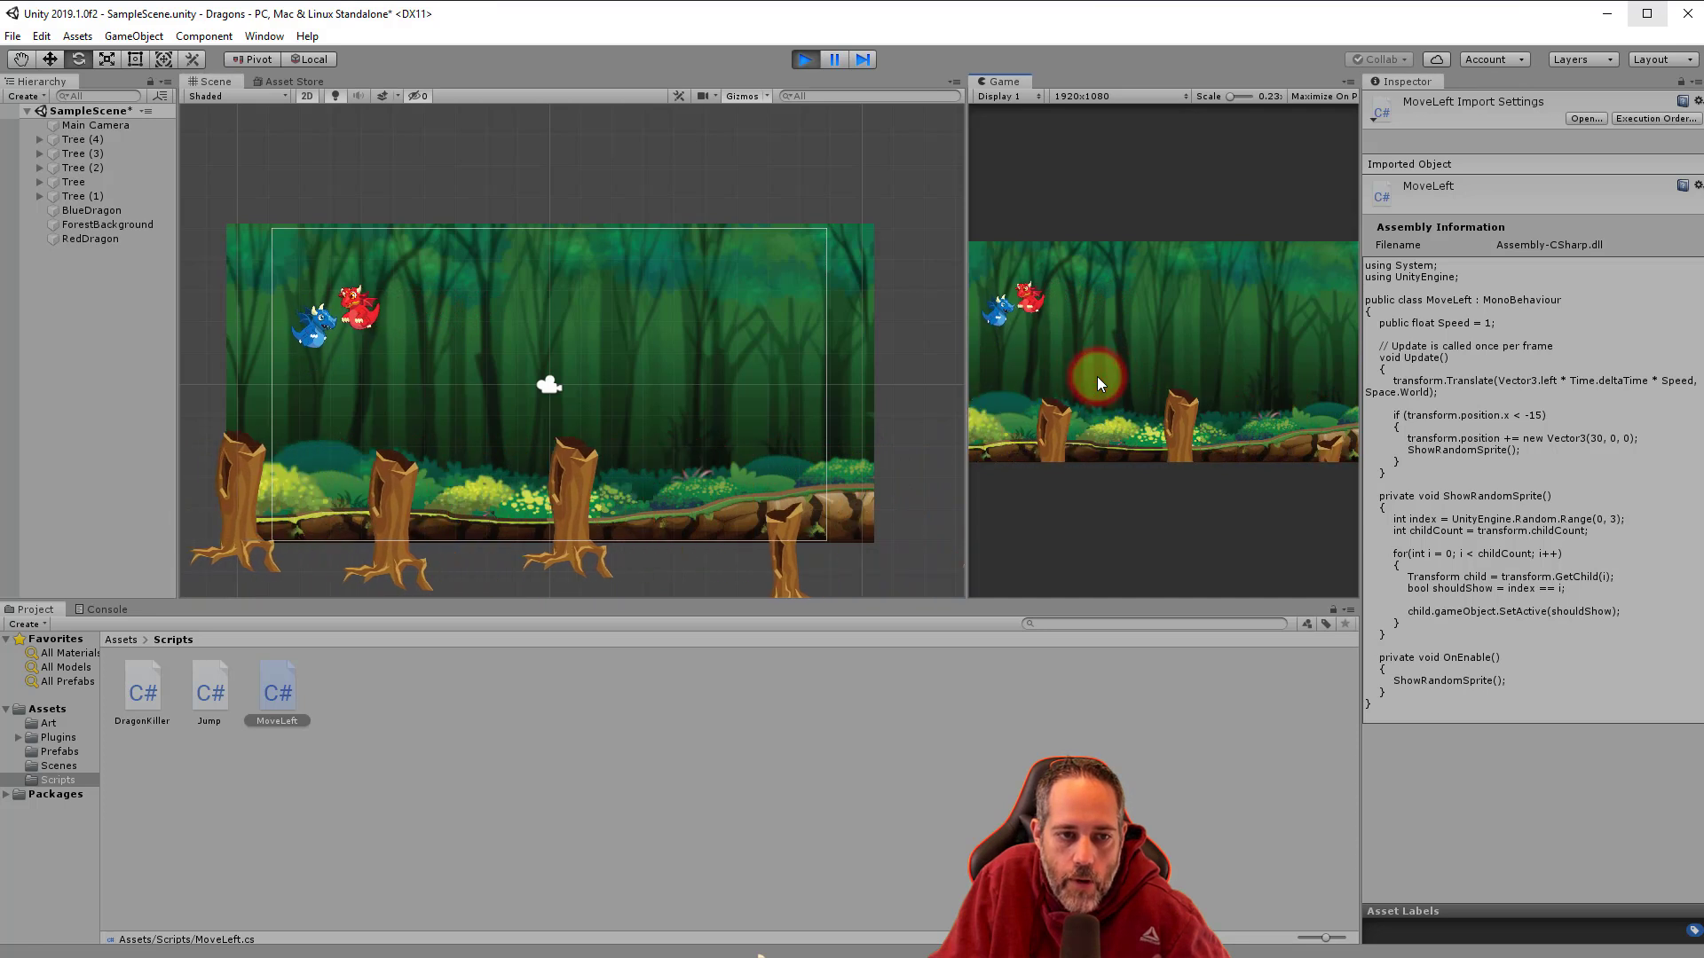
left_click(804, 60)
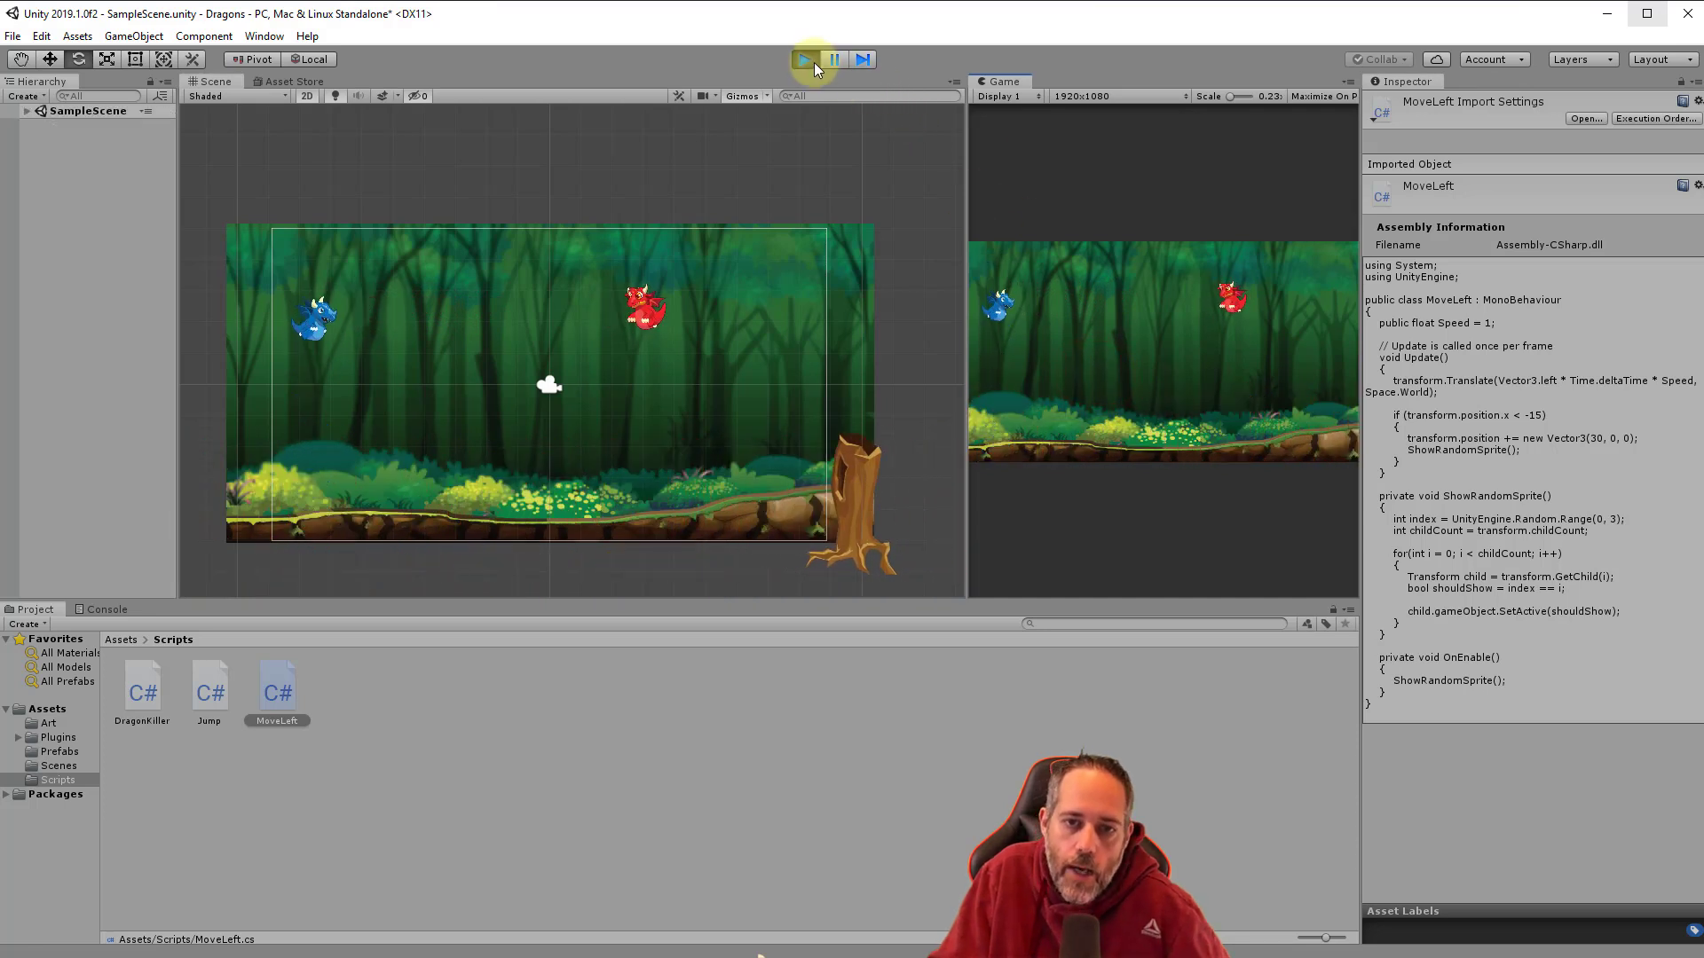
left_click(804, 59)
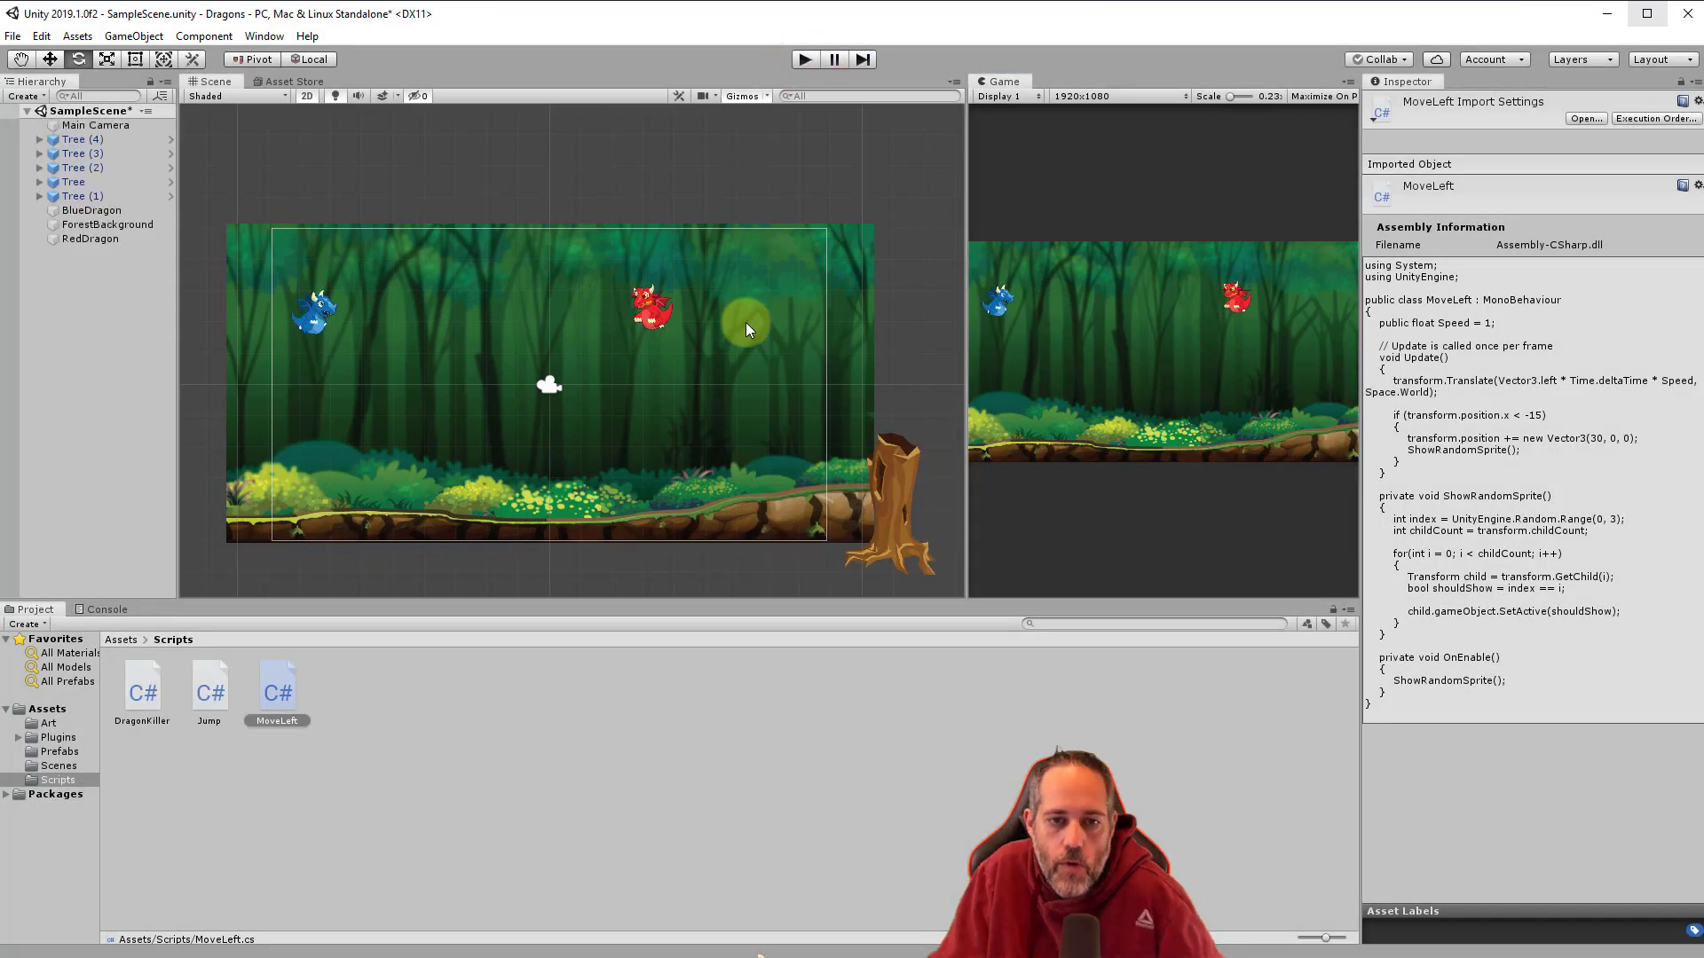
left_click(652, 310)
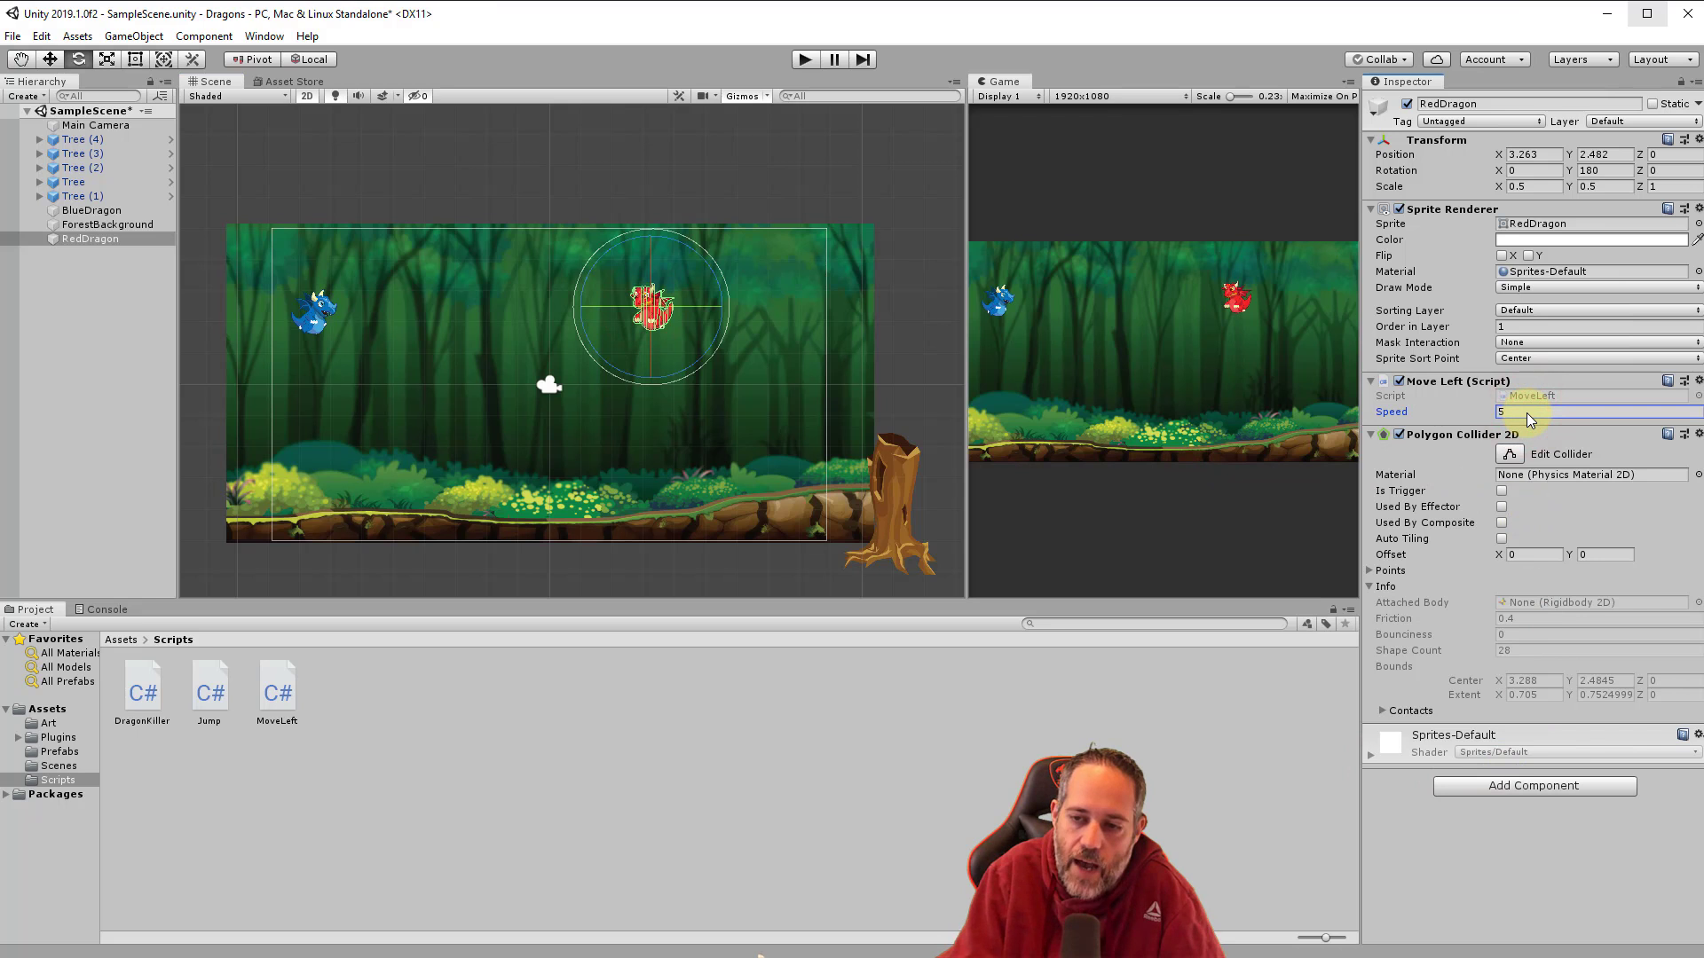
mouse_move(435, 484)
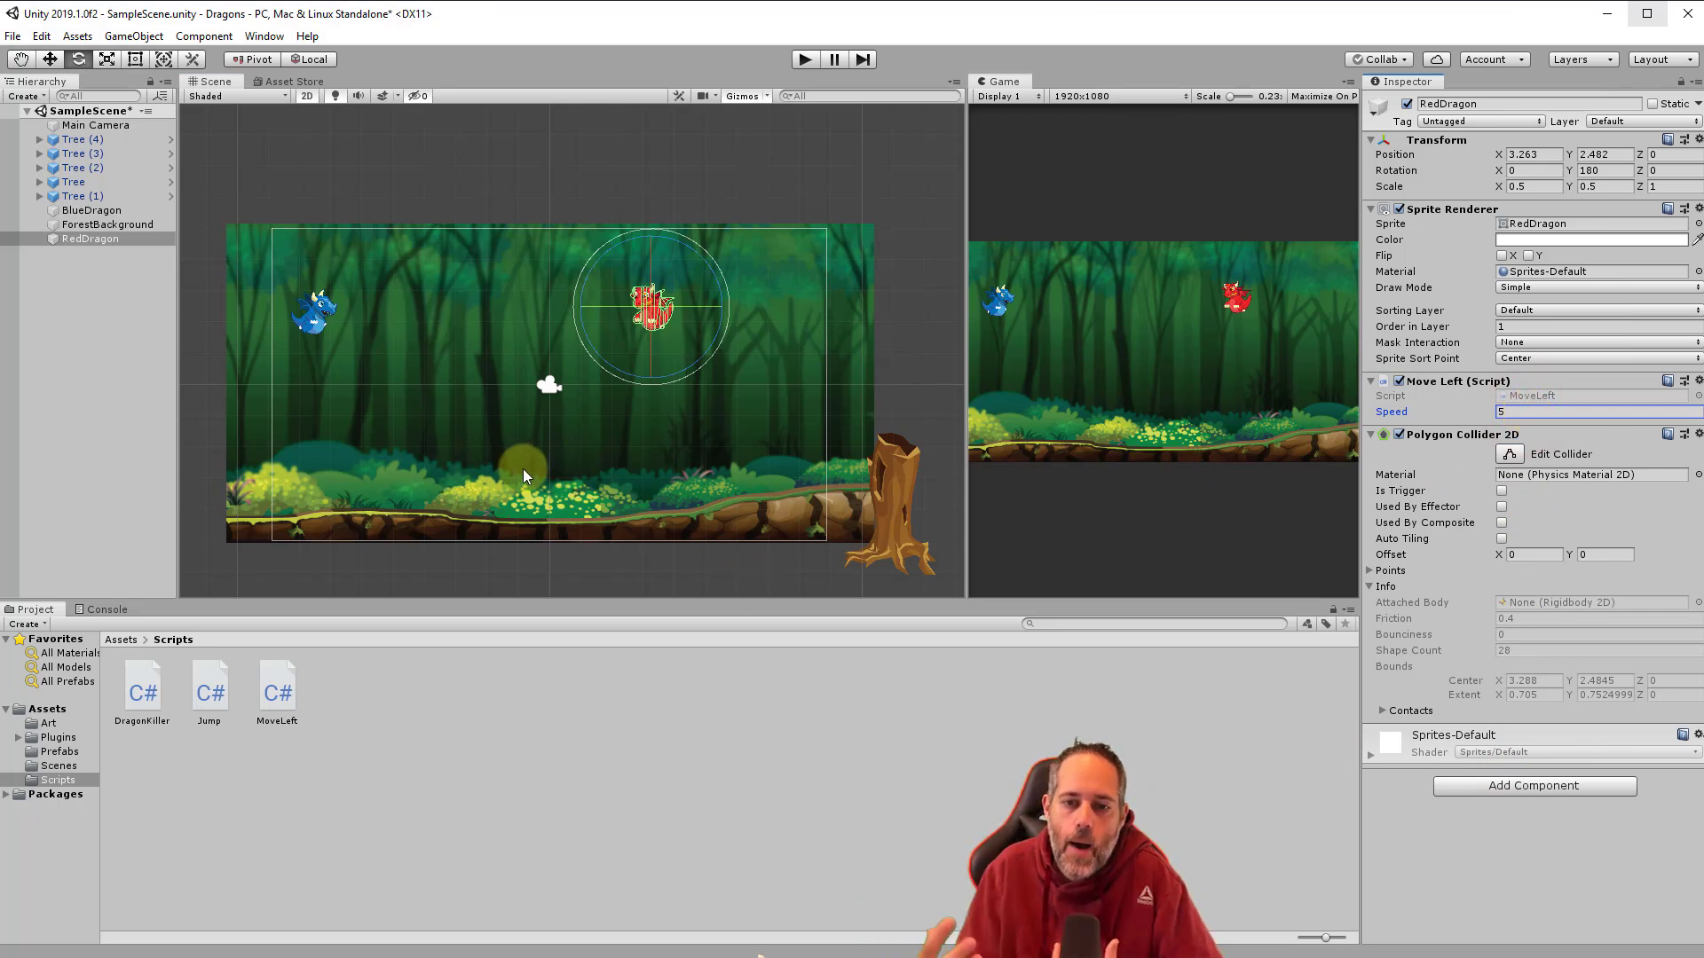
Select the forest background object in the Hierarchy.
left_click(107, 223)
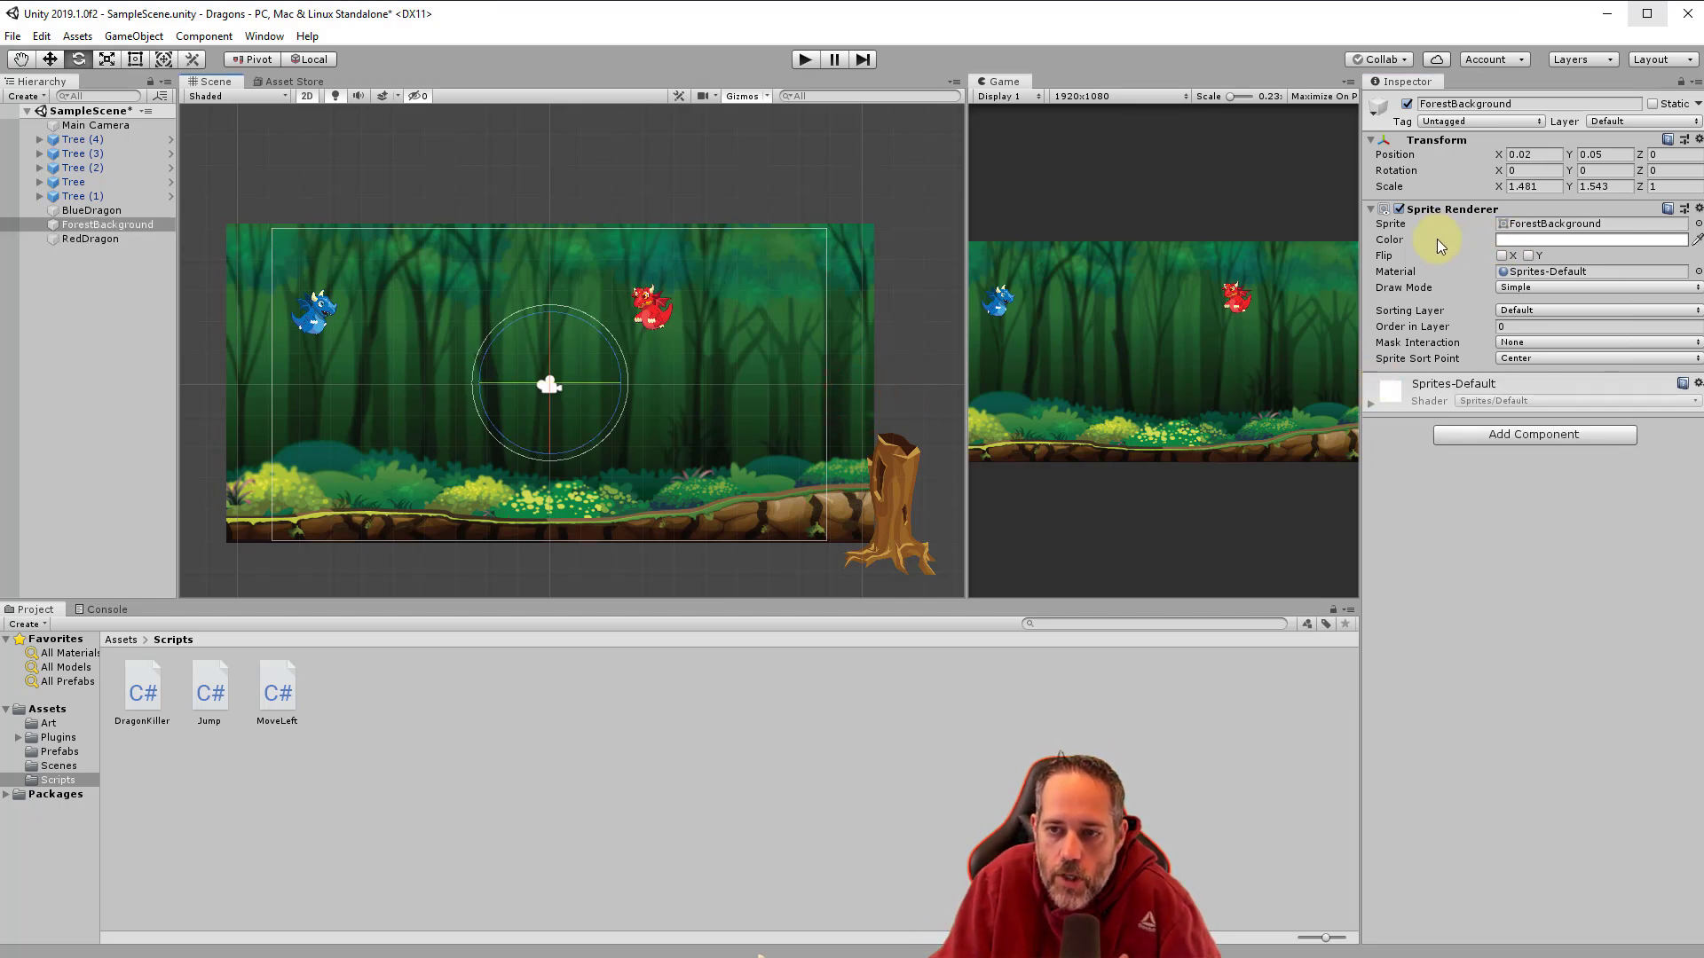
Tint ForestBackground's Sprite Renderer color medium gray (828282) in the color picker.
left_click(107, 224)
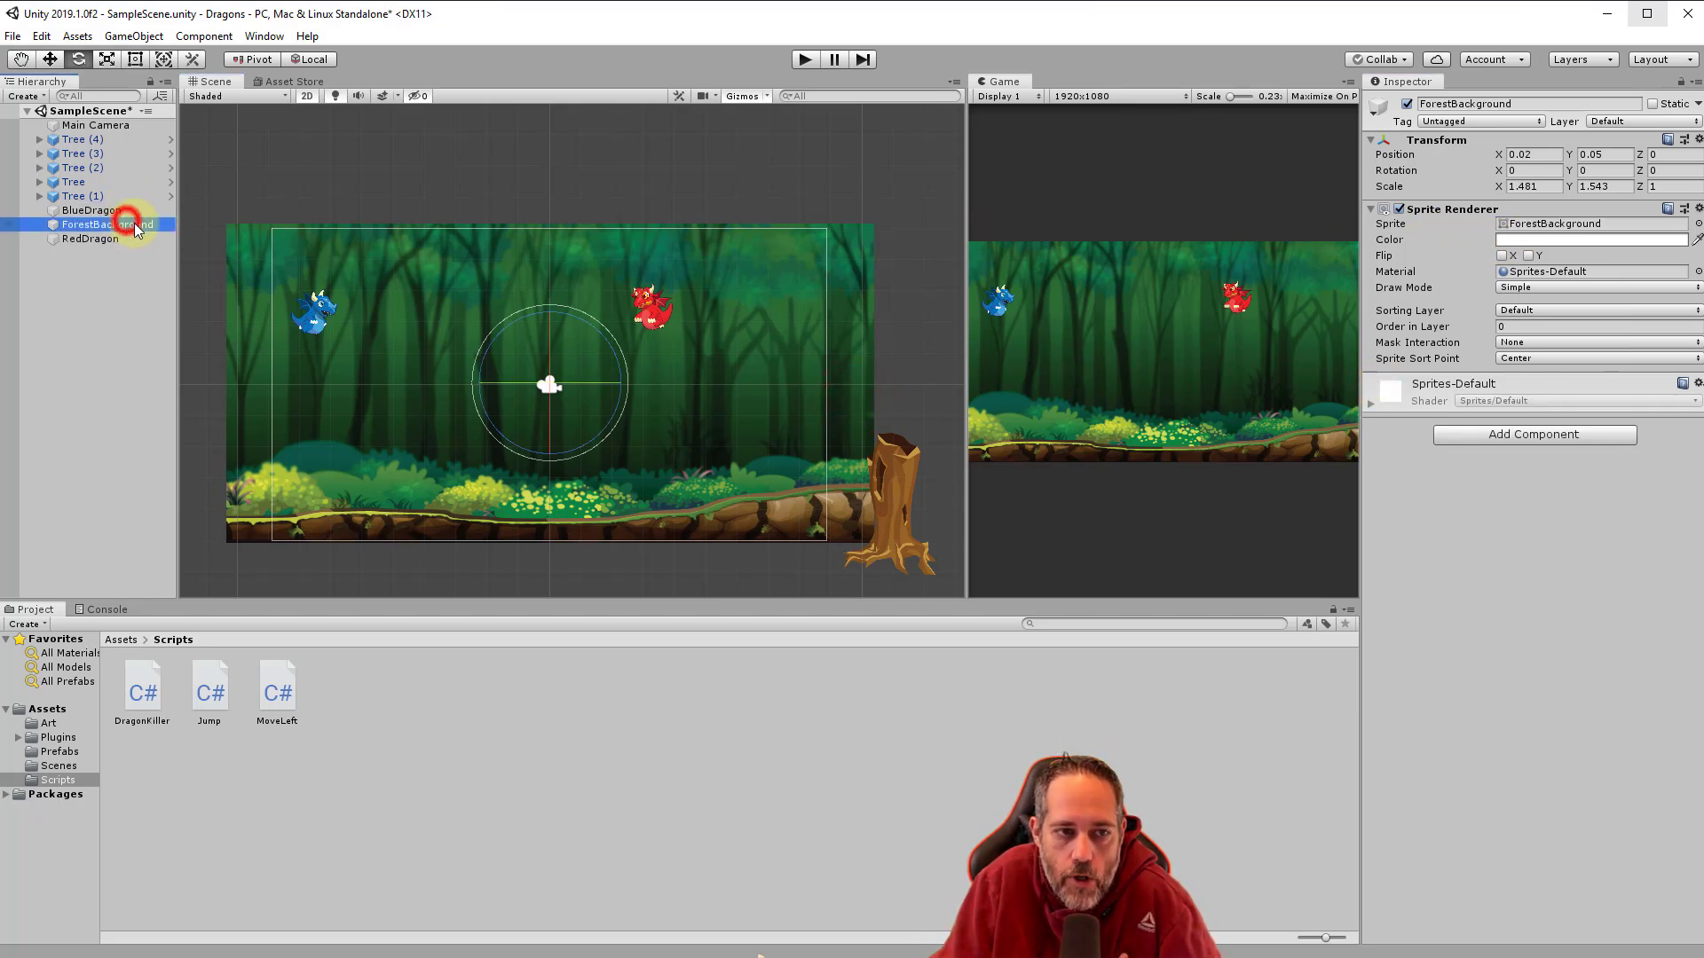
left_click(1589, 239)
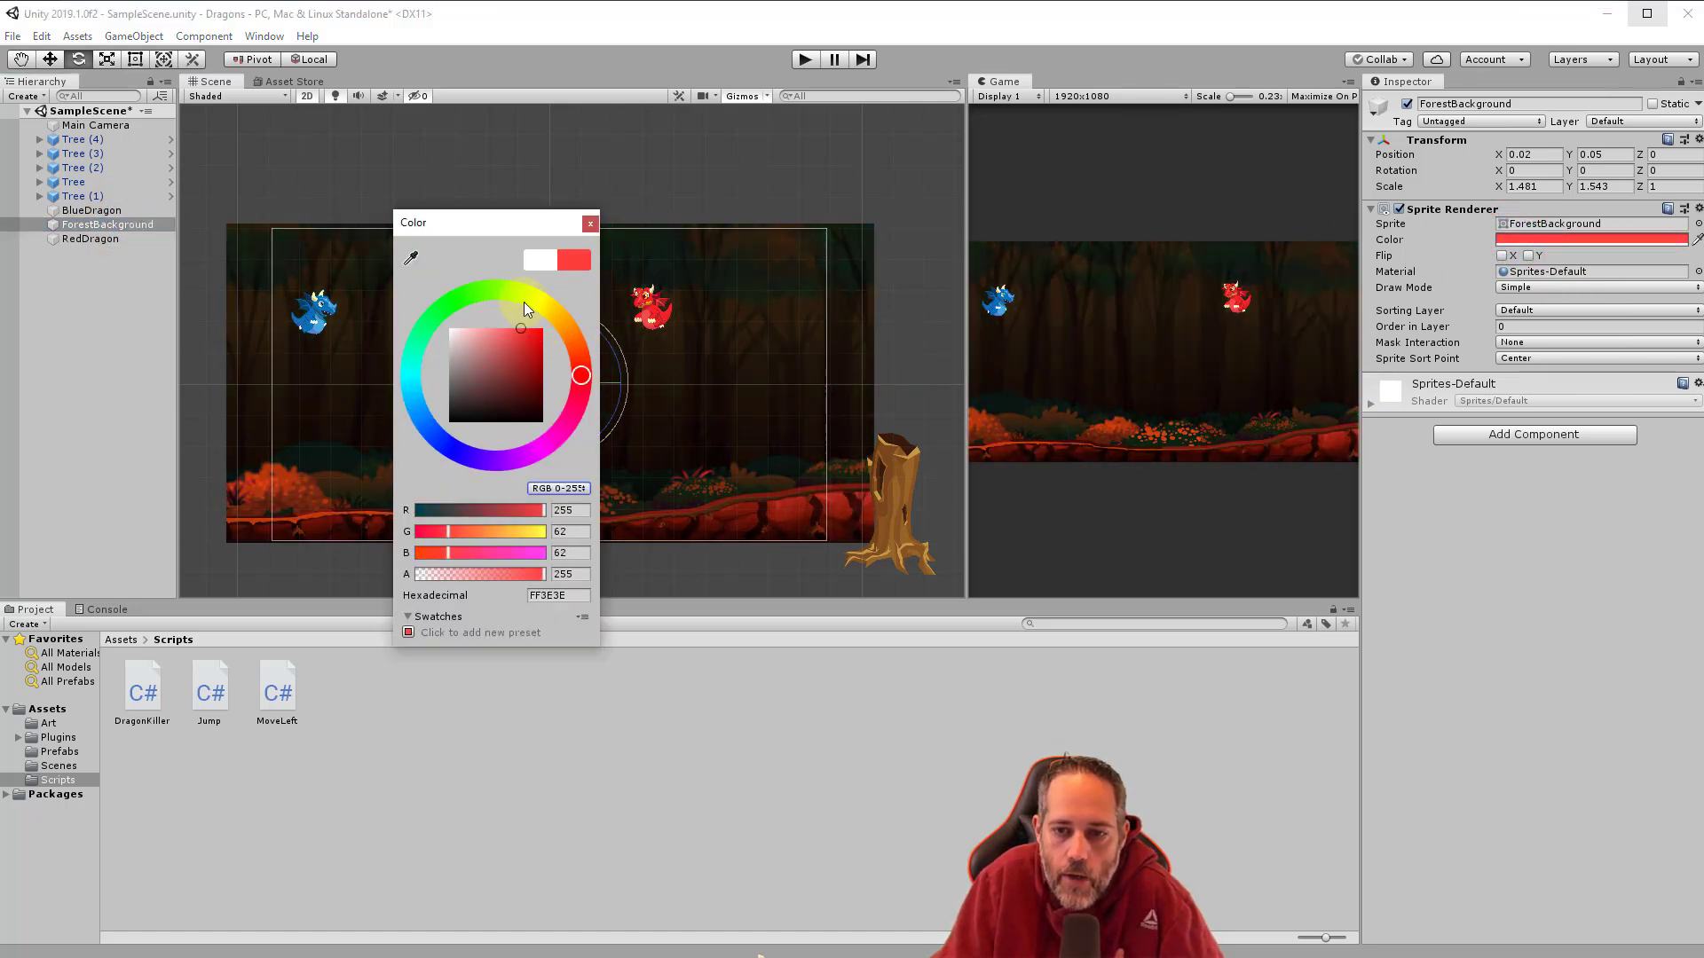
left_click(461, 297)
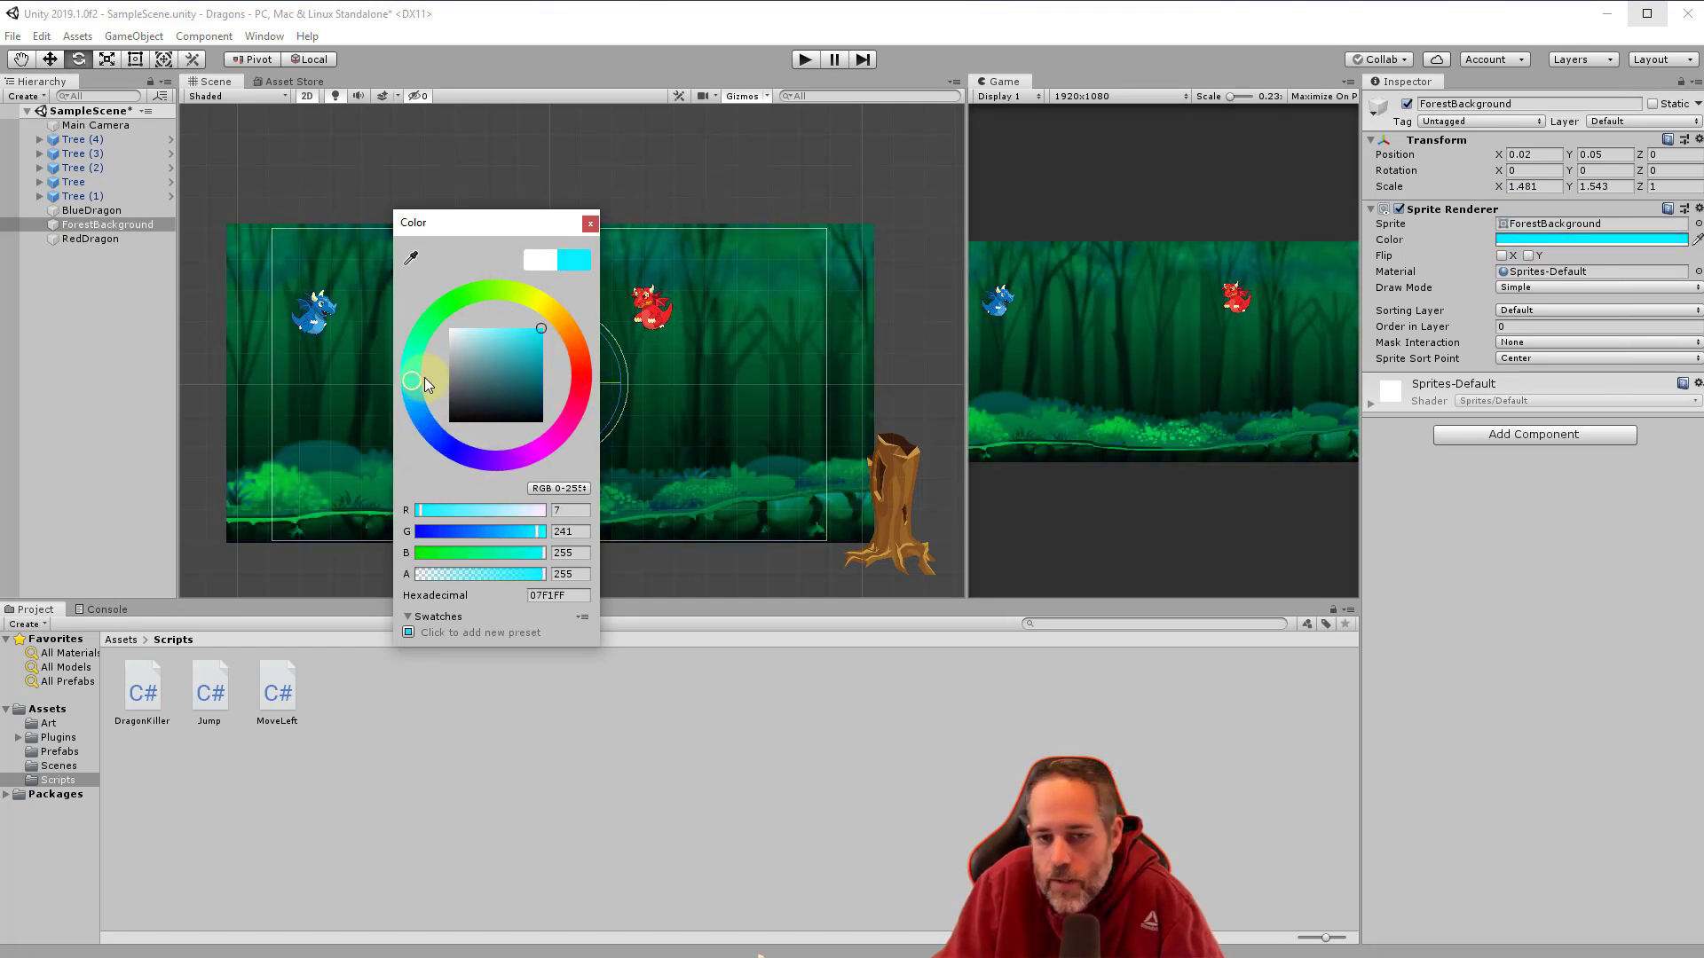
left_click_drag(412, 378, 465, 295)
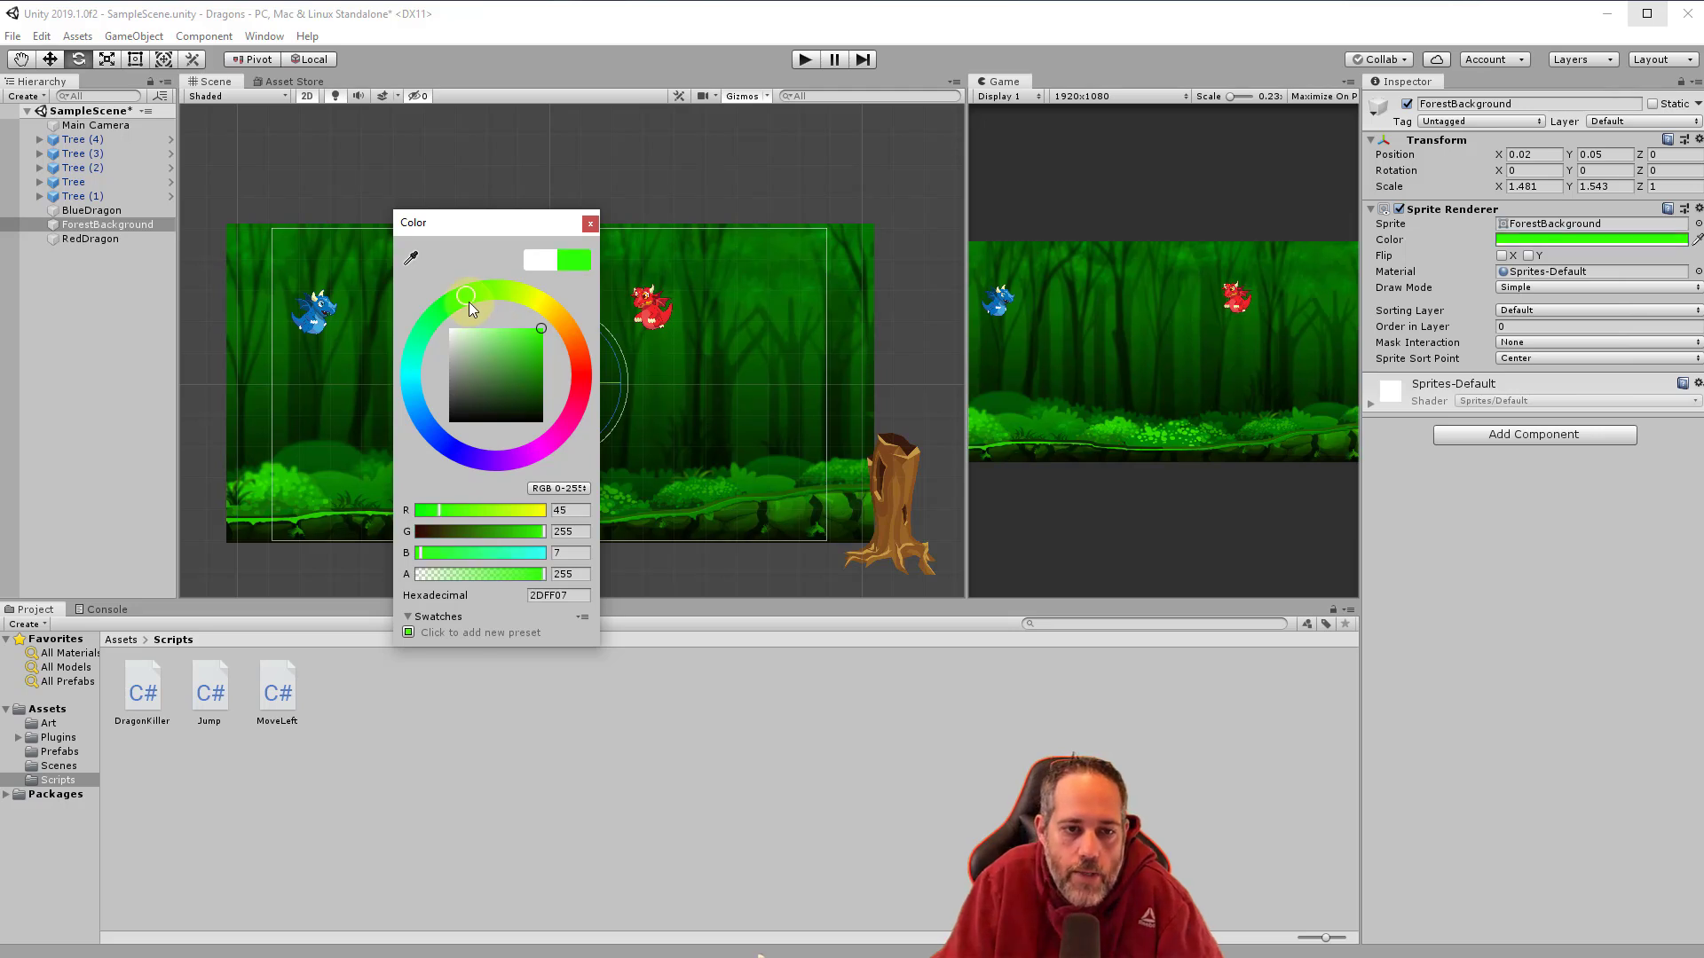
left_click_drag(464, 295, 442, 309)
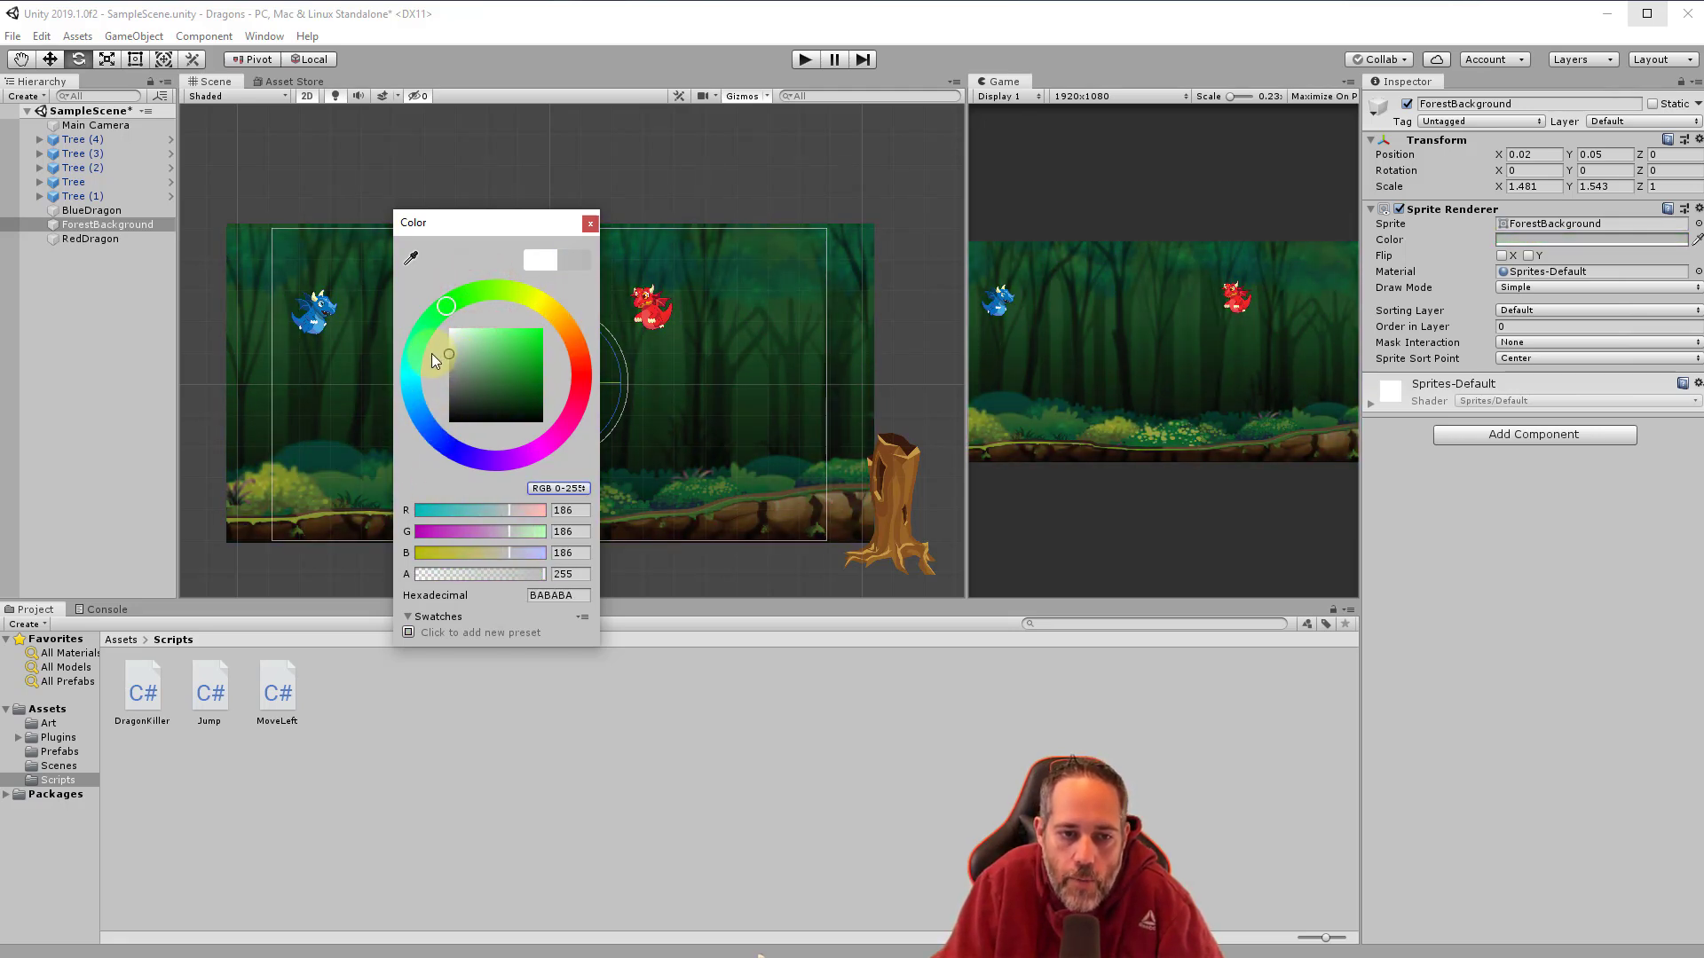
left_click_drag(447, 358, 447, 393)
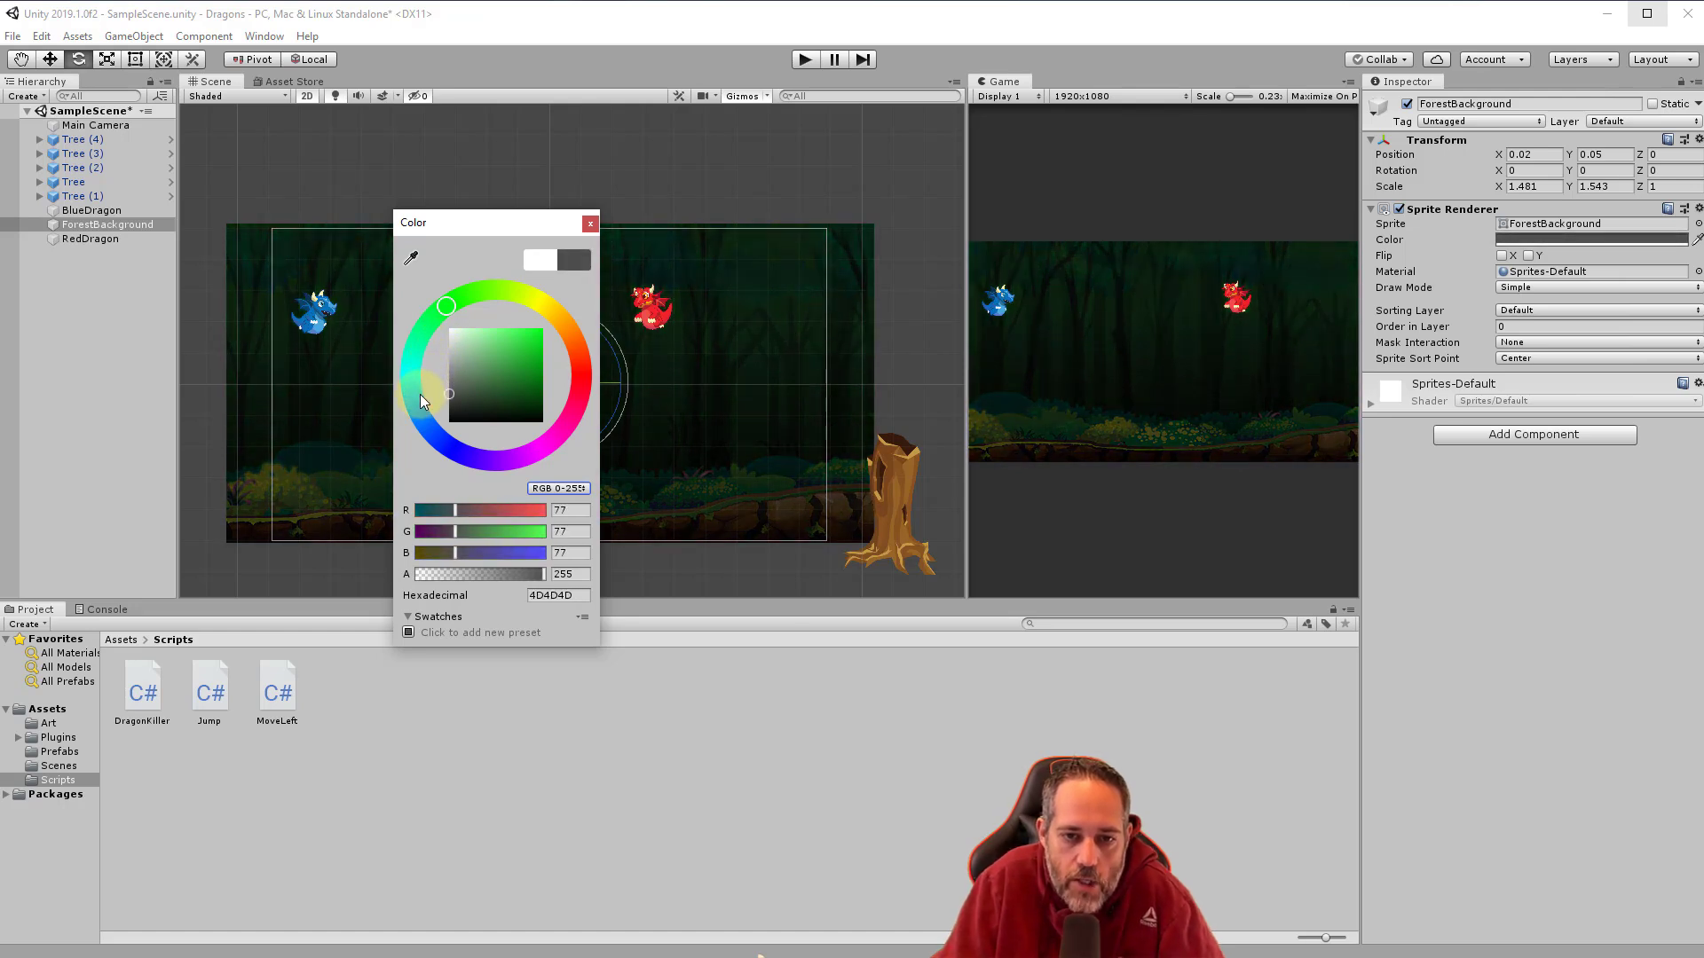
left_click(453, 377)
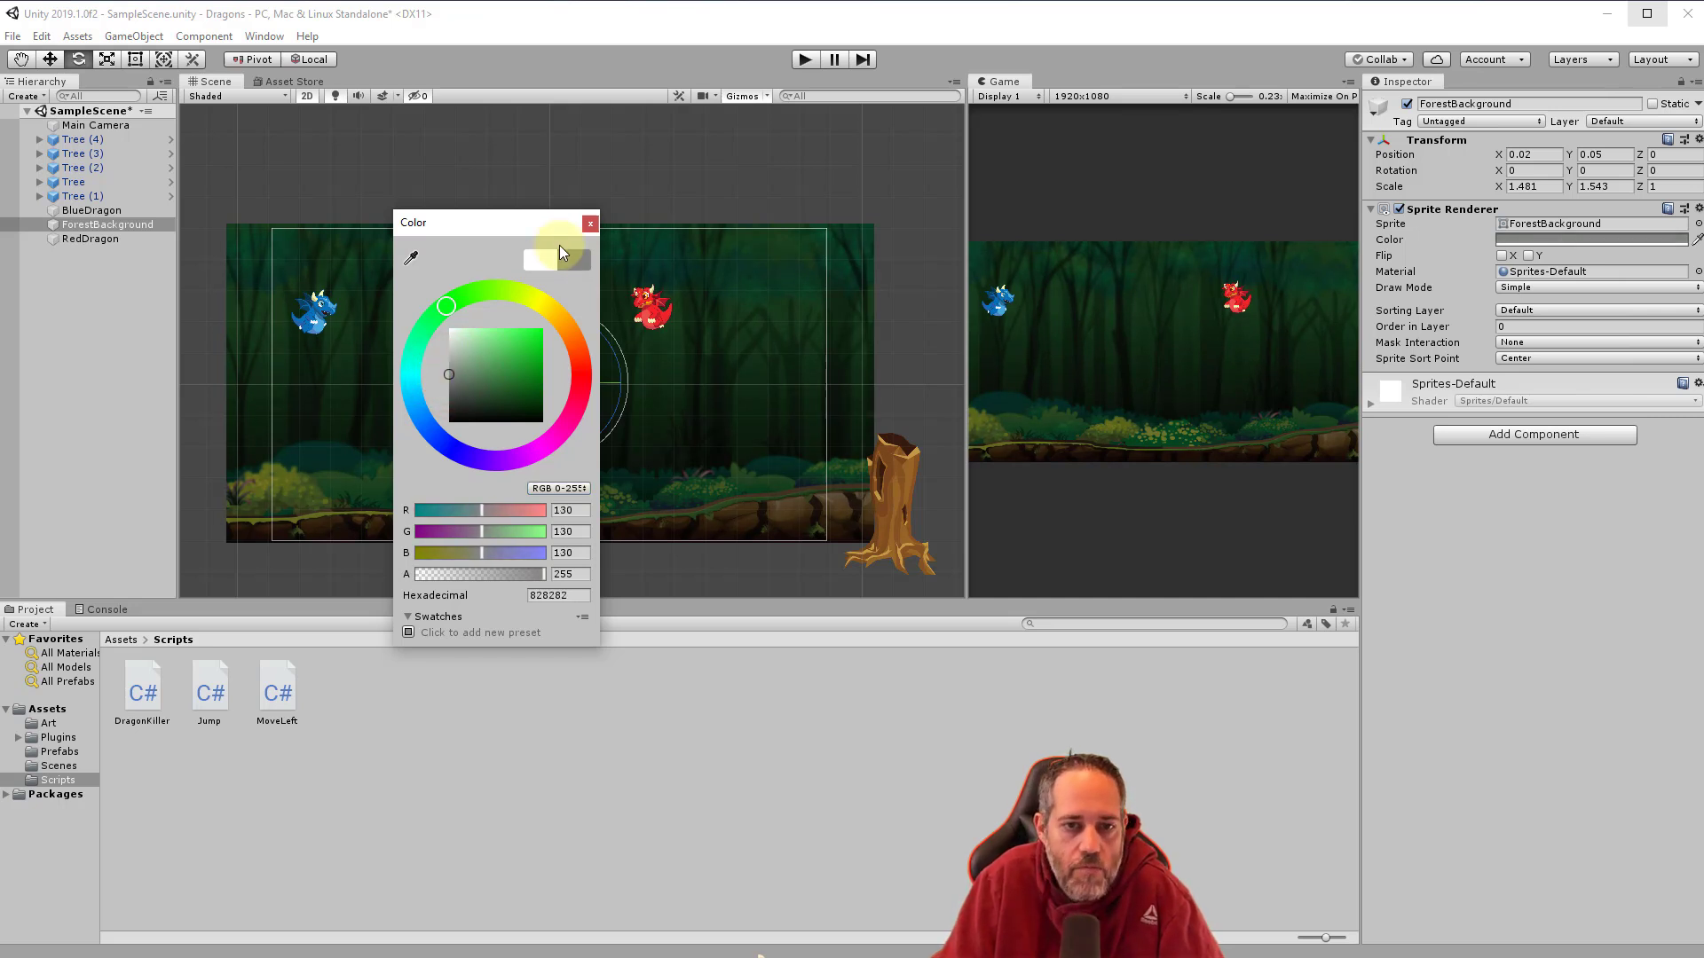
left_click(590, 223)
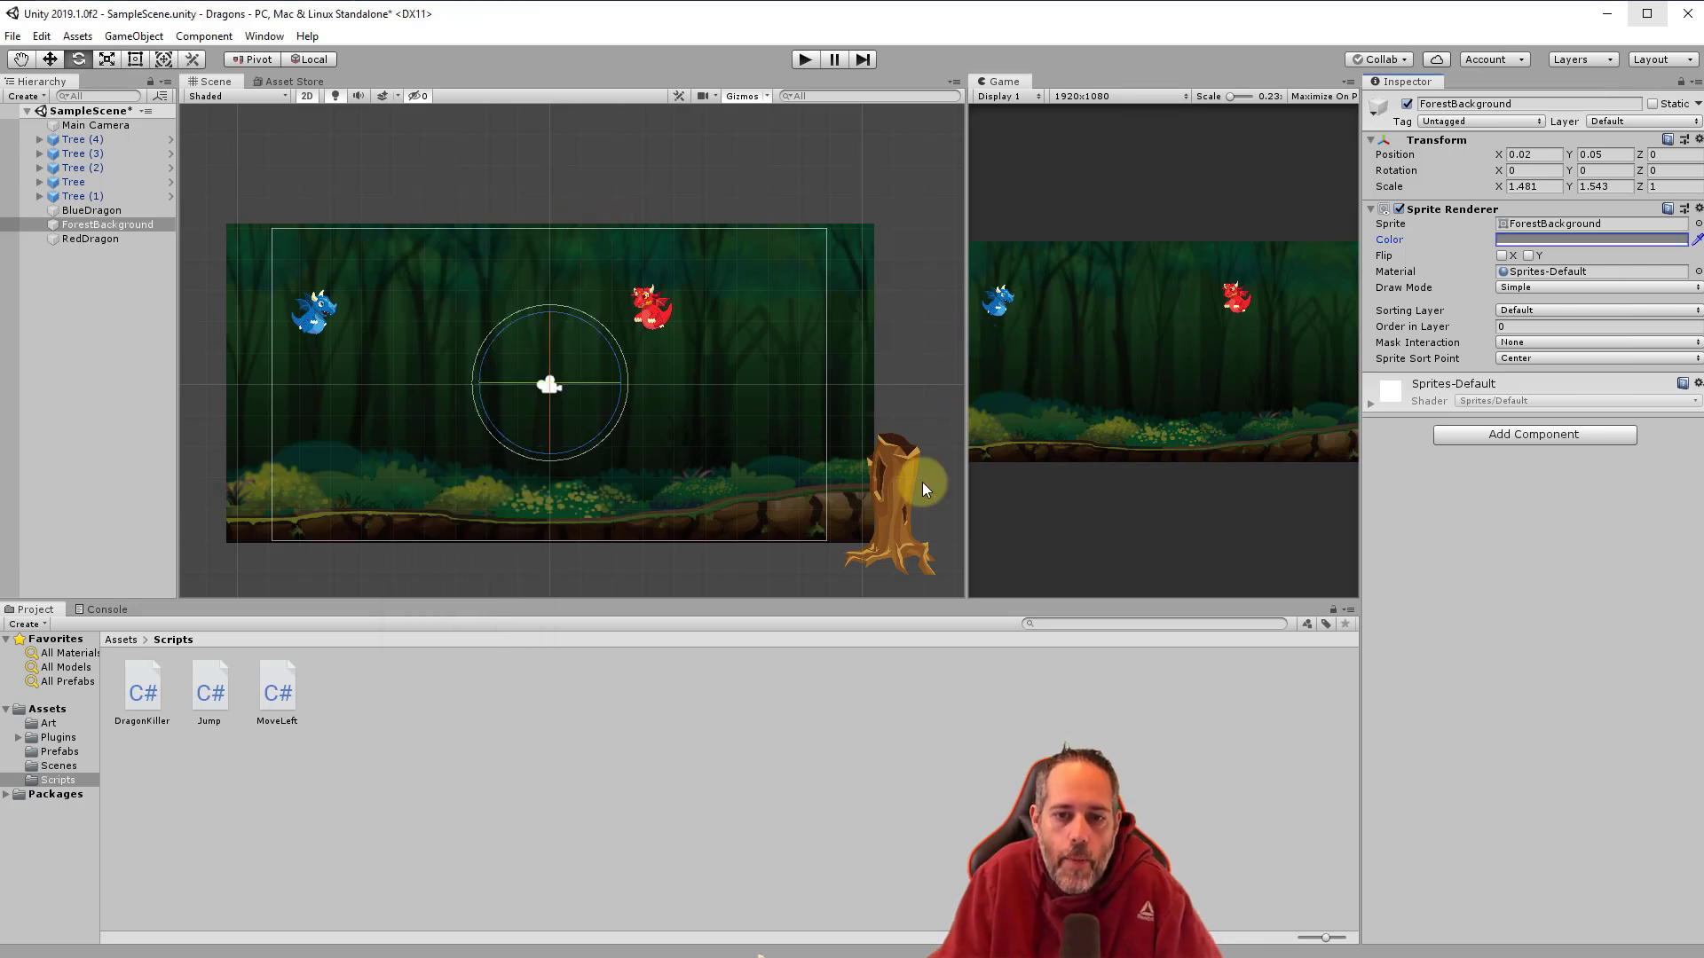
left_click(77, 140)
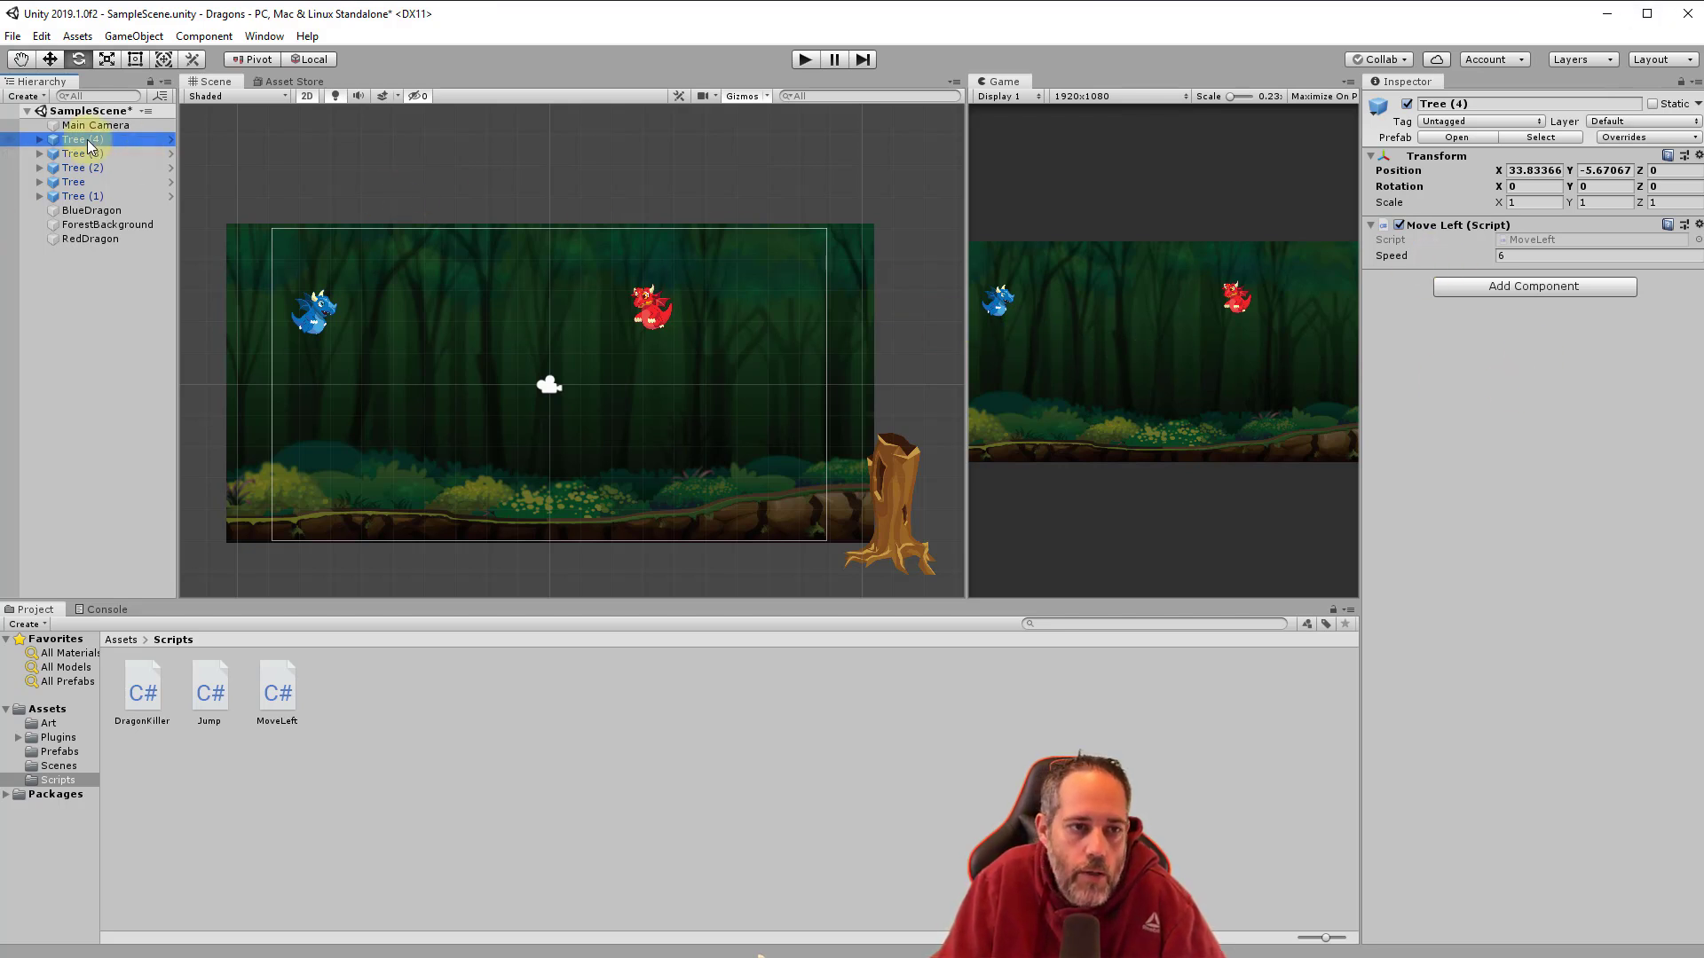
Open the Tree prefab and lower its Move Left Speed from 6 to 3.
double_click(85, 140)
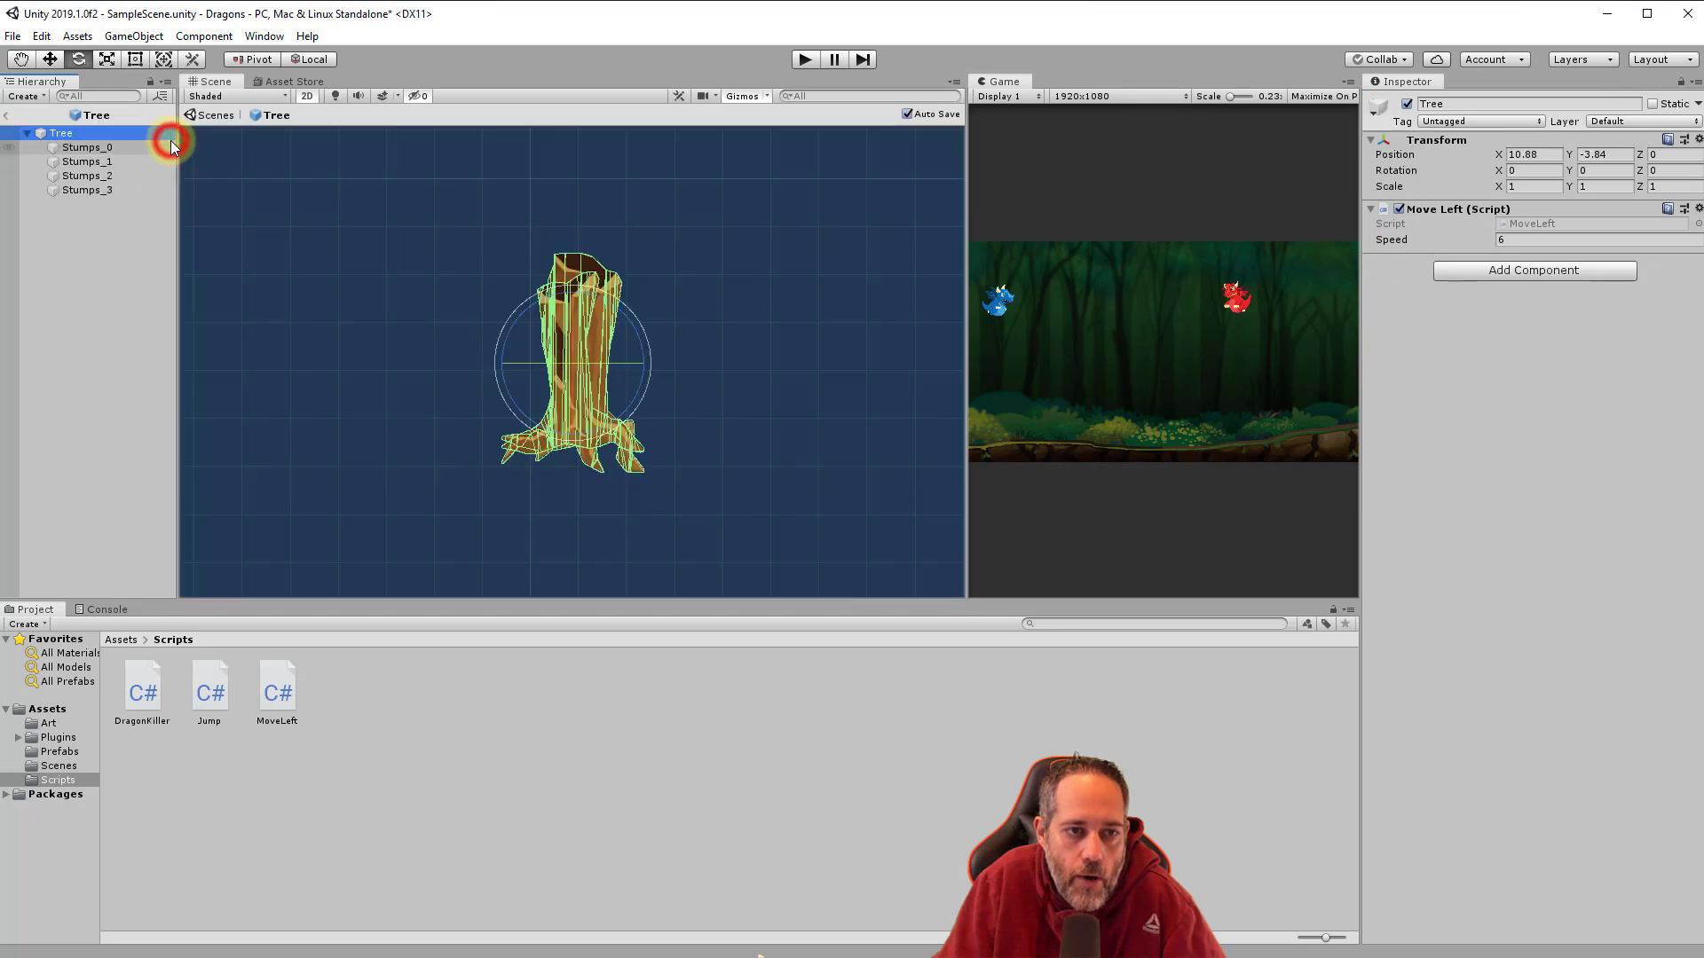
left_click(1593, 239)
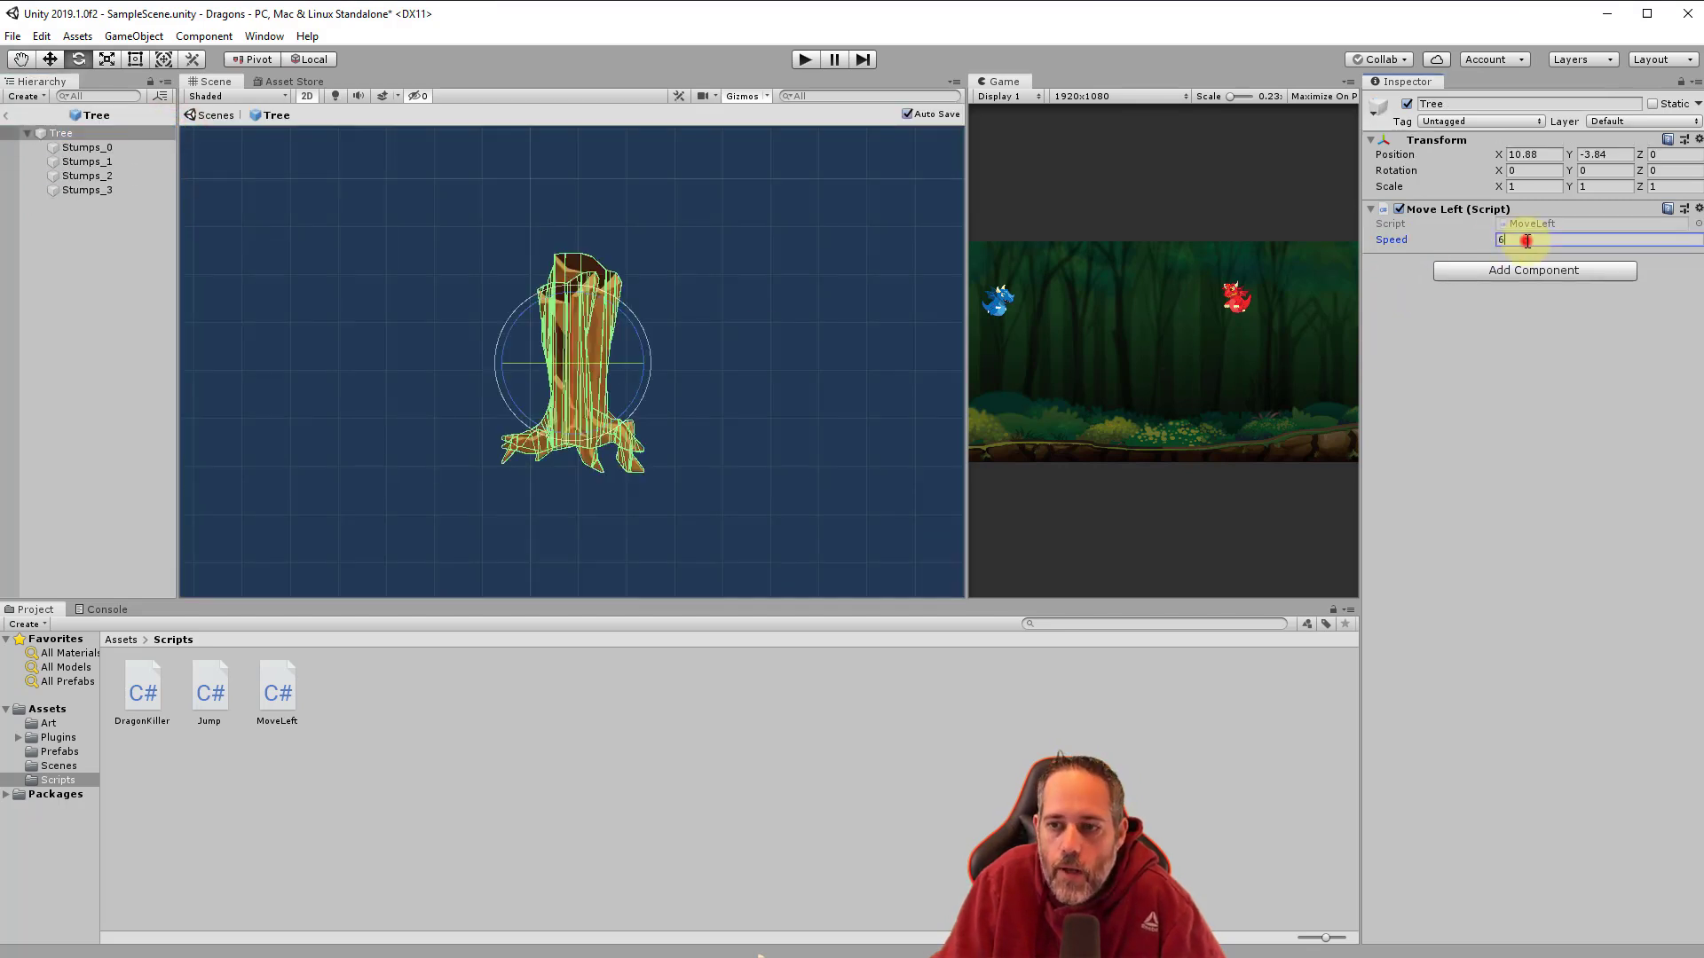
type("4)")
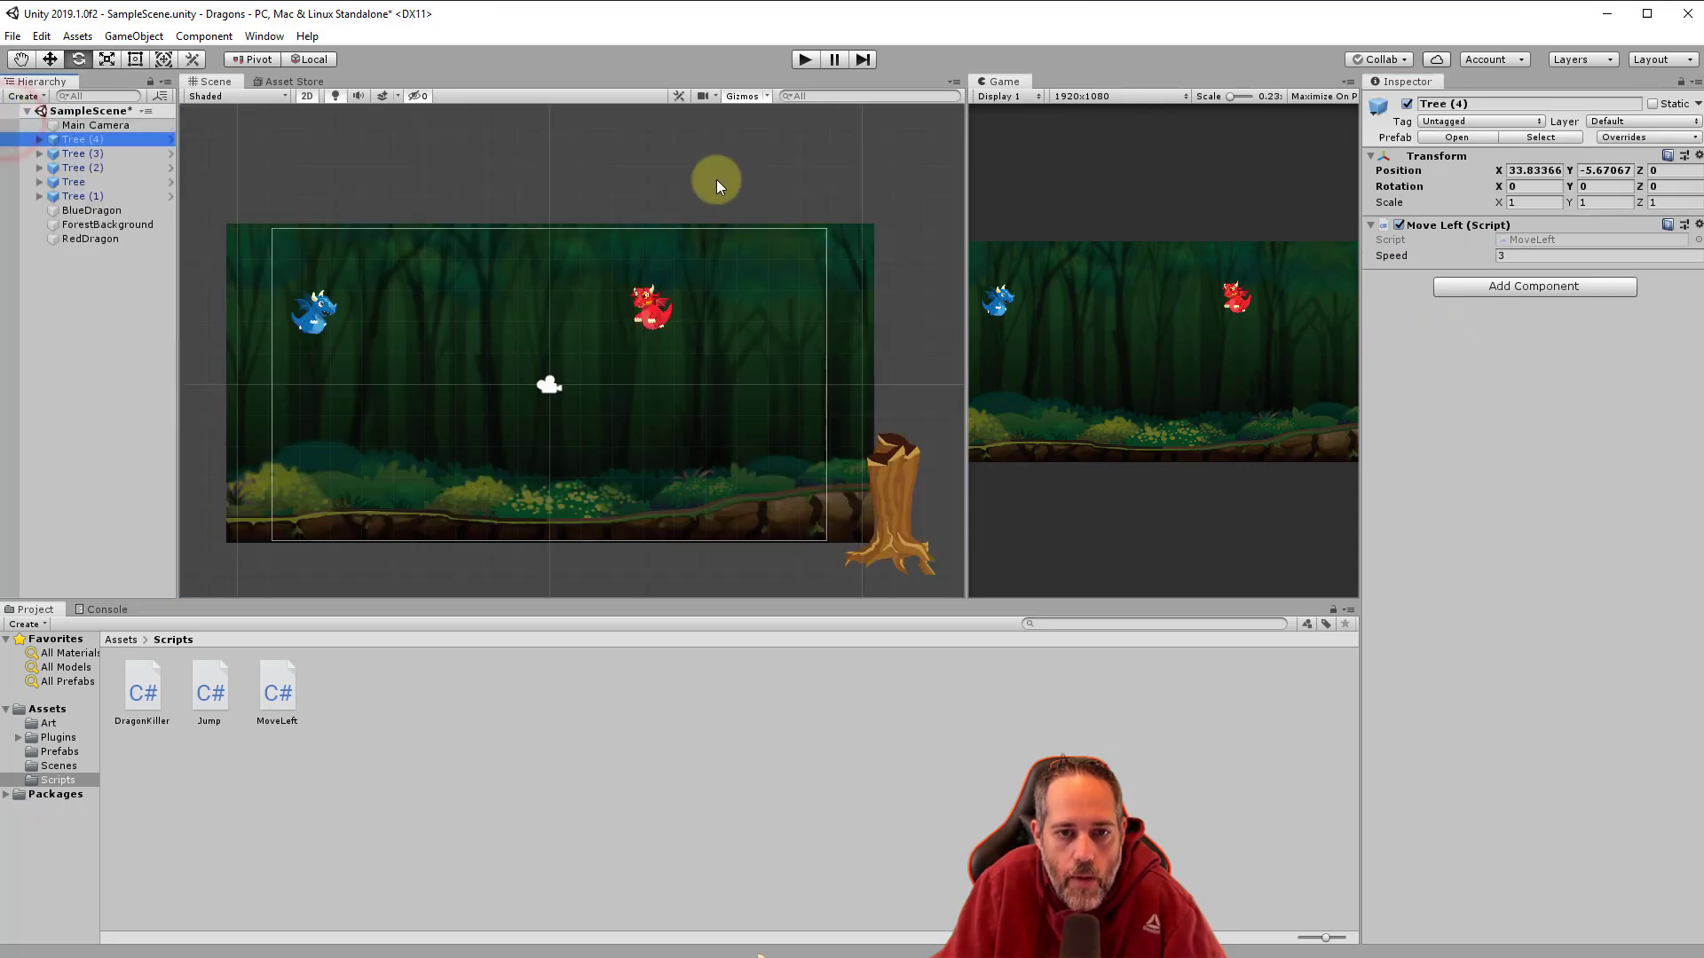
mouse_move(954, 234)
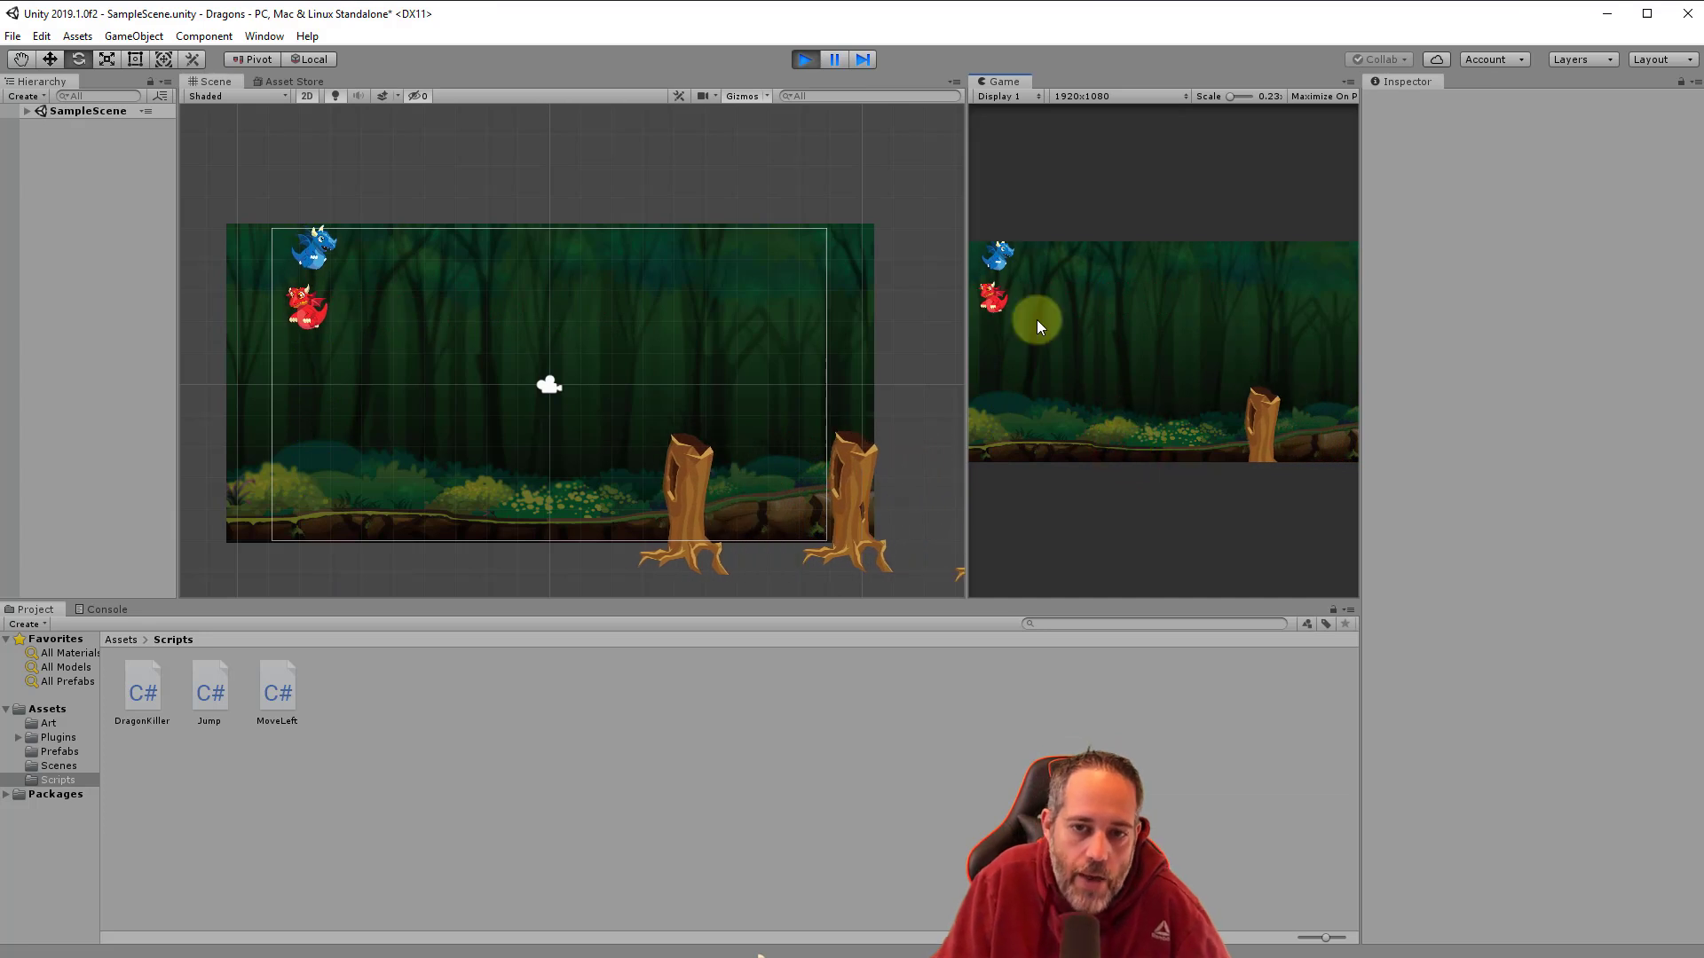
left_click(804, 59)
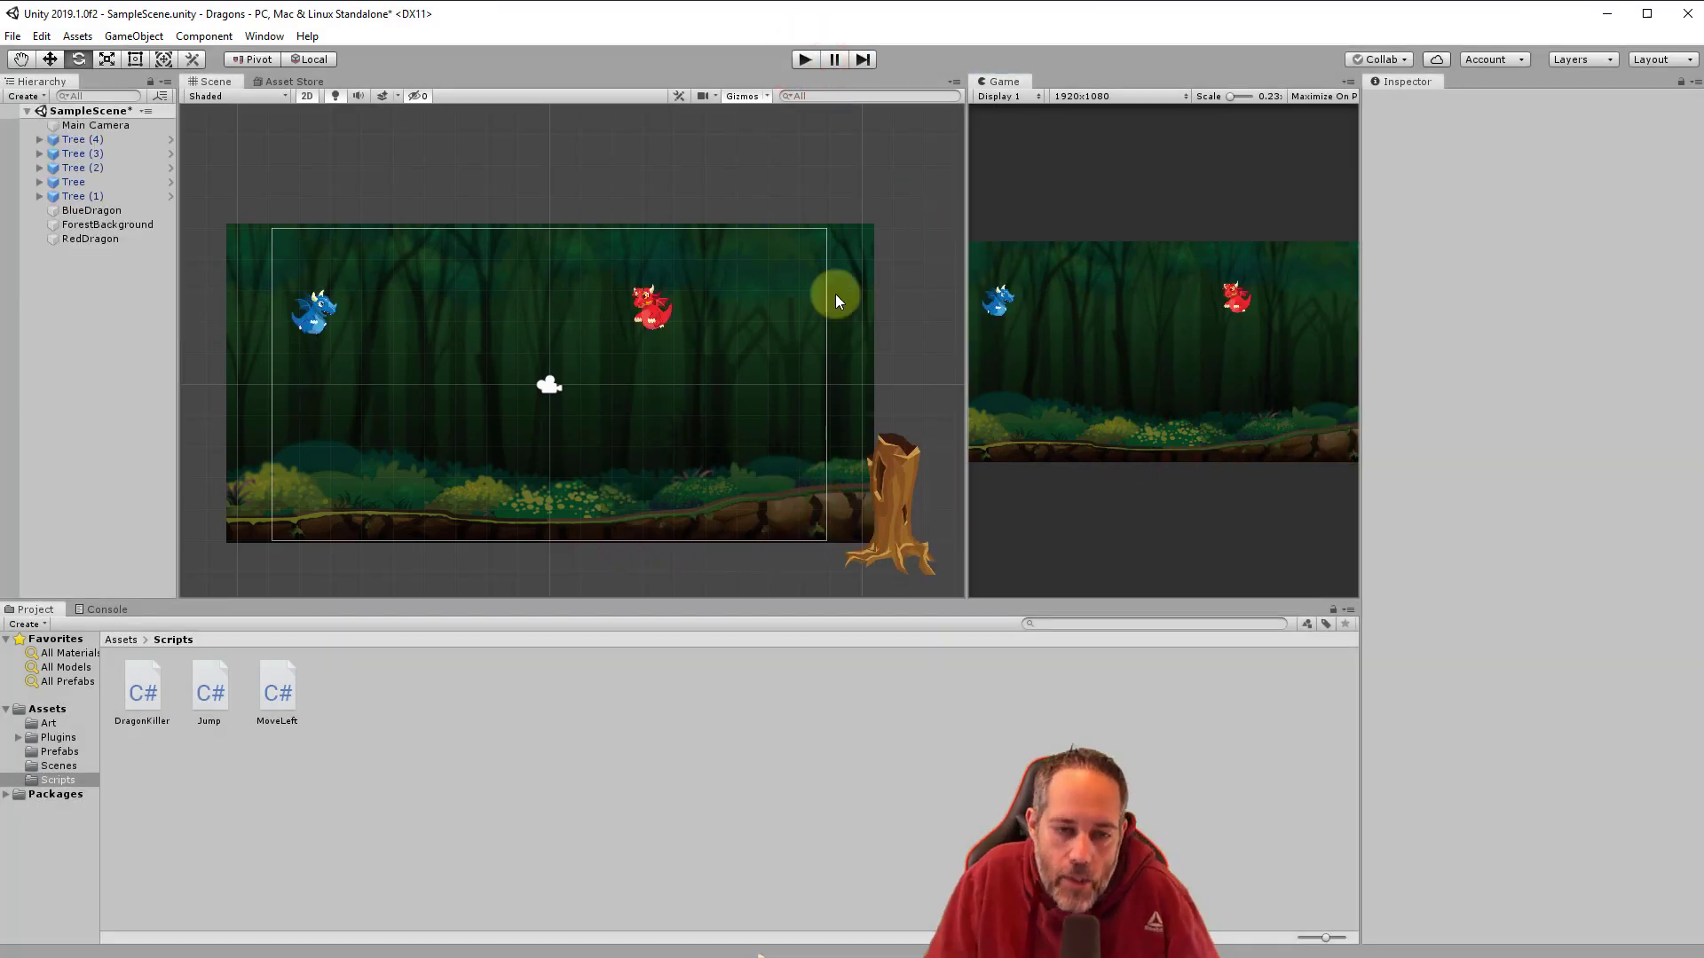